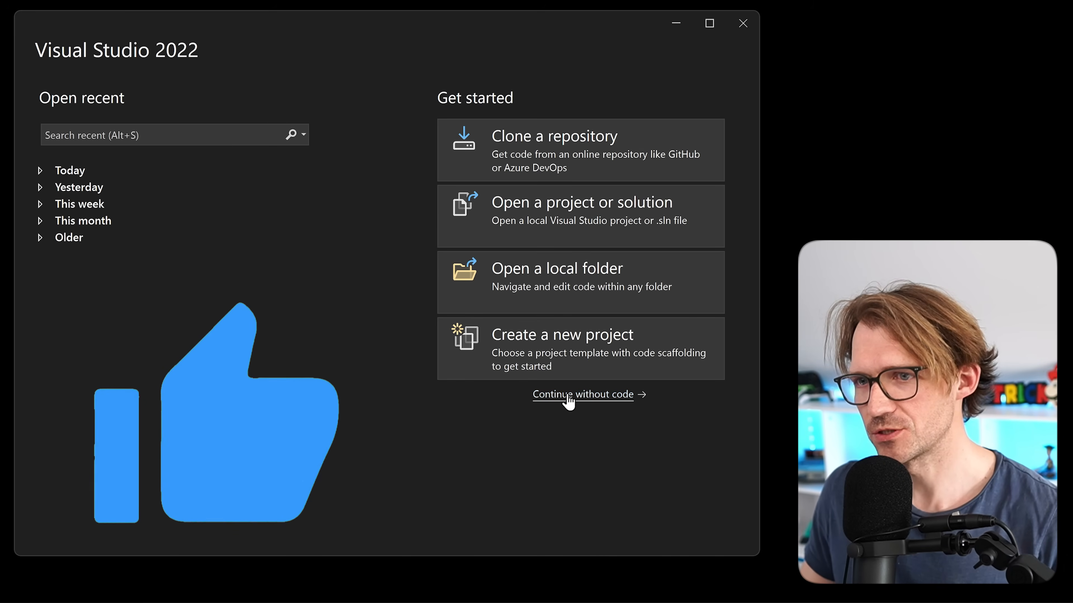
# Step: Start a new Blazor Web App project named BlazorBlog in C:\Development and proceed to additional settings
pyautogui.click(561, 335)
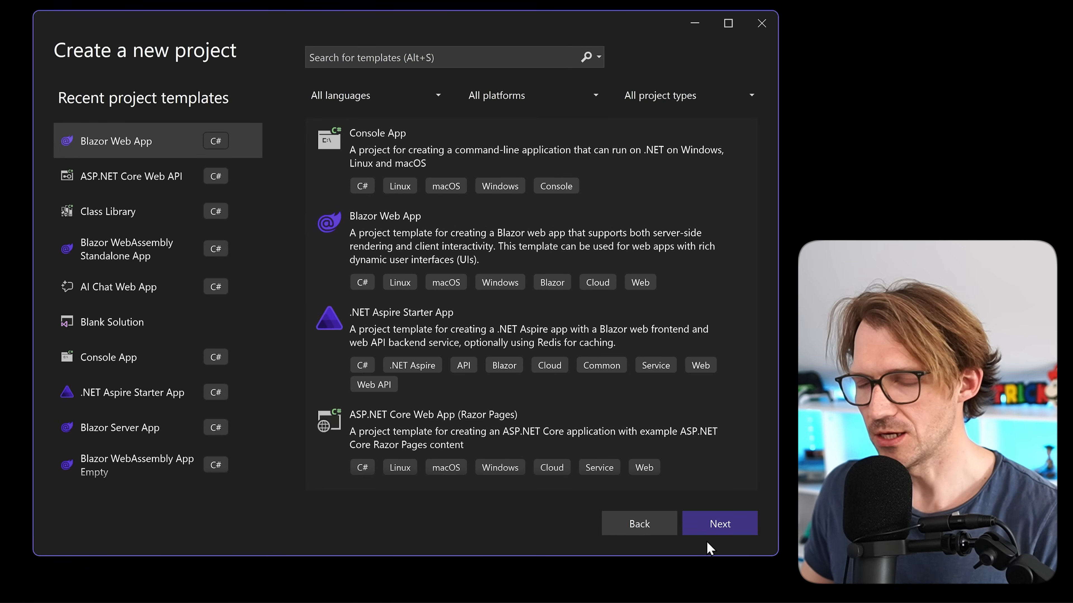
pyautogui.click(719, 524)
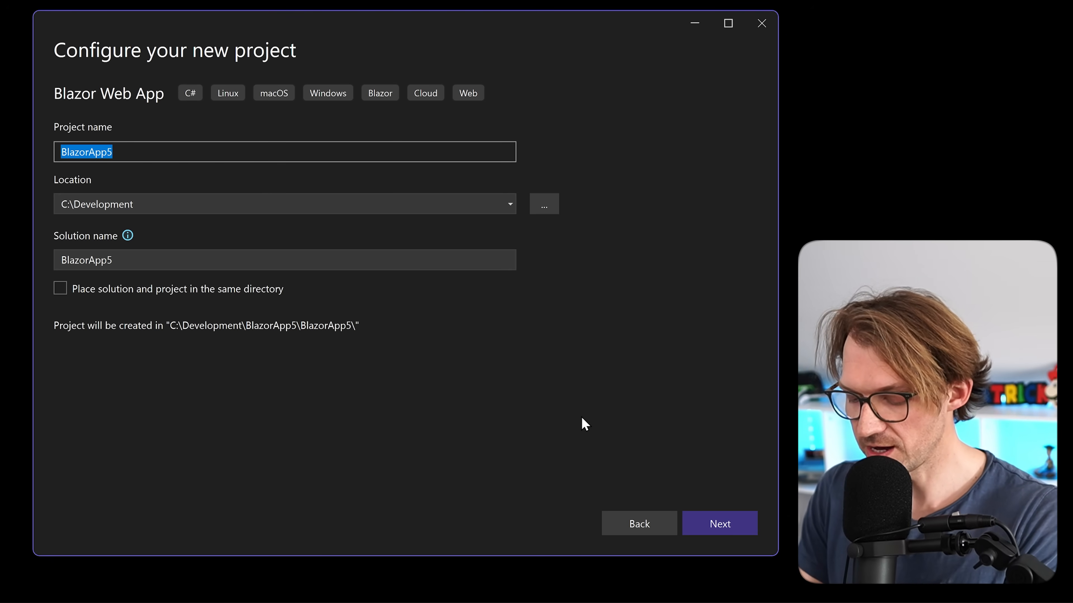
pyautogui.write('Blazo')
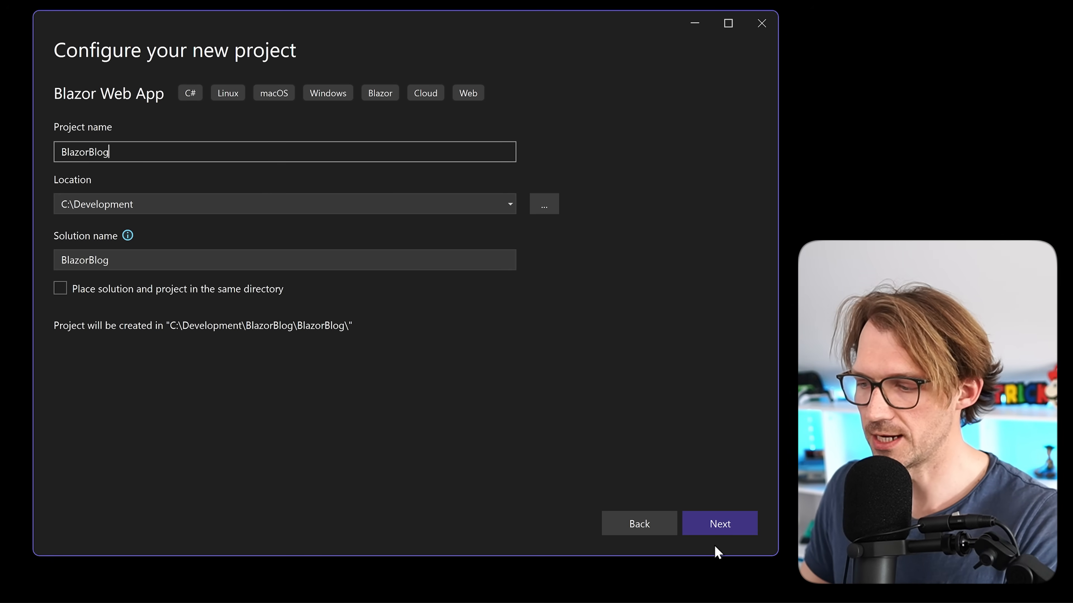
pyautogui.click(719, 524)
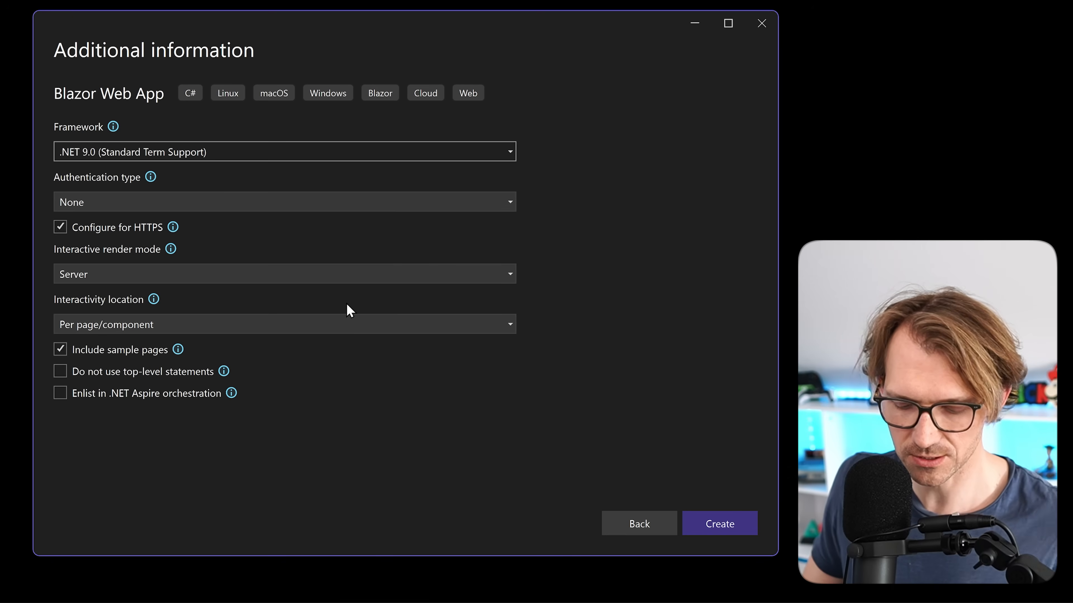
pyautogui.moveTo(325, 288)
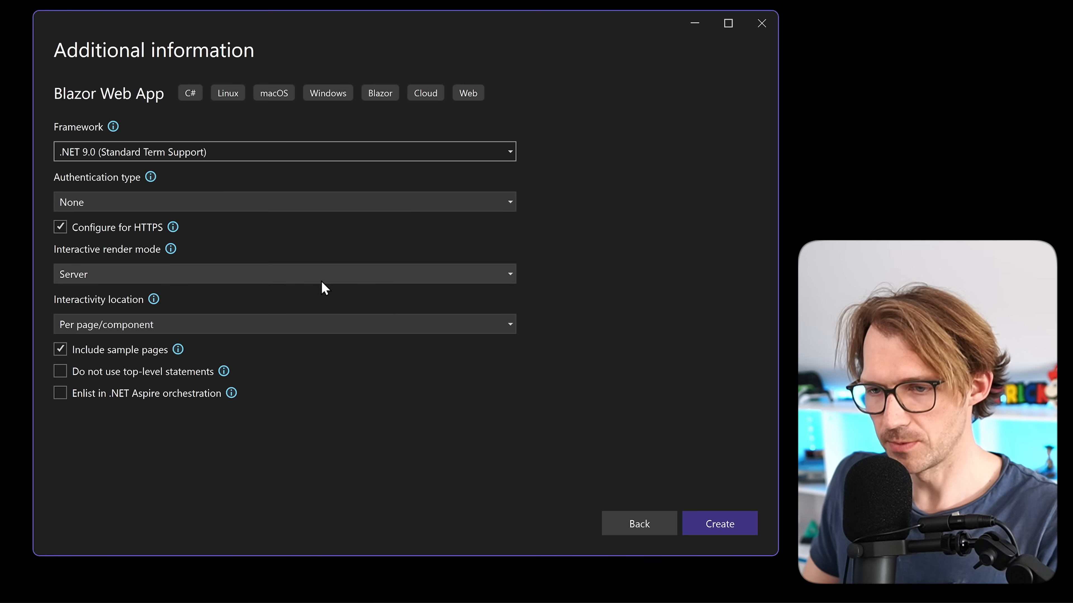
pyautogui.moveTo(505, 280)
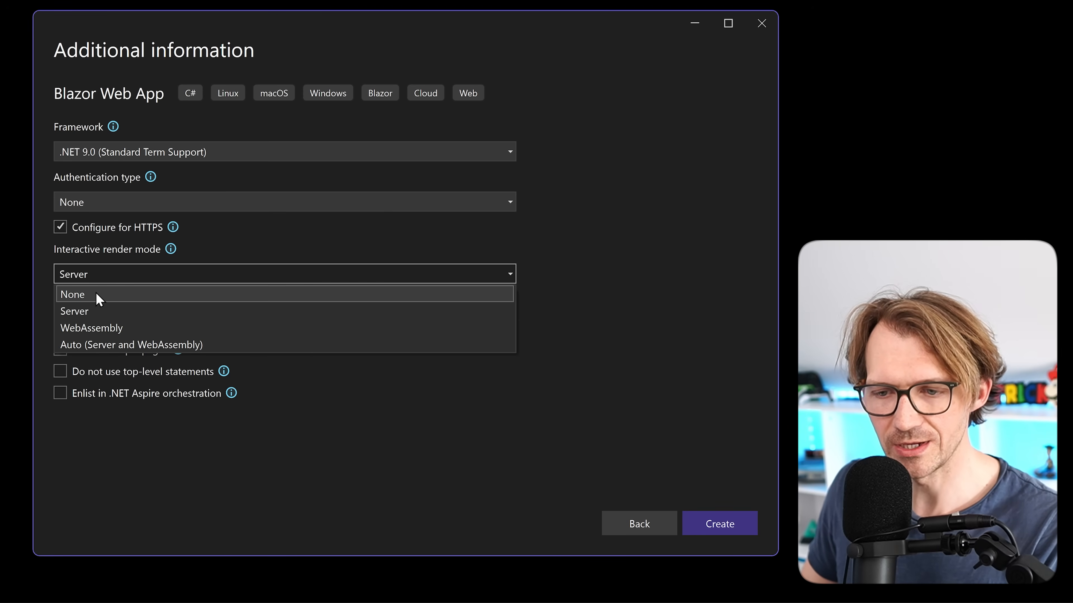
# Step: Choose None as the interactive render mode, keeping HTTPS and sample pages
pyautogui.click(72, 294)
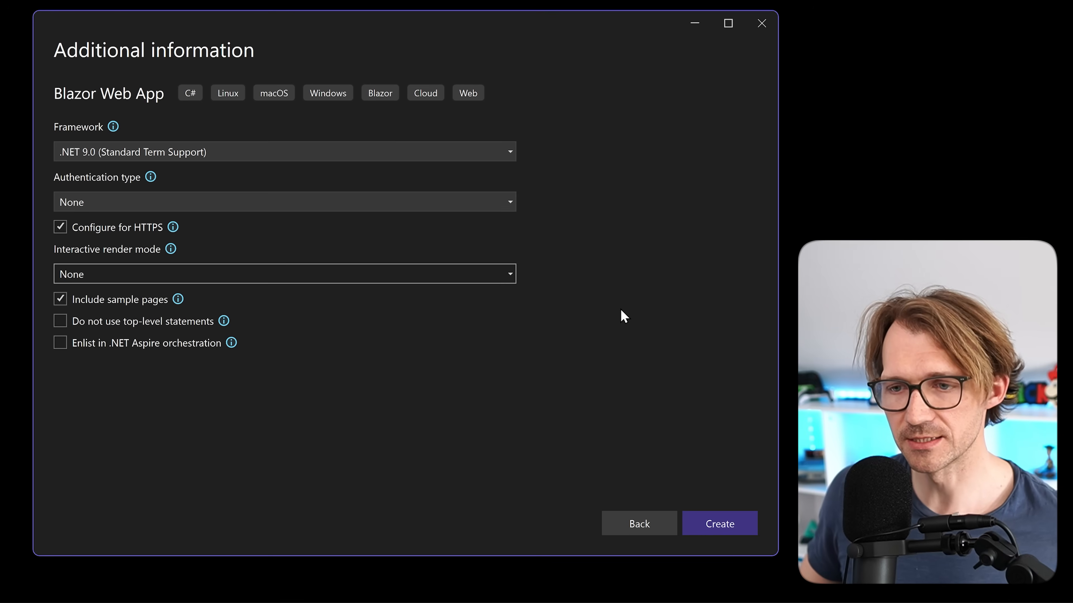
pyautogui.moveTo(94, 244)
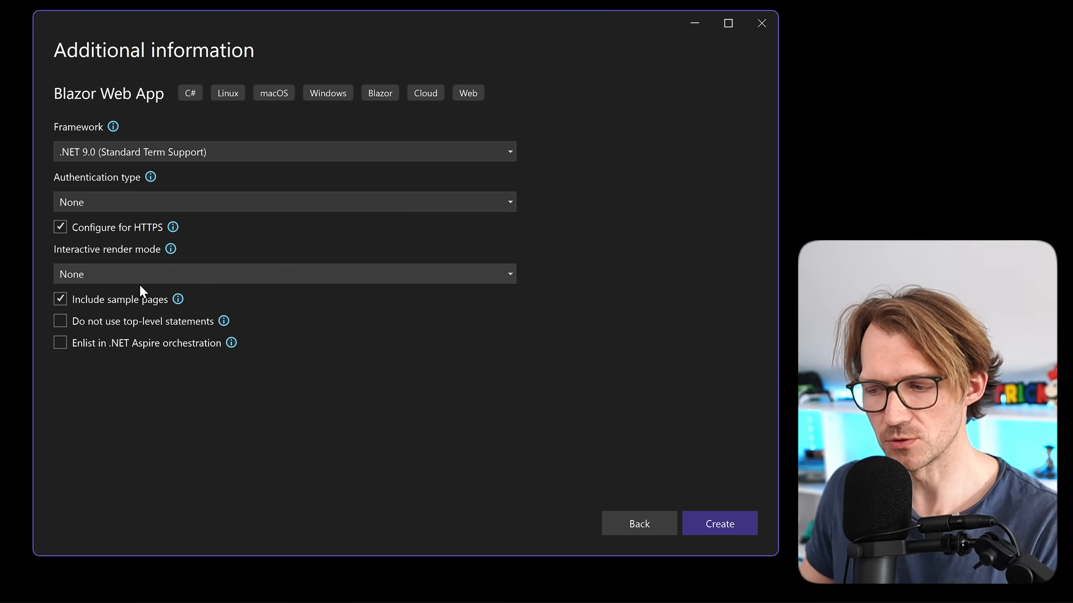
pyautogui.click(719, 523)
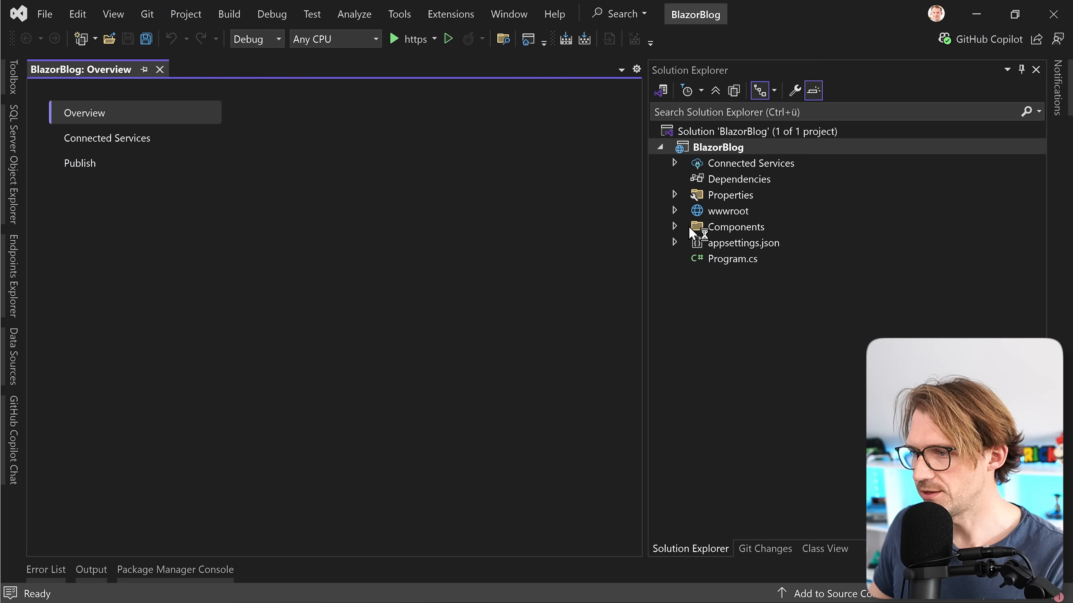
pyautogui.click(675, 226)
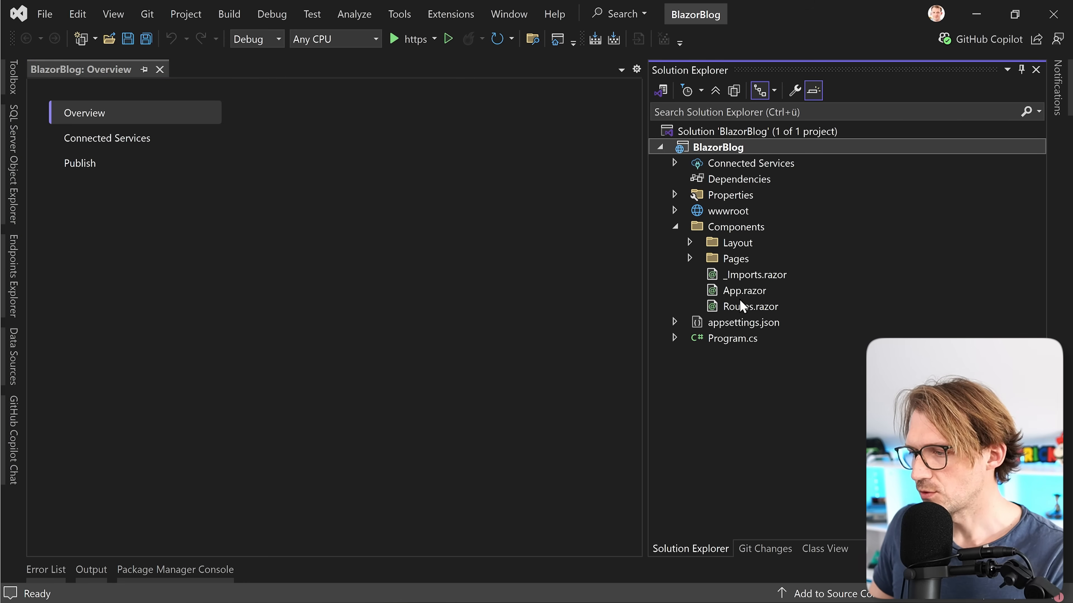
pyautogui.click(690, 259)
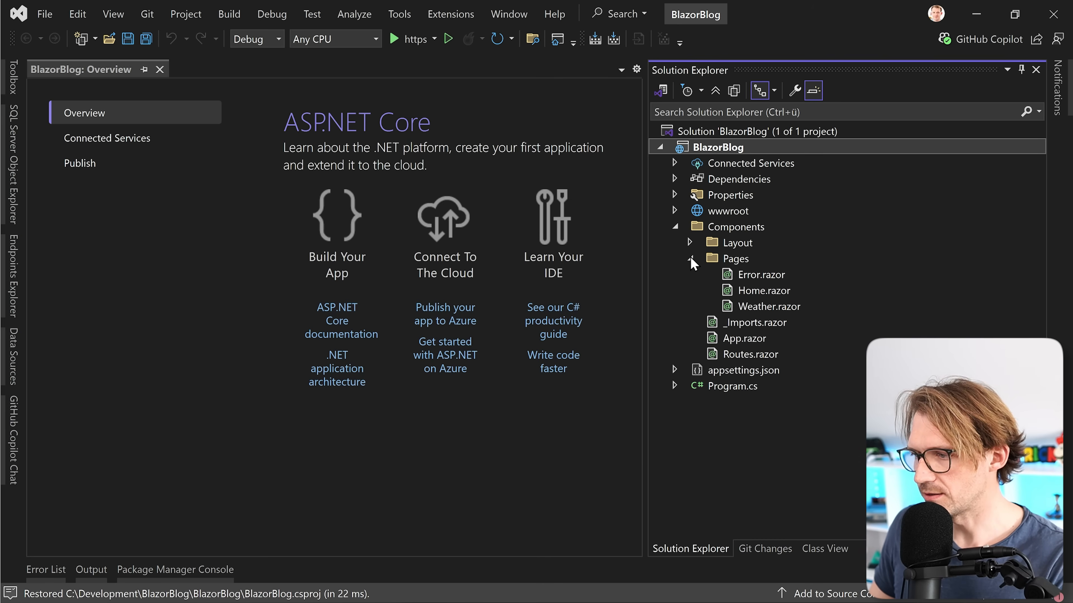
pyautogui.moveTo(786, 284)
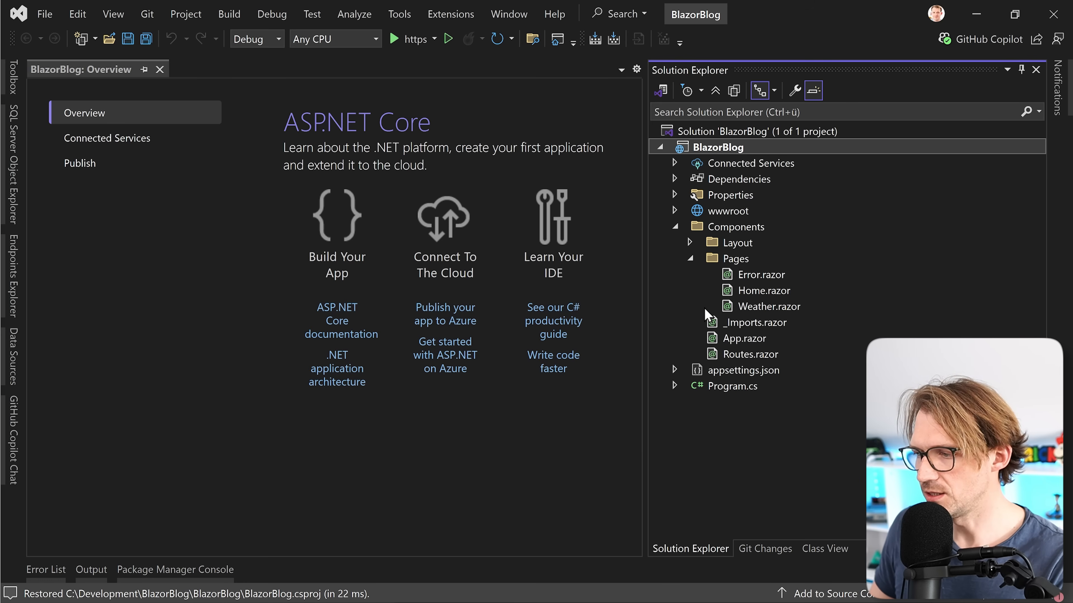
pyautogui.doubleClick(768, 305)
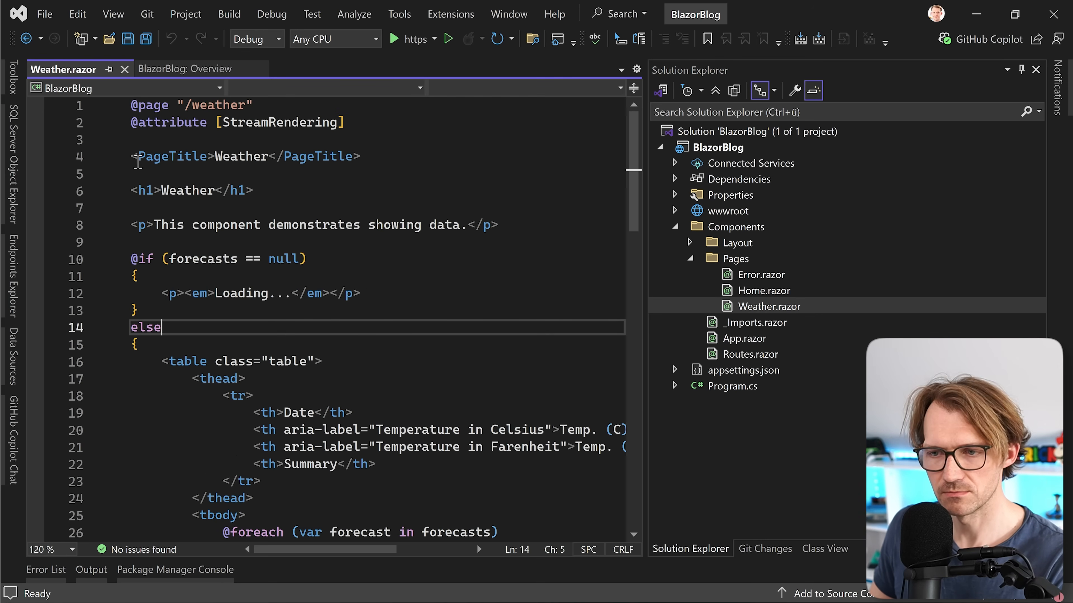
pyautogui.scroll(-3)
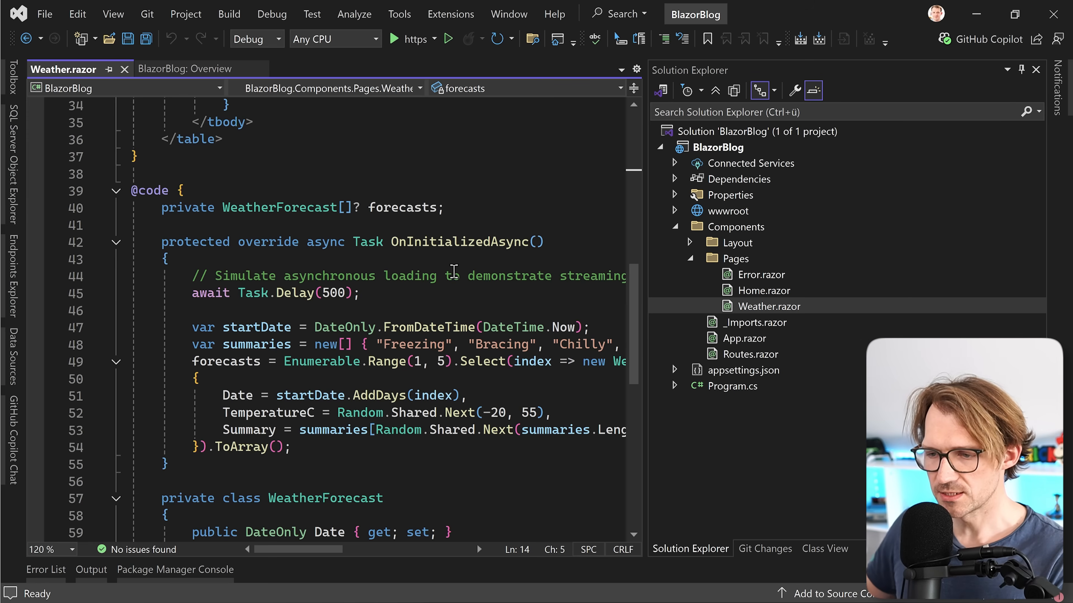
pyautogui.moveTo(400, 275)
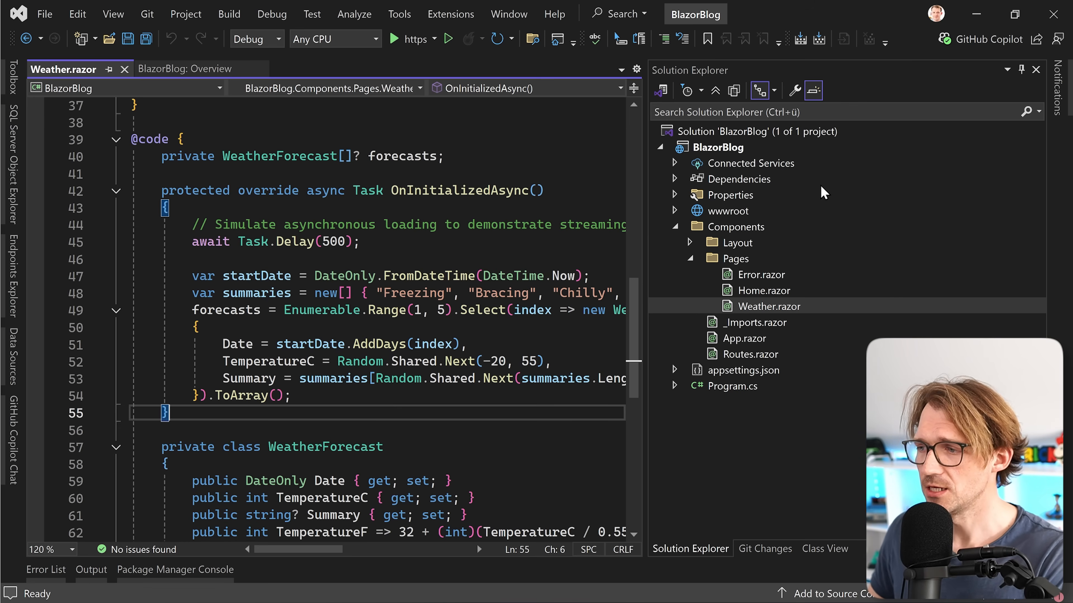
pyautogui.moveTo(758, 320)
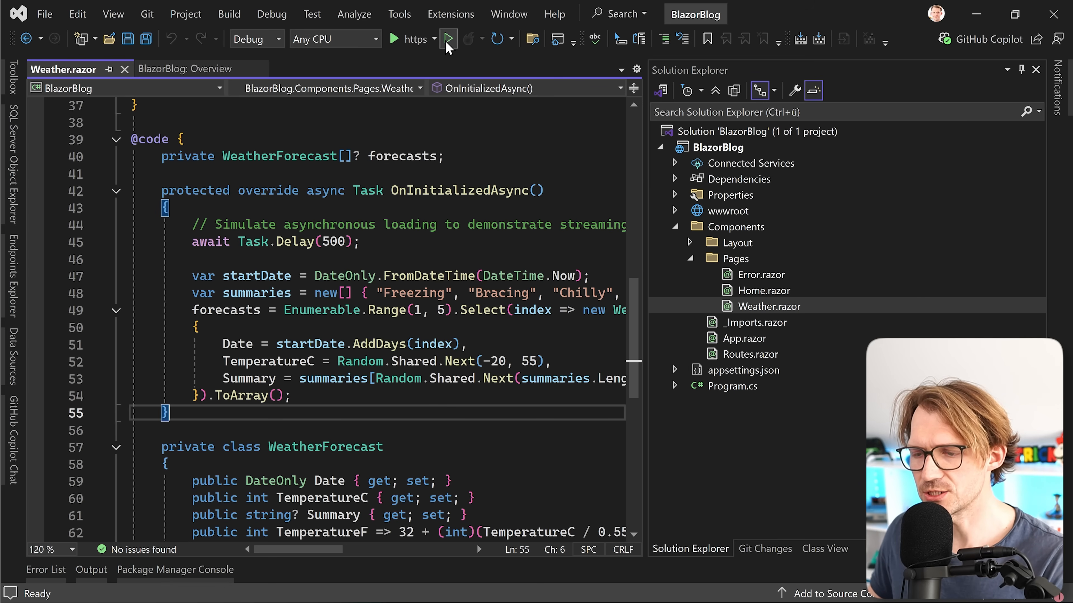
# Step: Run BlazorBlog without debugging and view its Weather forecast page in the browser
pyautogui.click(448, 39)
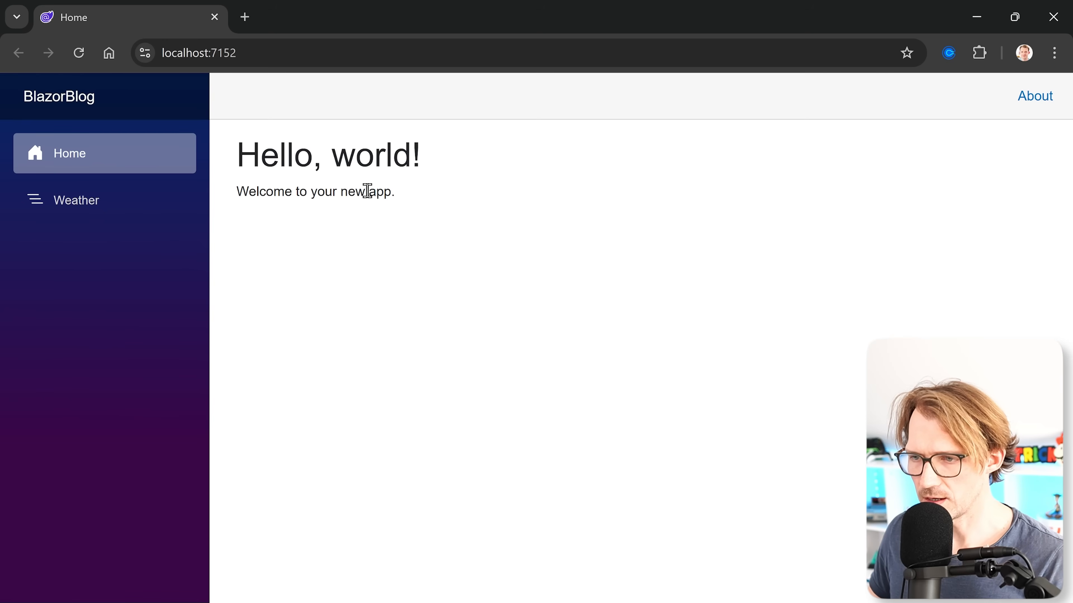
pyautogui.click(75, 200)
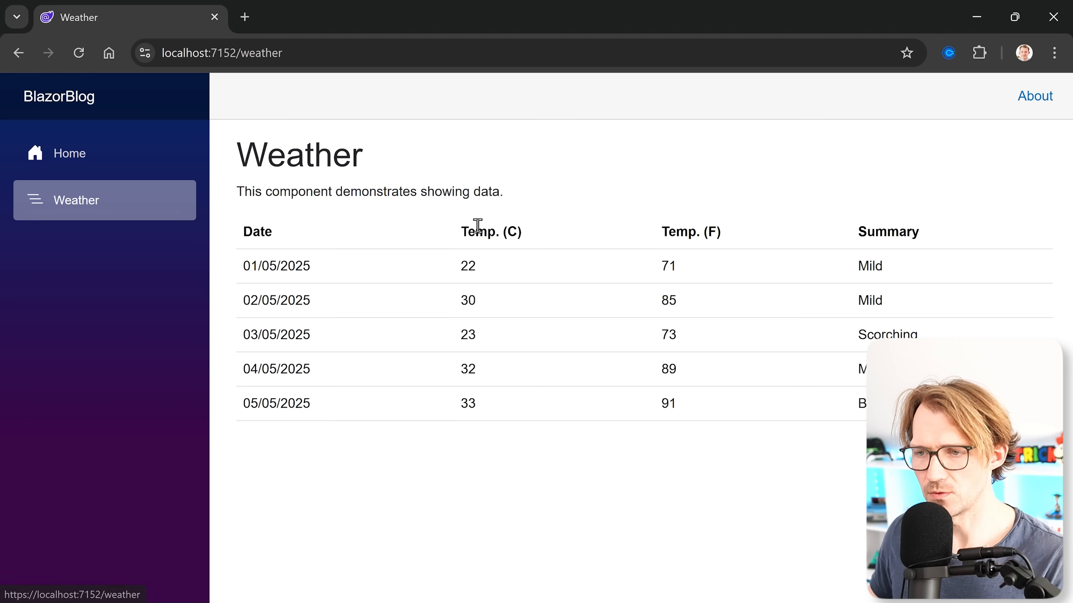
pyautogui.moveTo(343, 221)
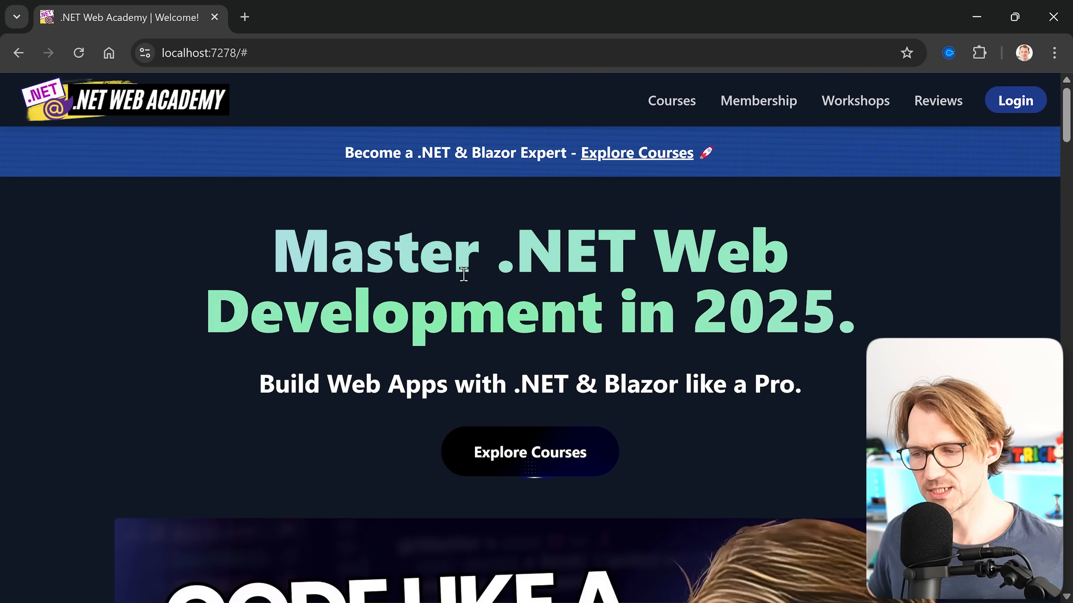
# Step: Browse the course listings to Masterclasses and view the Blazor & Clean Architecture course page
pyautogui.scroll(-3)
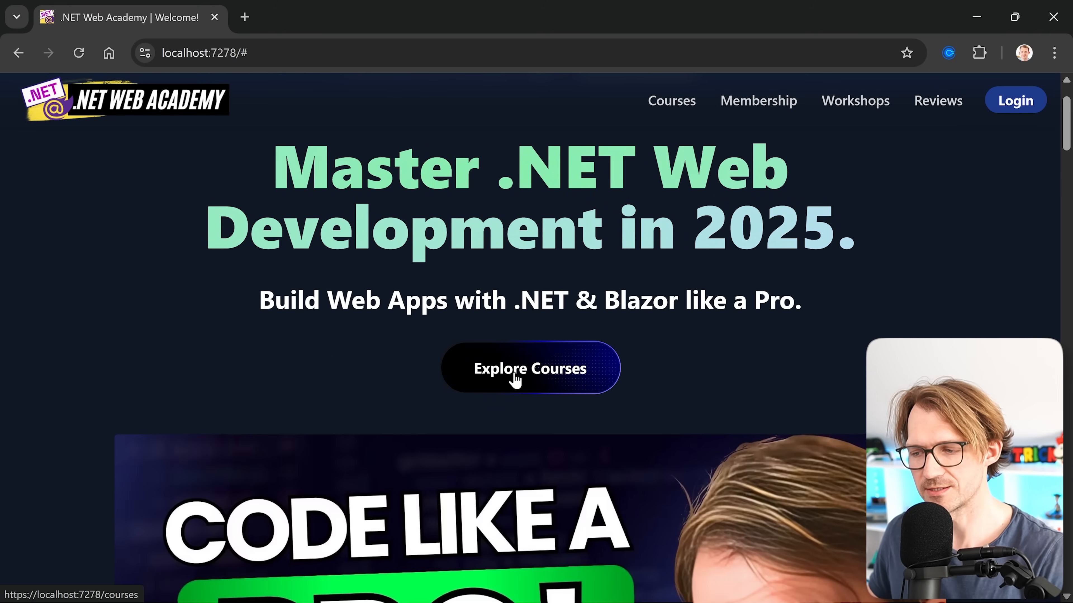
pyautogui.moveTo(607, 386)
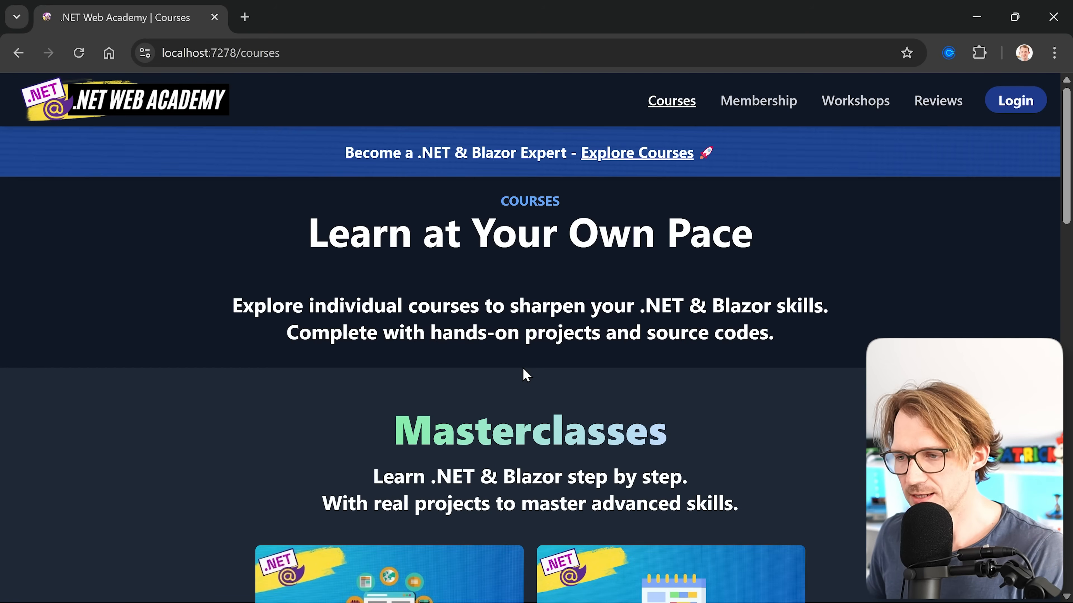
pyautogui.scroll(-3)
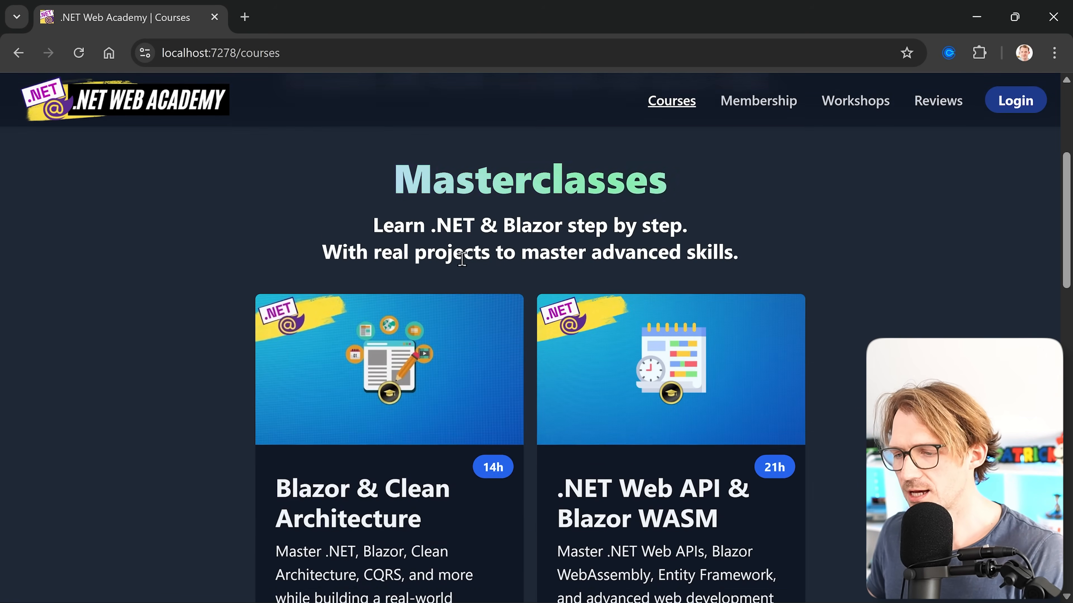
pyautogui.click(389, 369)
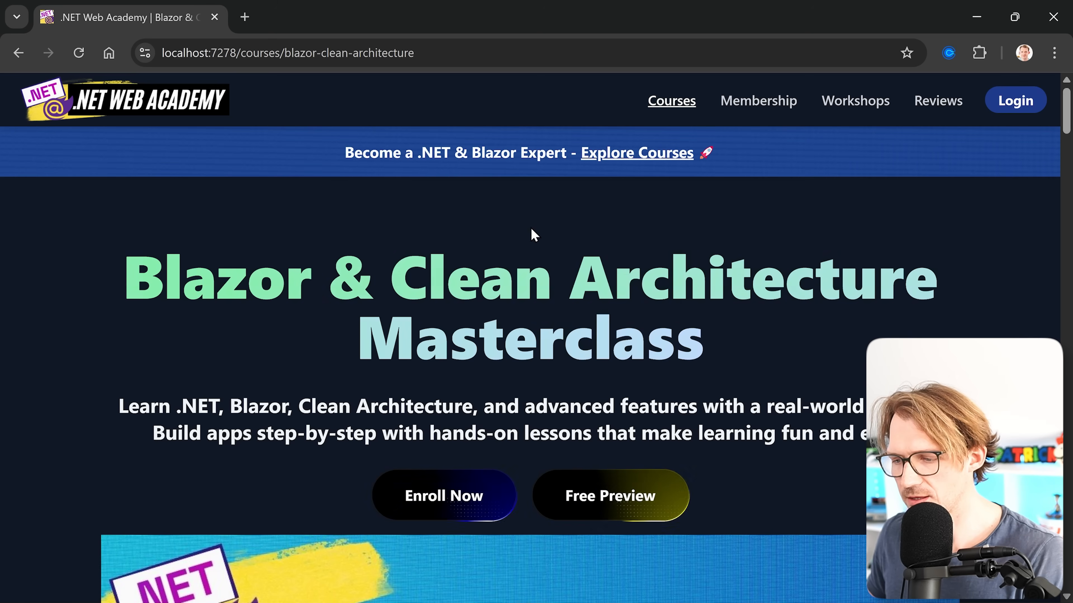
pyautogui.scroll(-3)
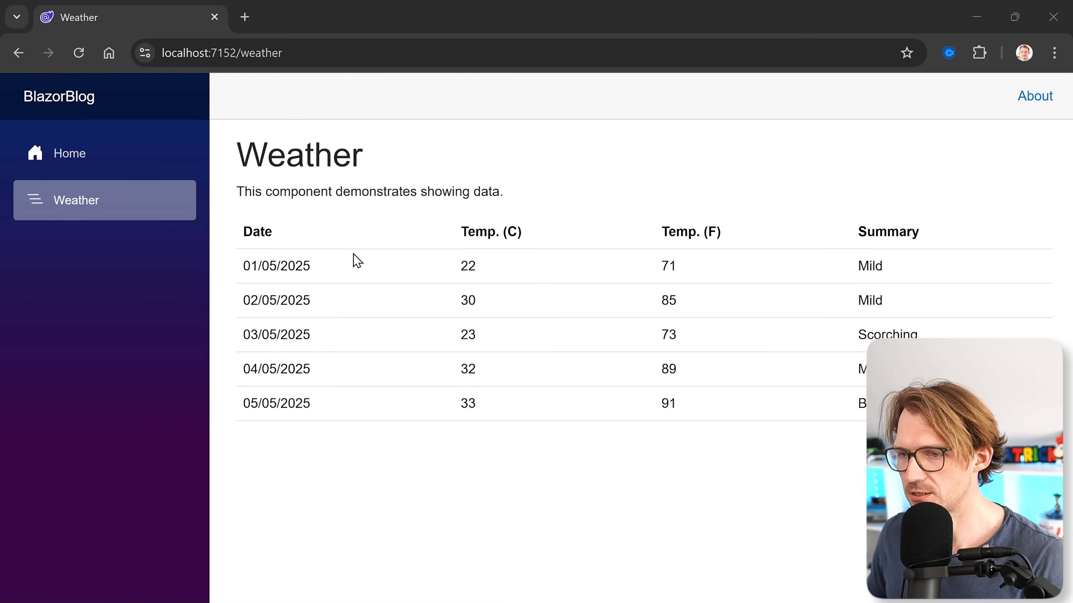
pyautogui.moveTo(325, 186)
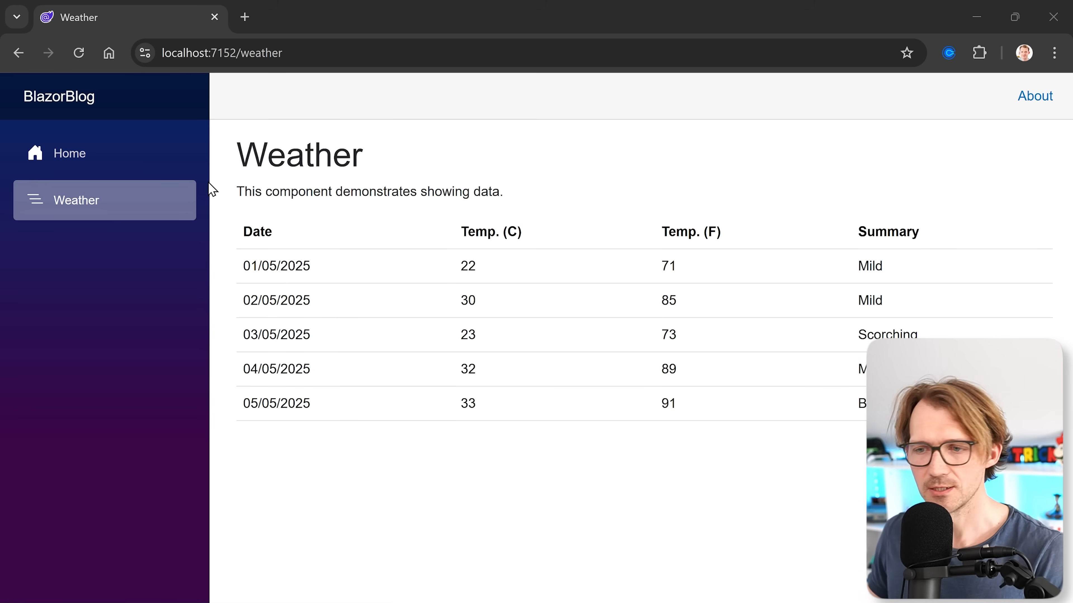
pyautogui.moveTo(217, 164)
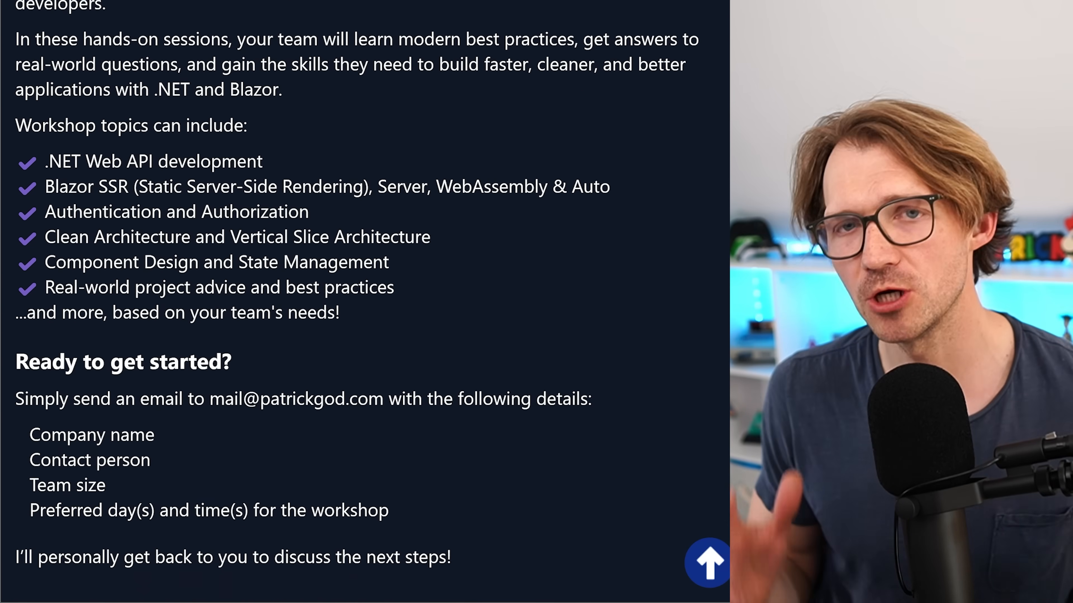
# Step: Scroll the workshops page down to the Blazor SSR, Server, WebAssembly and Auto topics
pyautogui.scroll(-3)
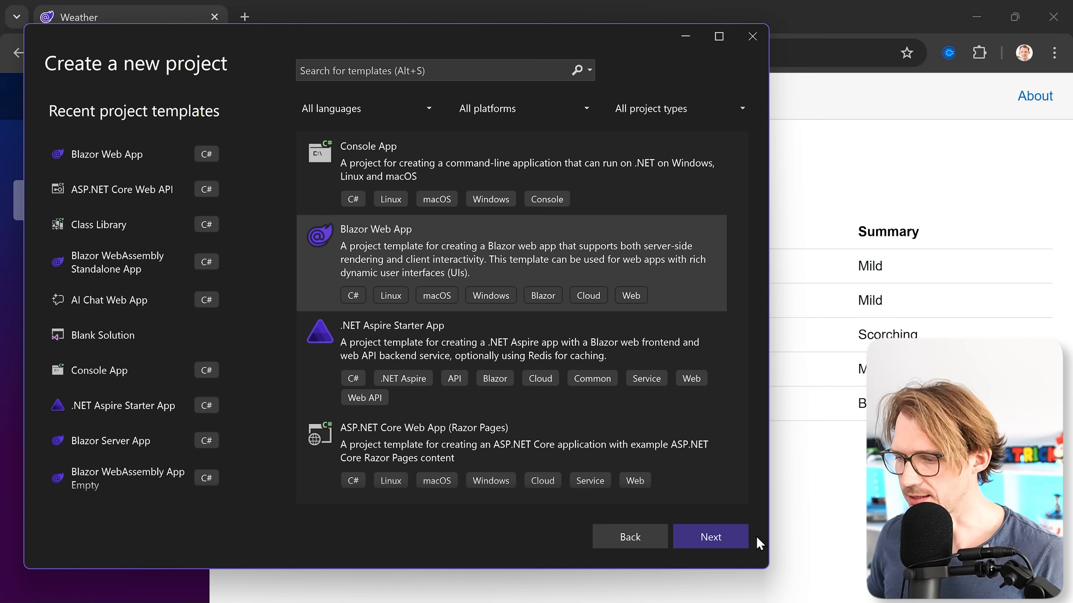
# Step: Create Blazor Web App BlazorServerApp2 with Server interactive render mode
pyautogui.click(710, 536)
pyautogui.write('BlazorServerApp')
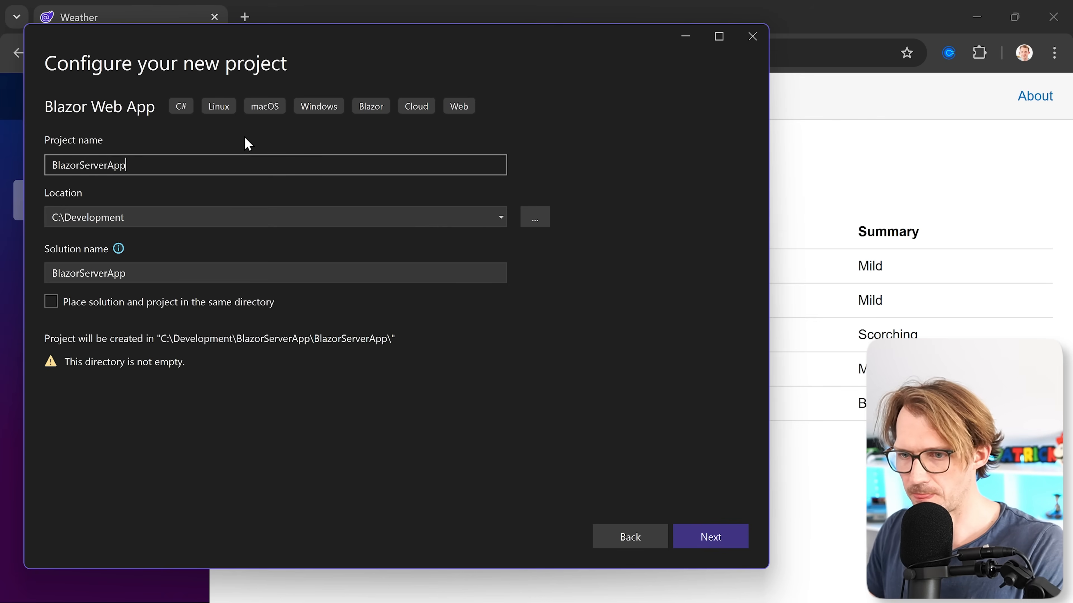
pyautogui.moveTo(331, 295)
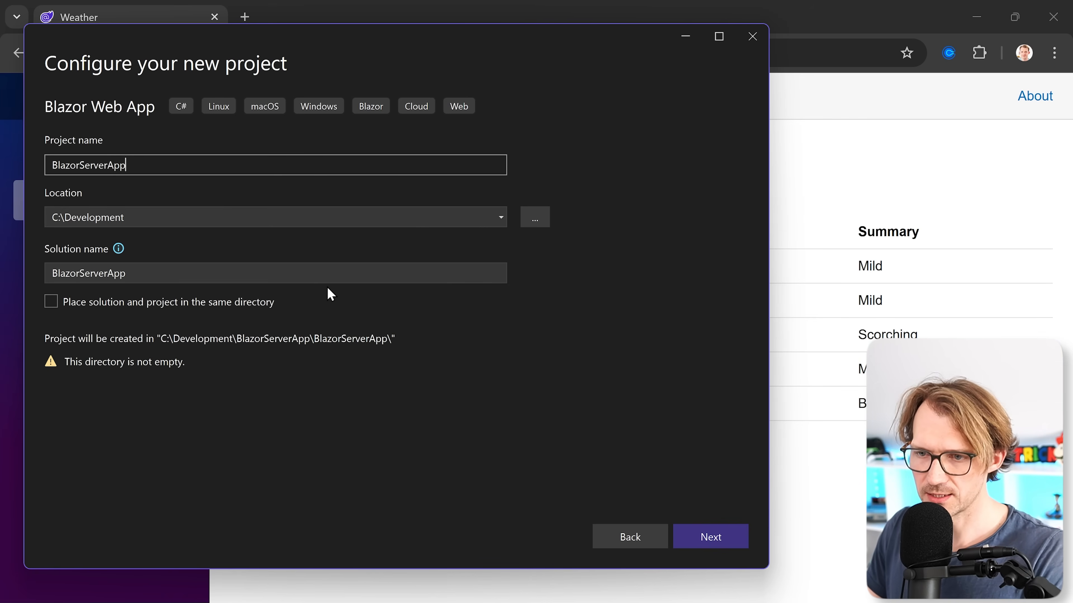
pyautogui.write('2')
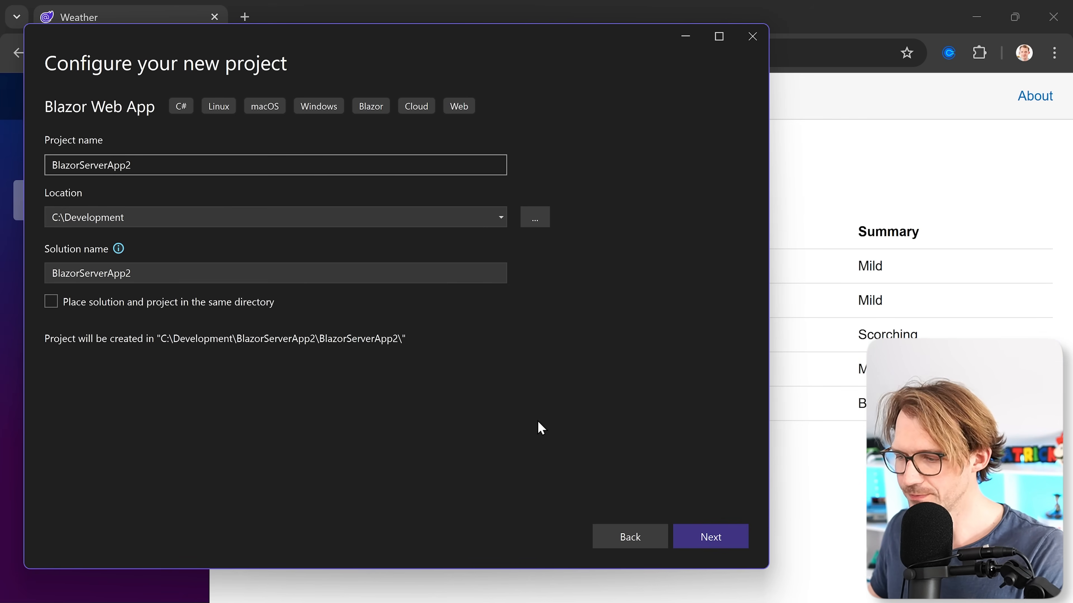
pyautogui.click(710, 537)
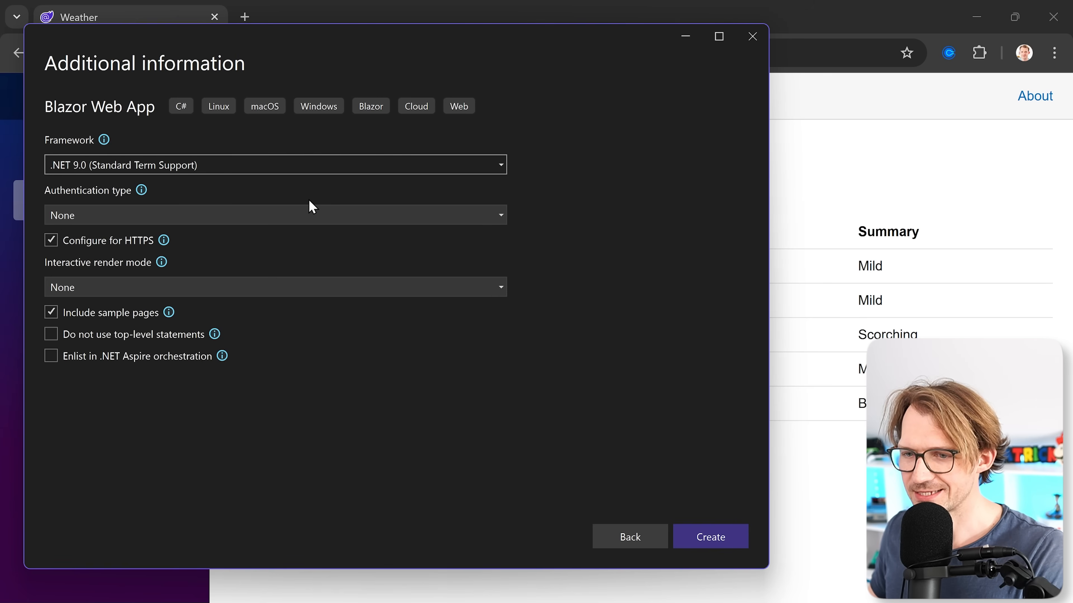
pyautogui.click(275, 286)
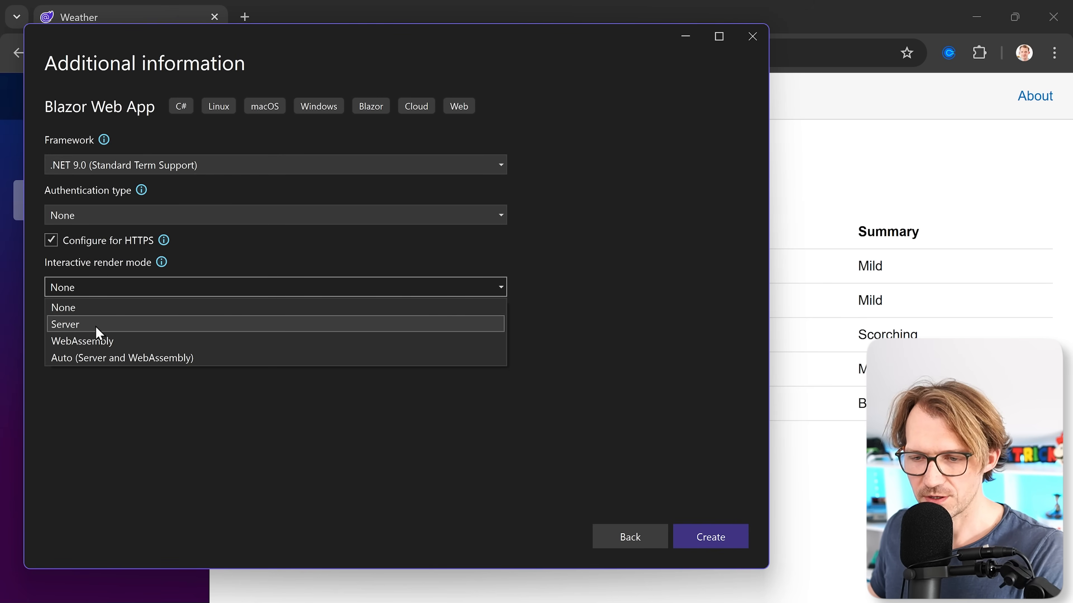
pyautogui.click(66, 324)
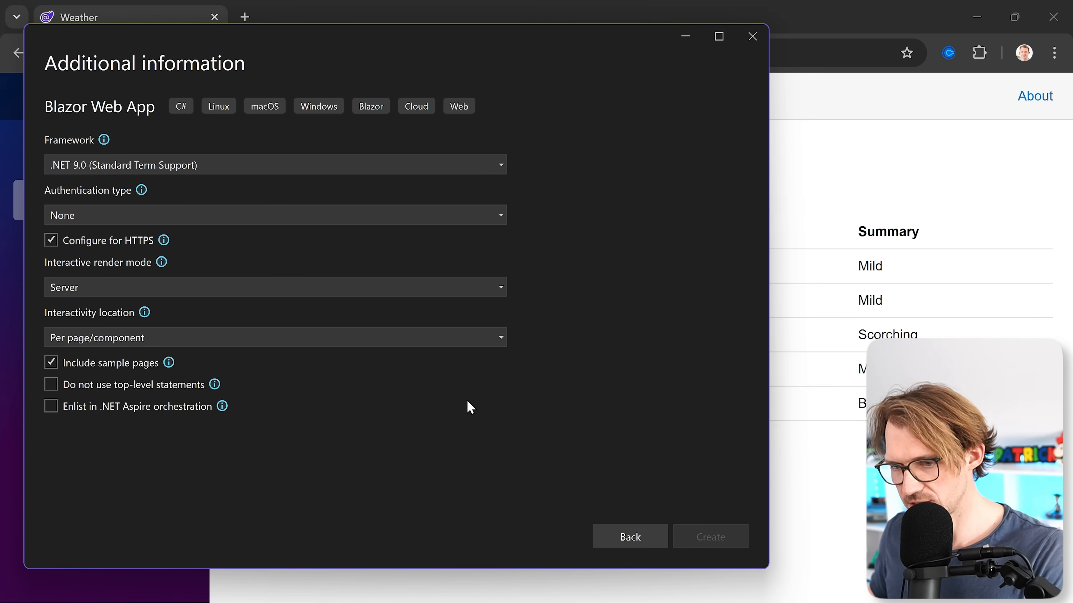
pyautogui.click(710, 537)
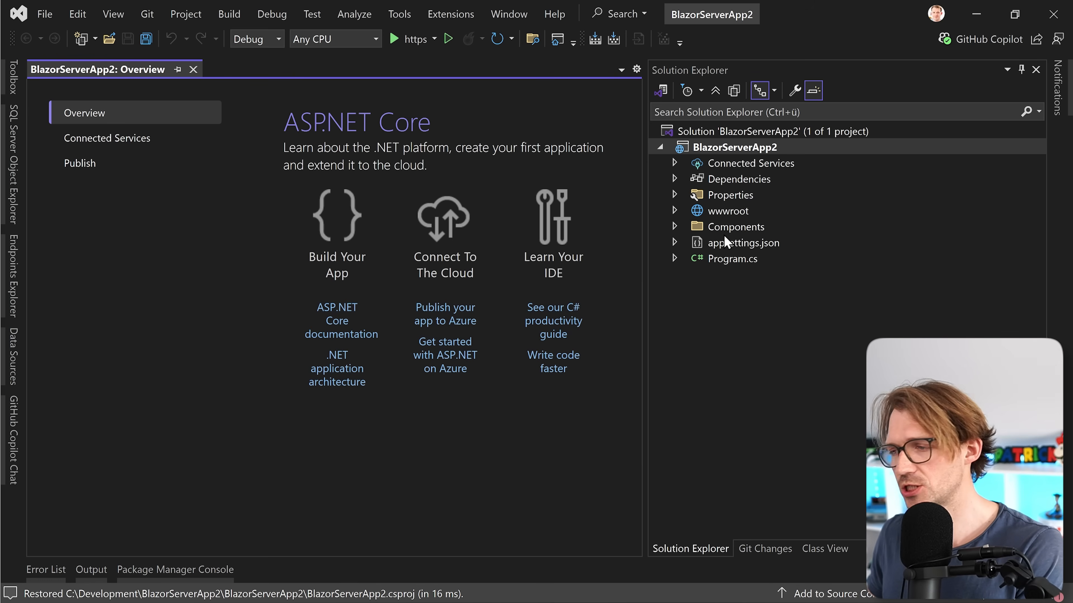
# Step: Review Weather.razor under Components > Pages, then load Counter.razor with its InteractiveServer directive
pyautogui.click(675, 226)
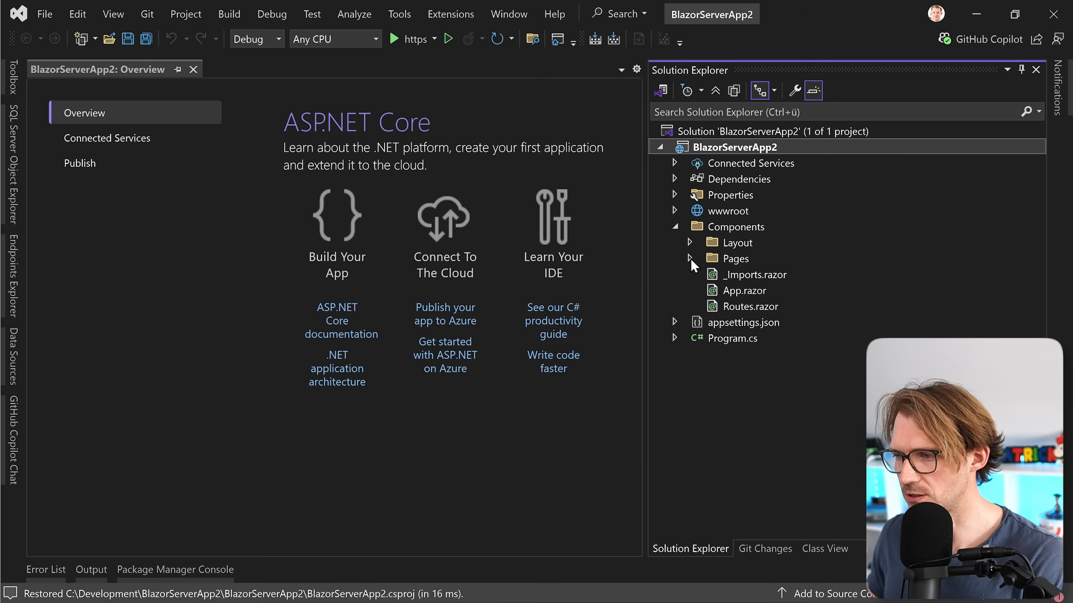
pyautogui.click(690, 258)
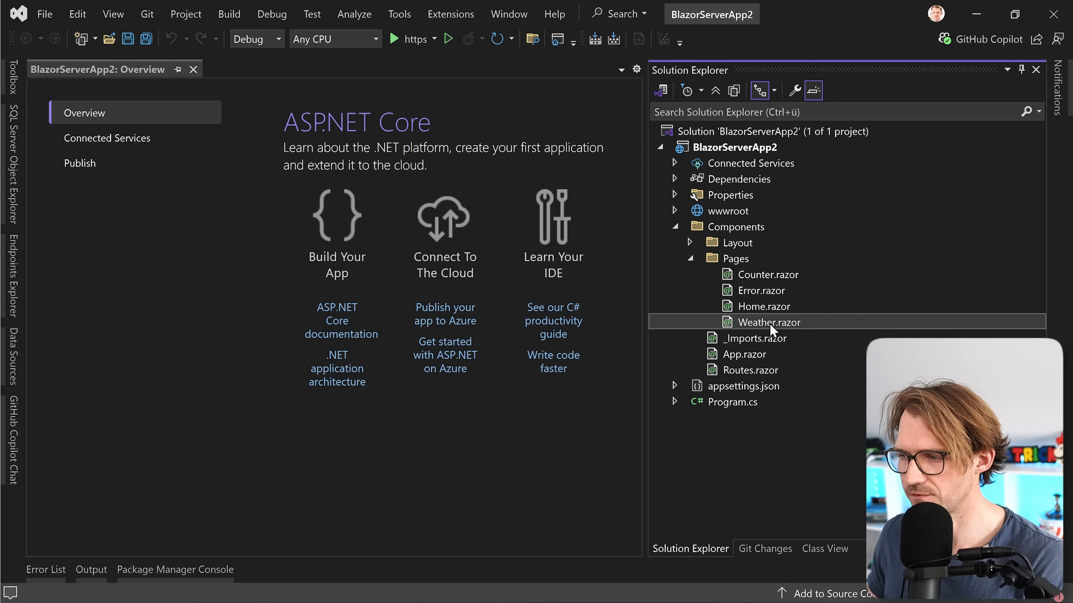
pyautogui.doubleClick(770, 322)
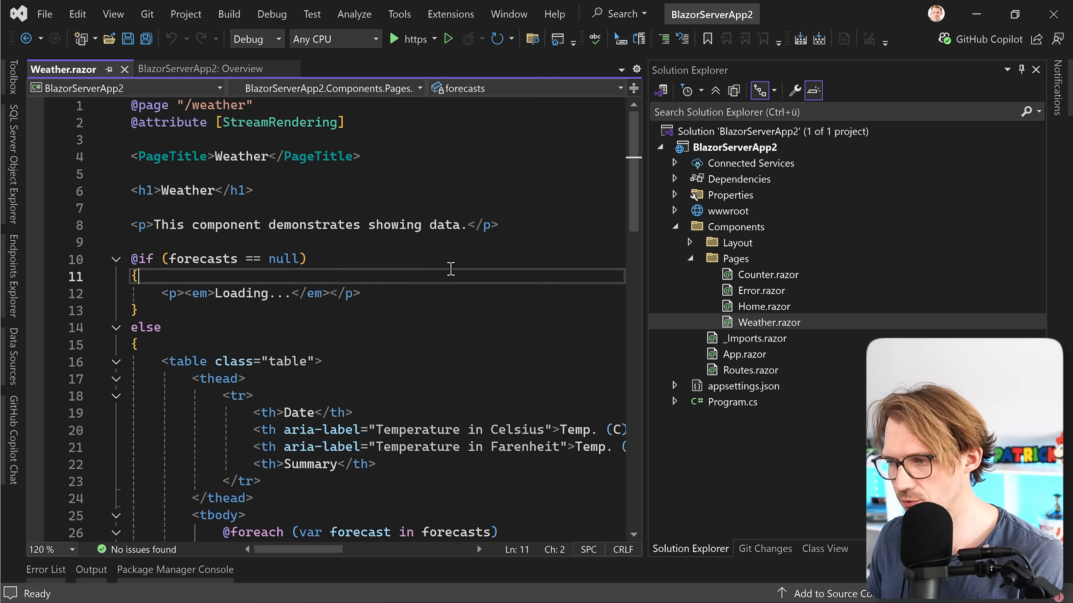
pyautogui.scroll(-3)
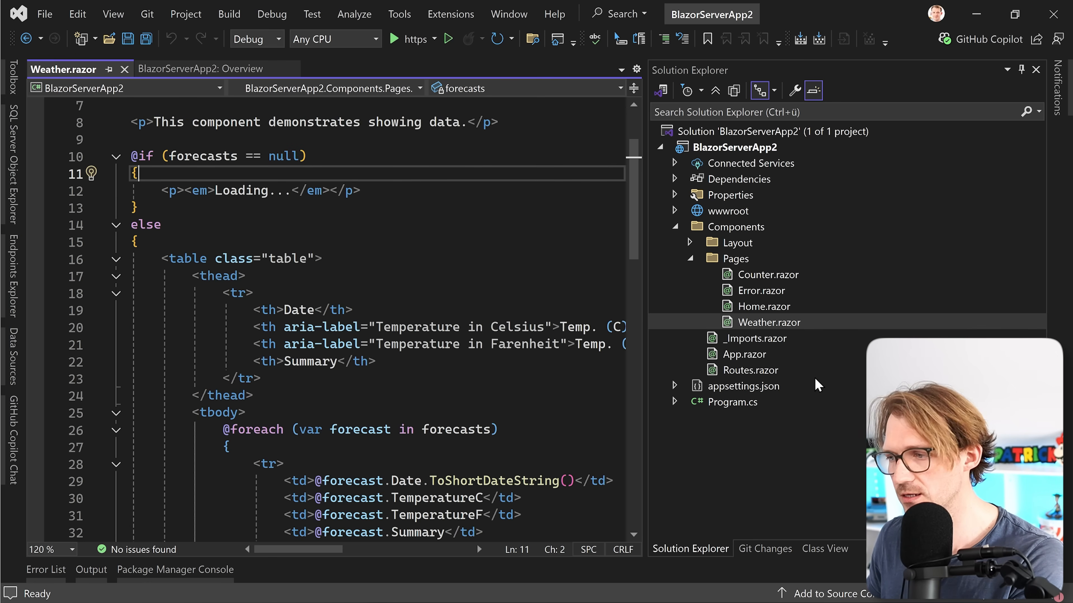
pyautogui.scroll(-3)
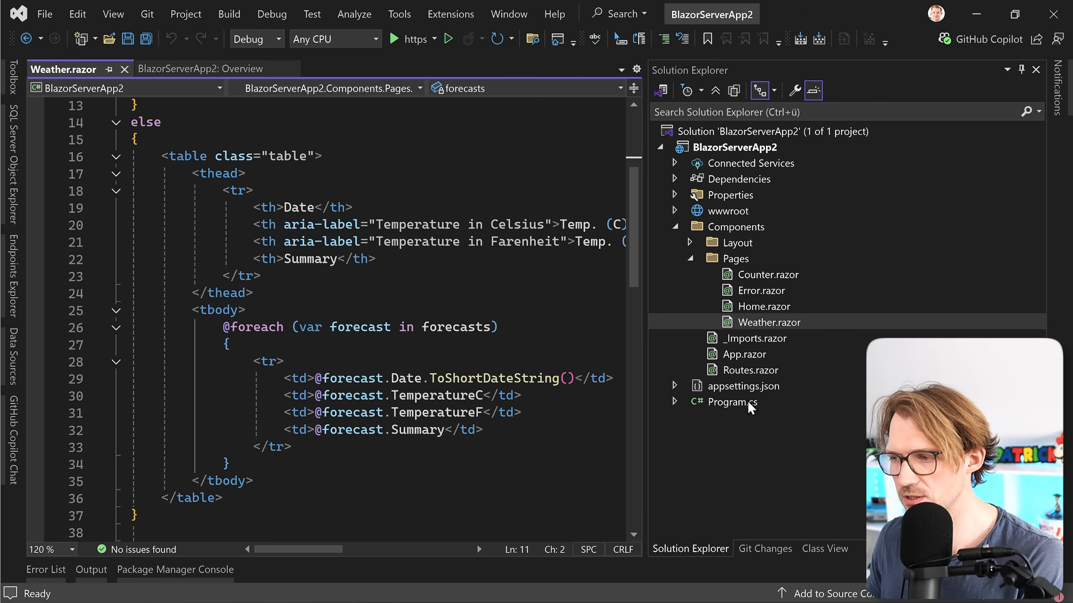
pyautogui.doubleClick(768, 274)
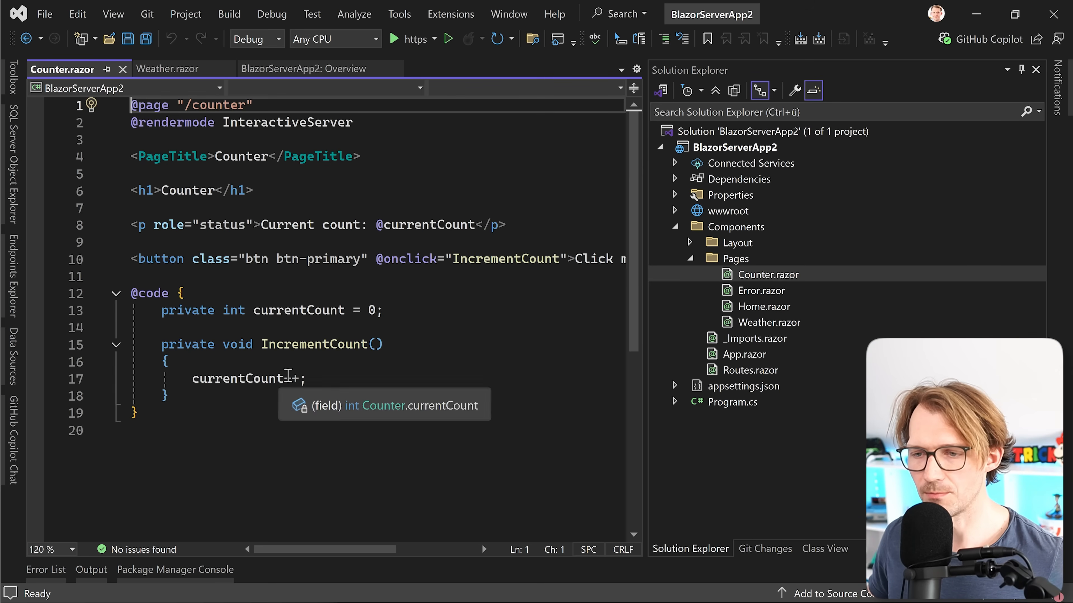
pyautogui.moveTo(138, 258); pyautogui.dragTo(356, 259)
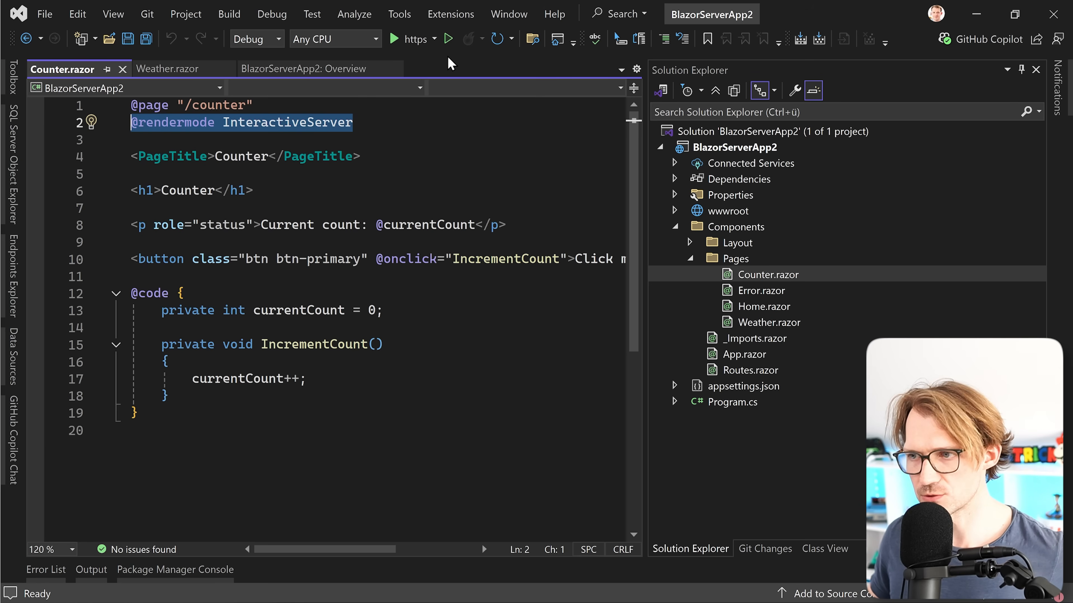
pyautogui.click(394, 39)
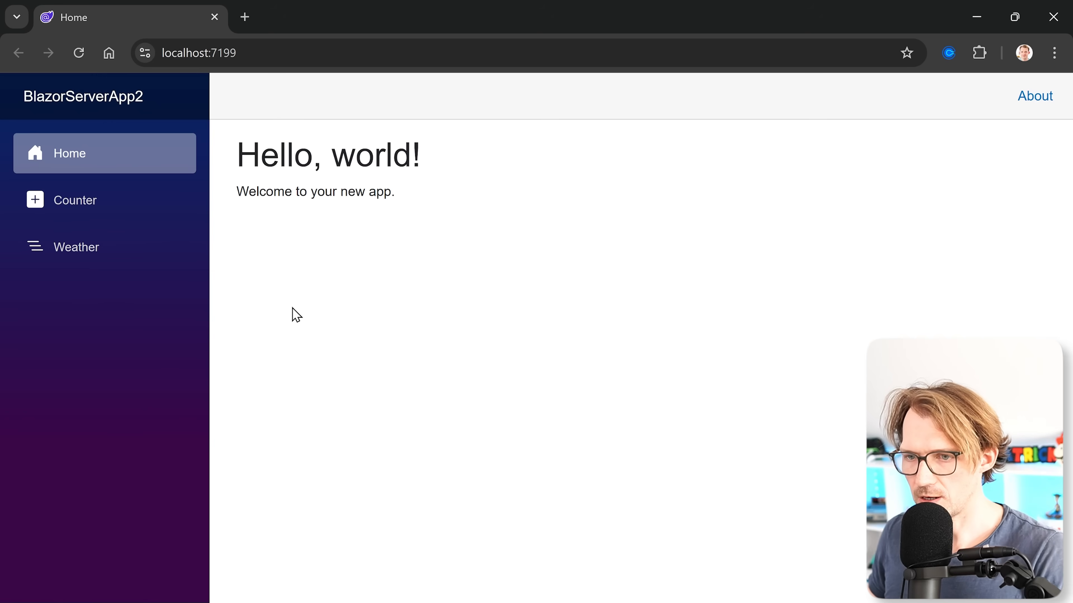
pyautogui.moveTo(80, 200)
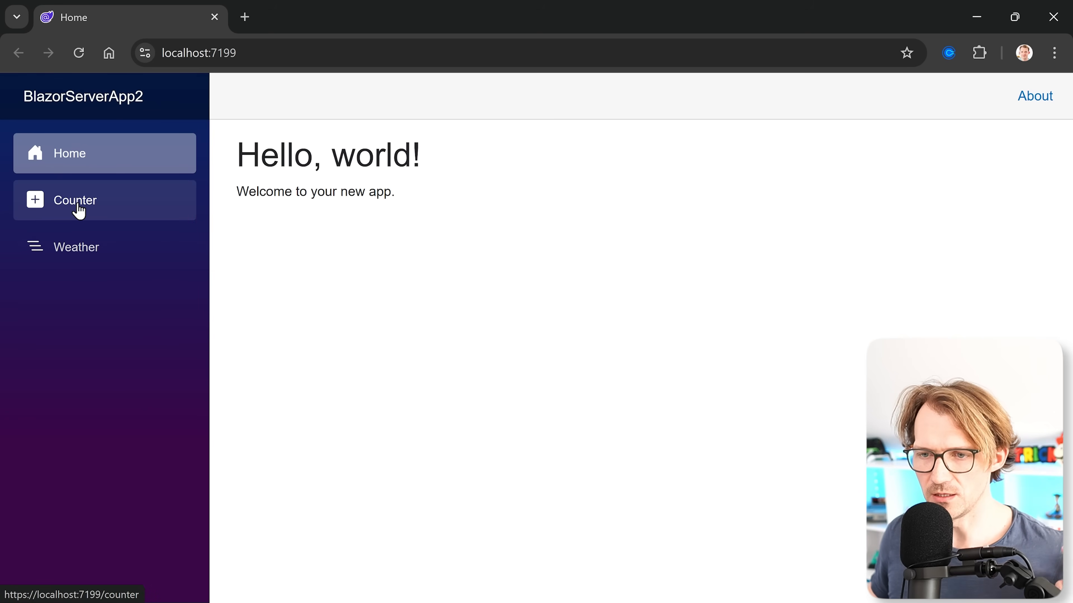
# Step: Visit the Weather and Counter pages and increment the counter with Click me
pyautogui.click(76, 247)
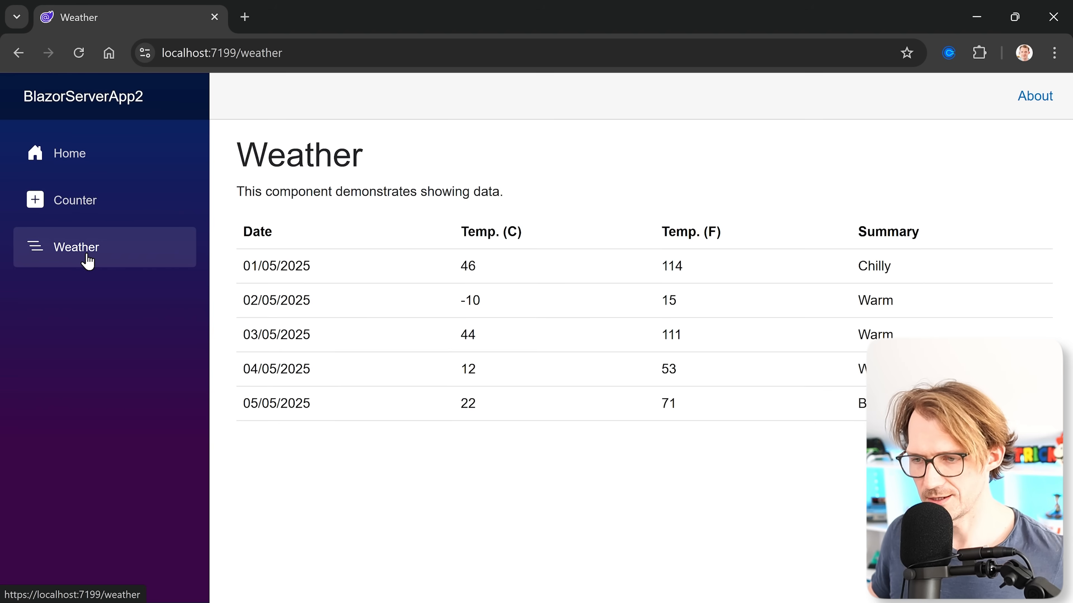
pyautogui.moveTo(85, 217)
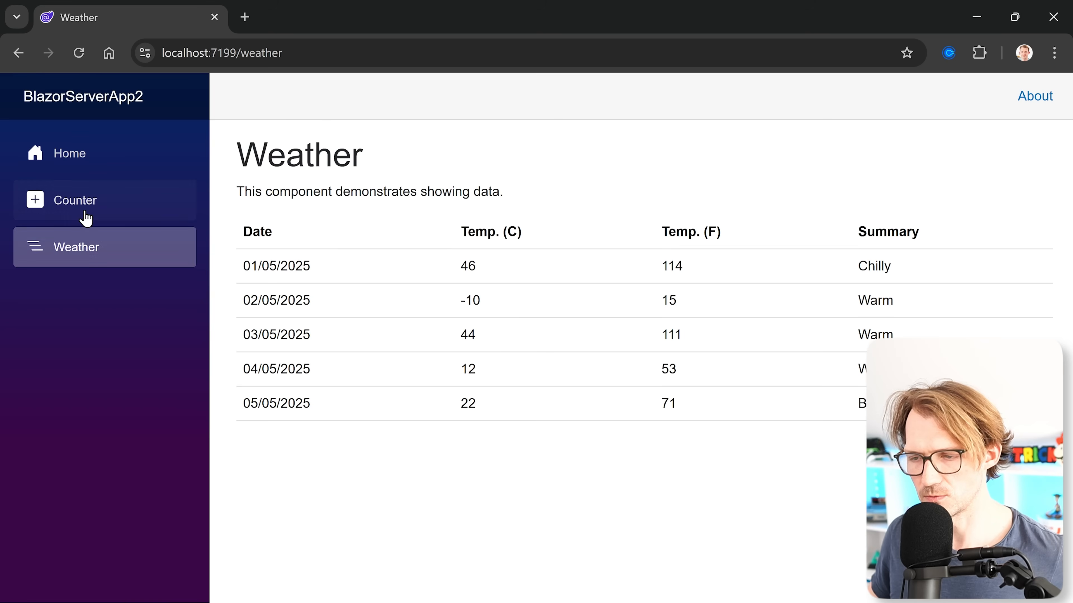
pyautogui.click(74, 200)
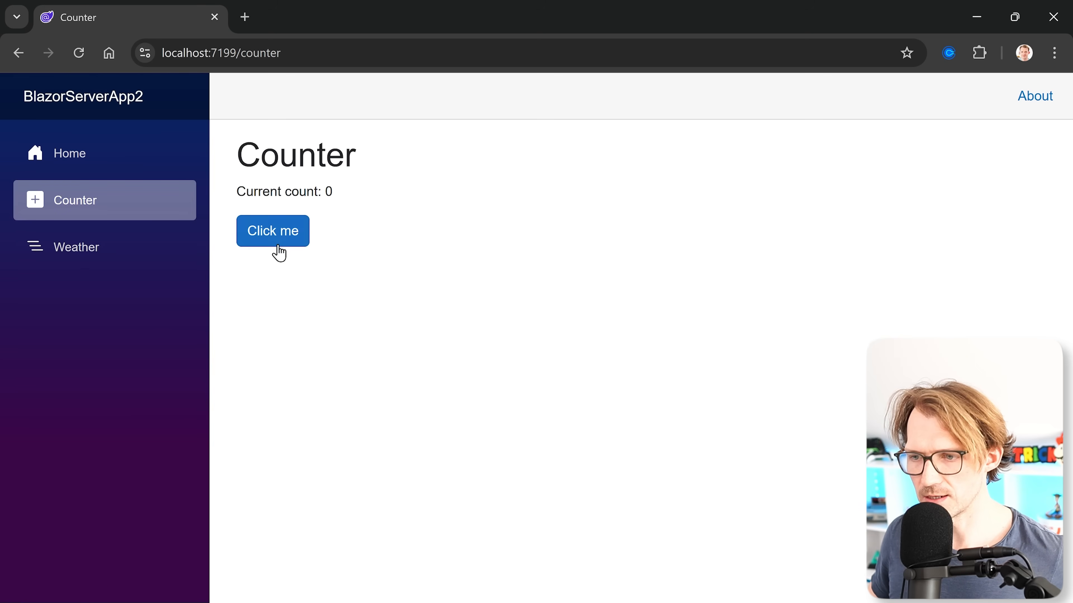
pyautogui.click(273, 231)
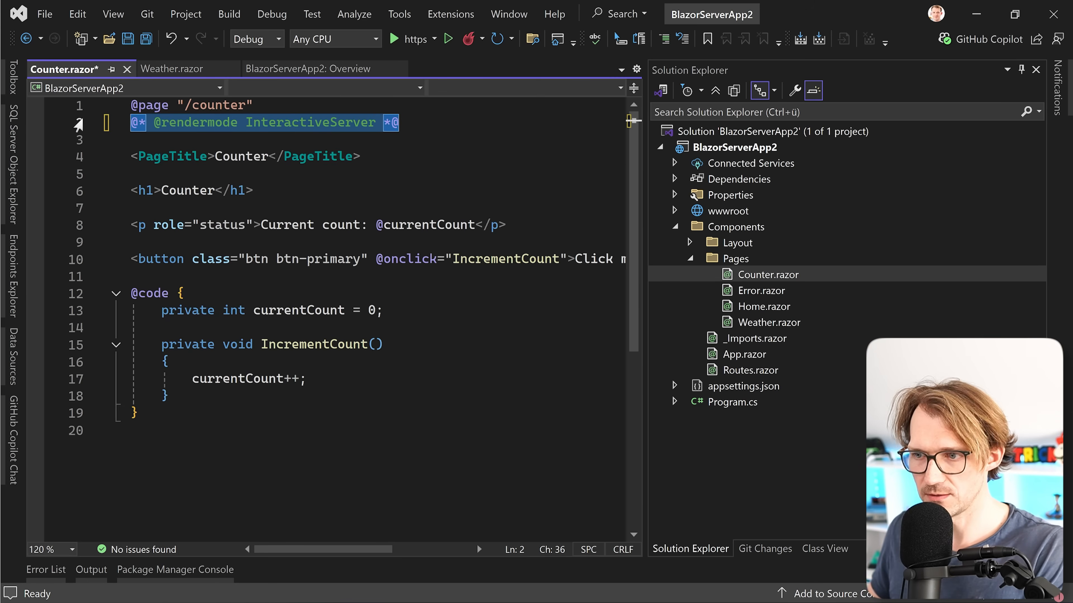
pyautogui.press('ctrl+s')
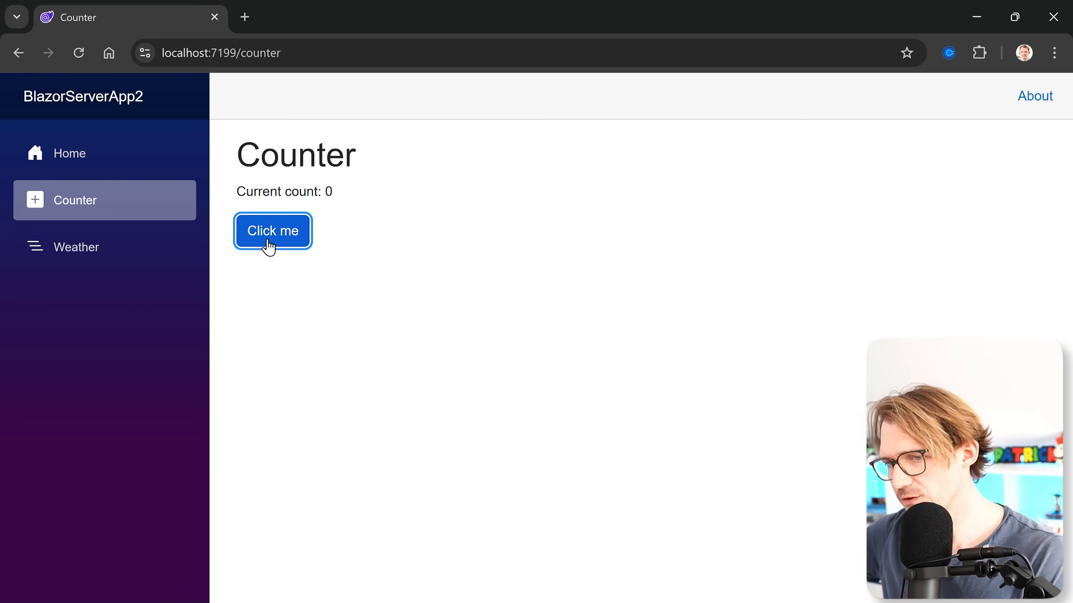
pyautogui.moveTo(317, 267)
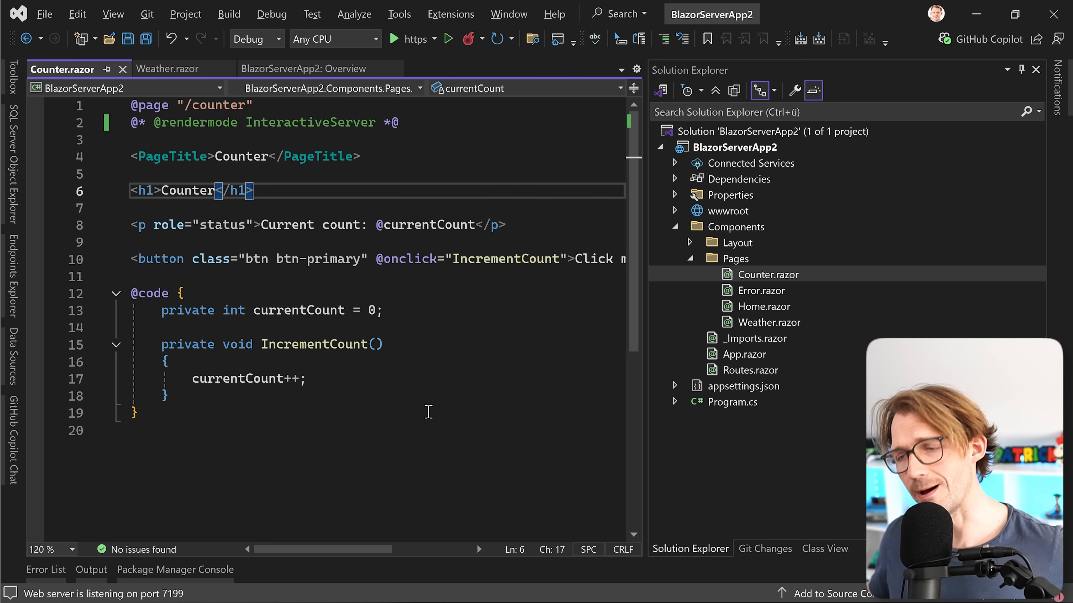
pyautogui.moveTo(904, 229)
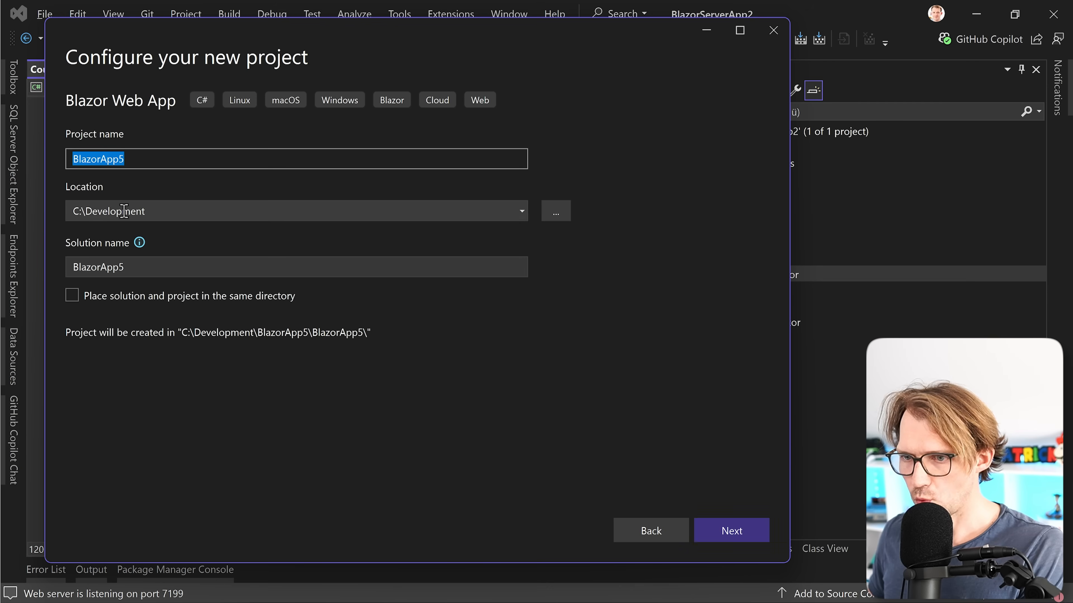
# Step: Step back to the Blazor Web App template and continue through to Additional information
pyautogui.click(650, 531)
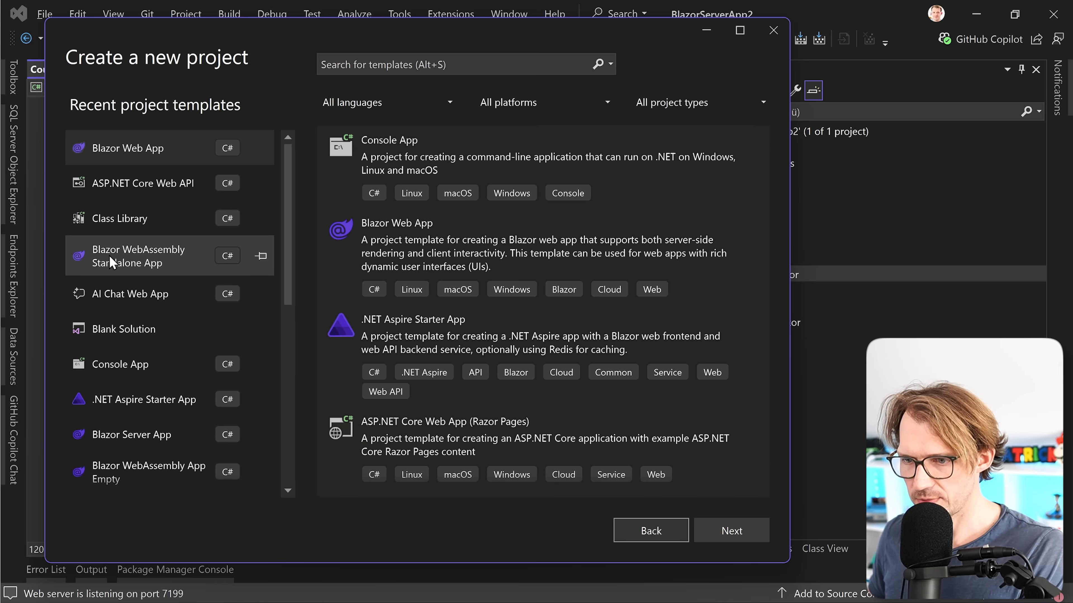
pyautogui.moveTo(176, 261)
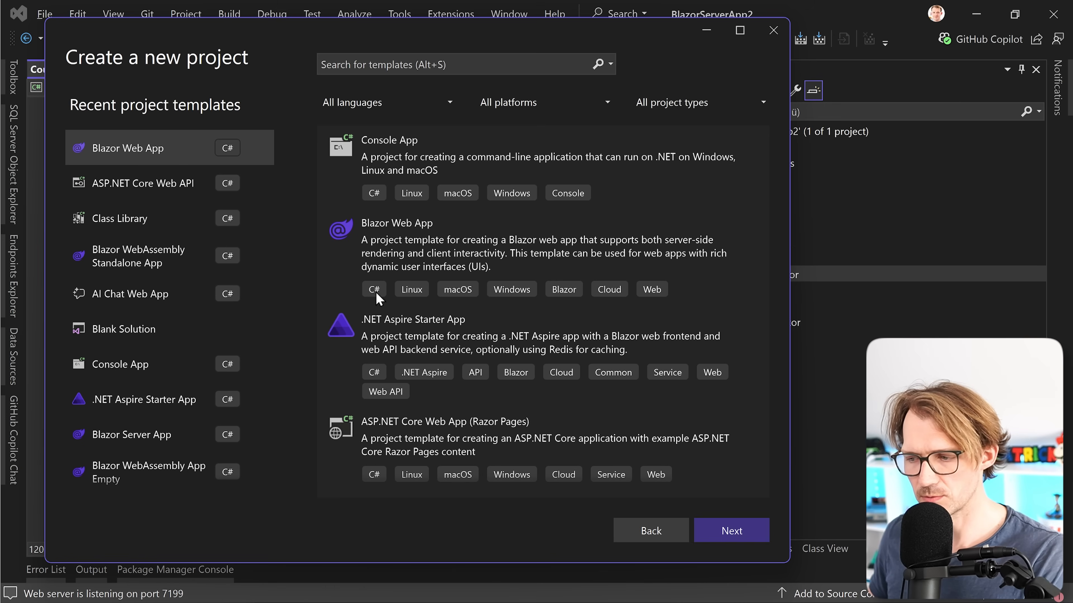
pyautogui.click(731, 530)
pyautogui.write('BlazorWebAssemblyApp2')
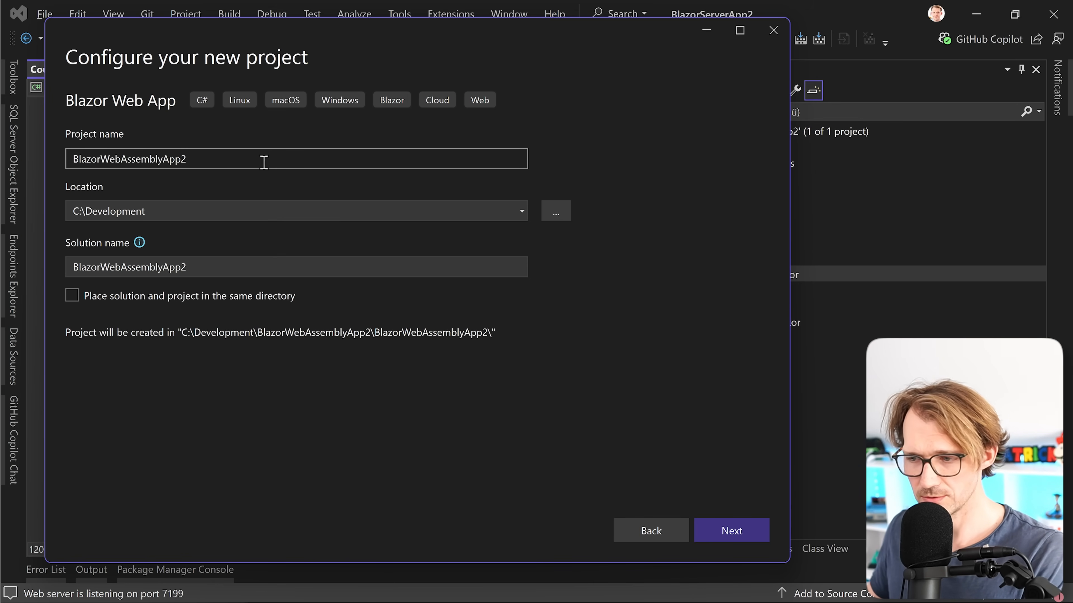
pyautogui.click(731, 531)
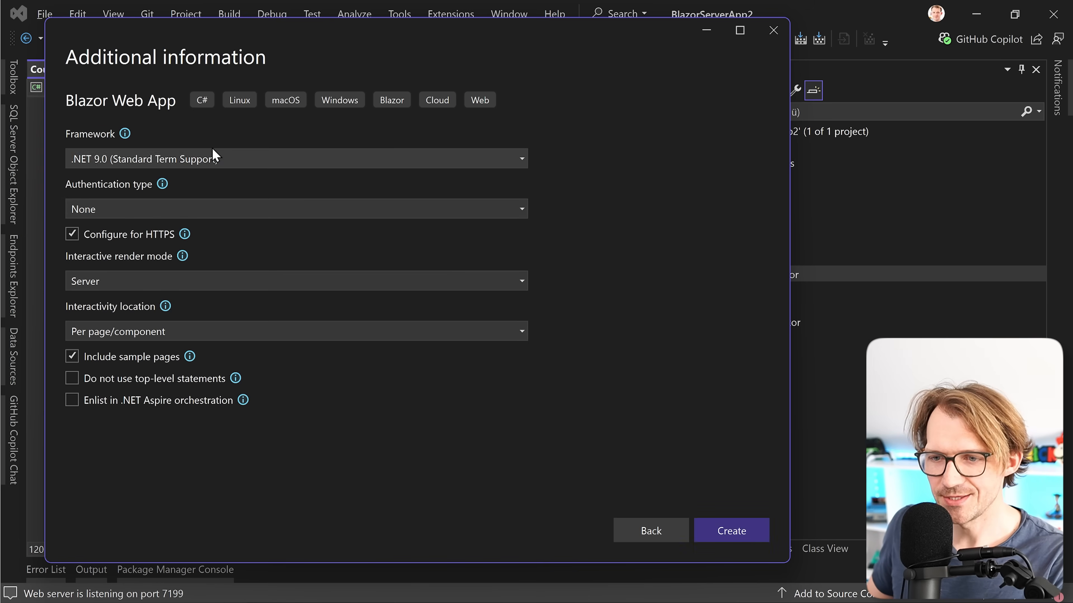
# Step: Choose WebAssembly as the interactive render mode and create BlazorWebAssemblyApp2
pyautogui.click(295, 280)
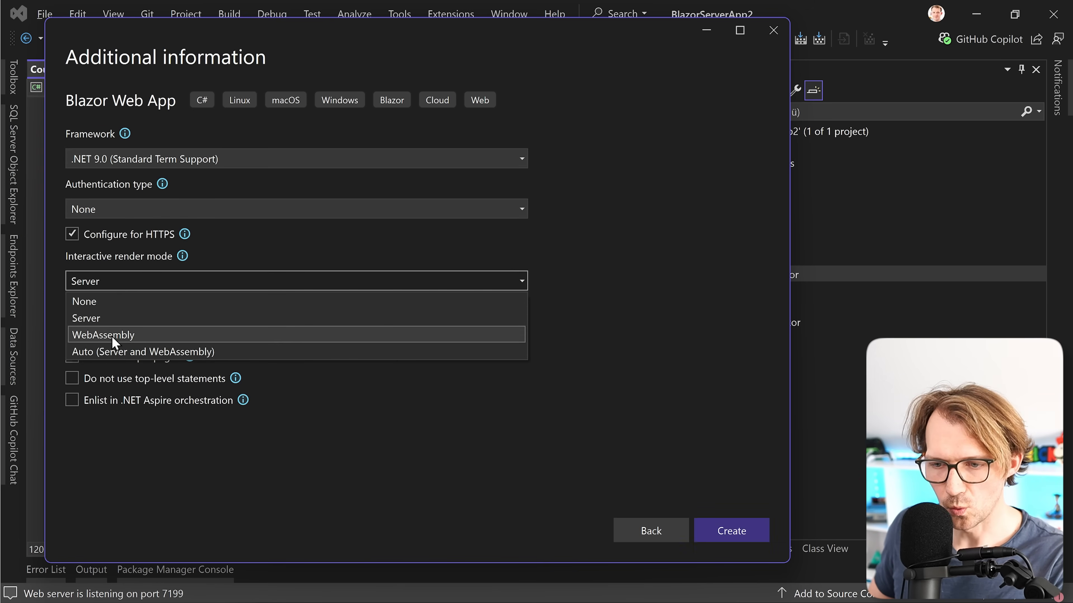
pyautogui.click(103, 335)
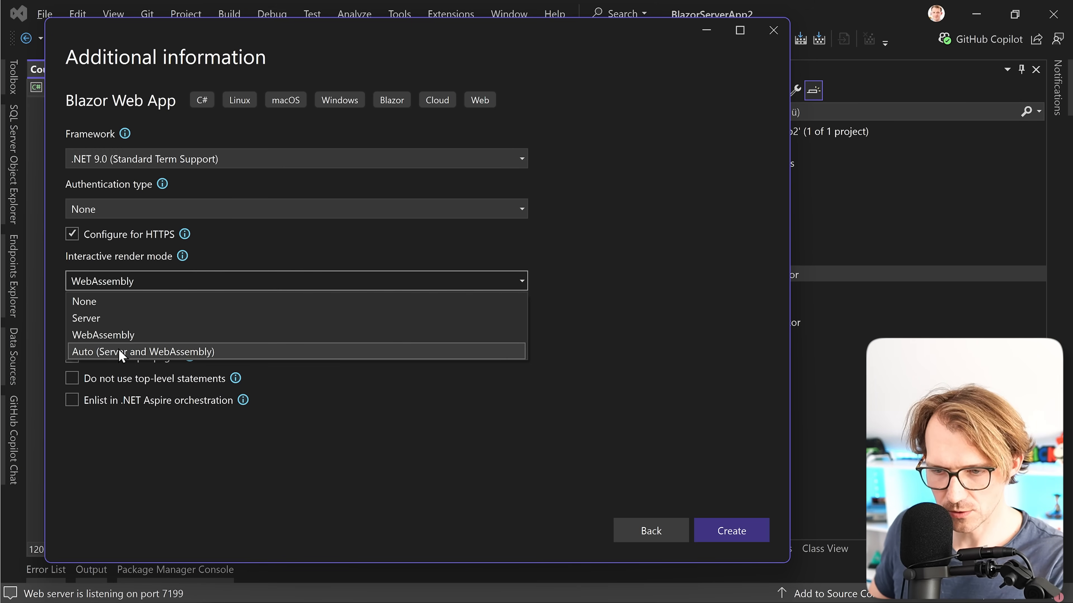
pyautogui.moveTo(119, 334)
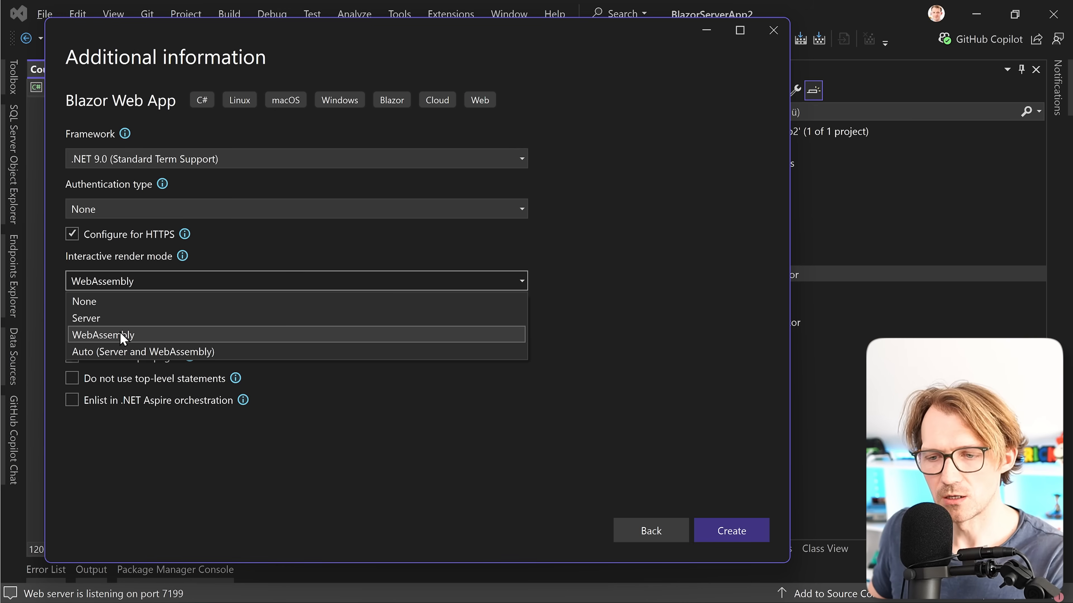
pyautogui.click(102, 334)
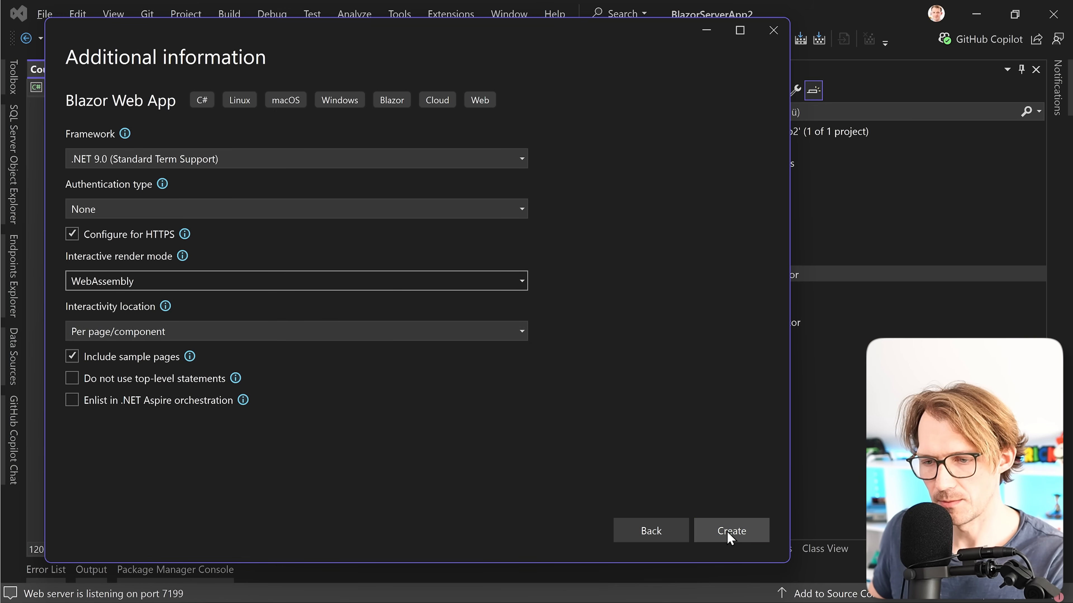
pyautogui.click(730, 531)
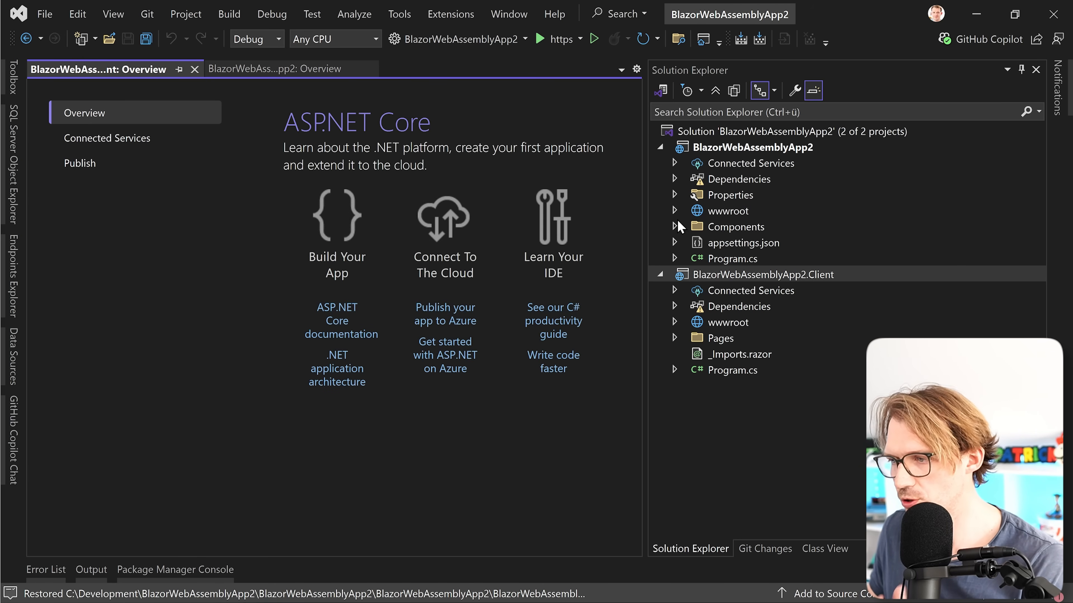
# Step: Expand the server Components > Pages and Client Pages folders and open the client Counter.razor
pyautogui.click(676, 226)
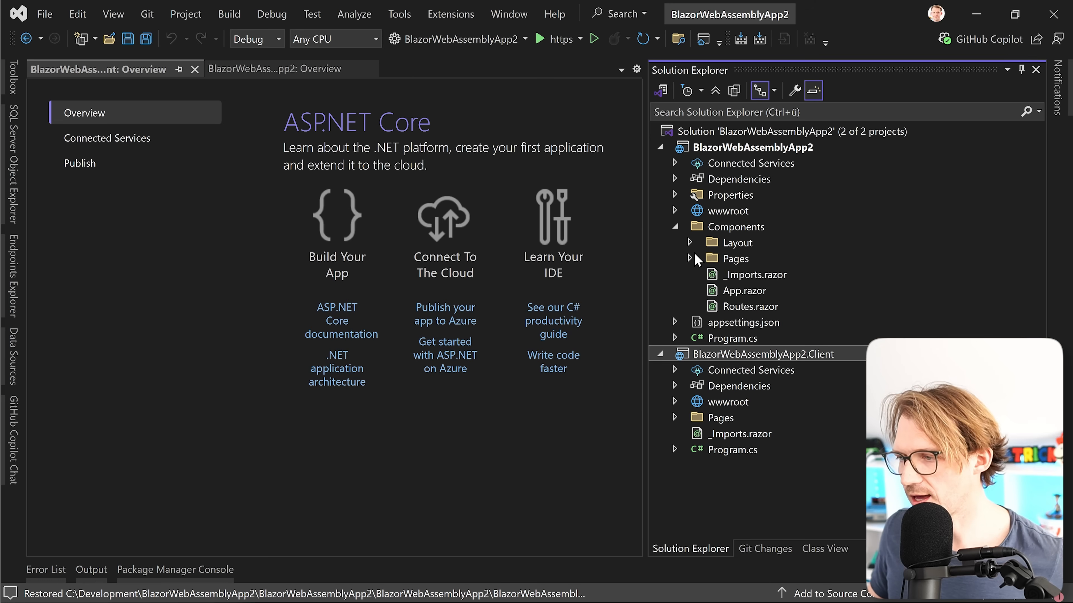
pyautogui.click(690, 258)
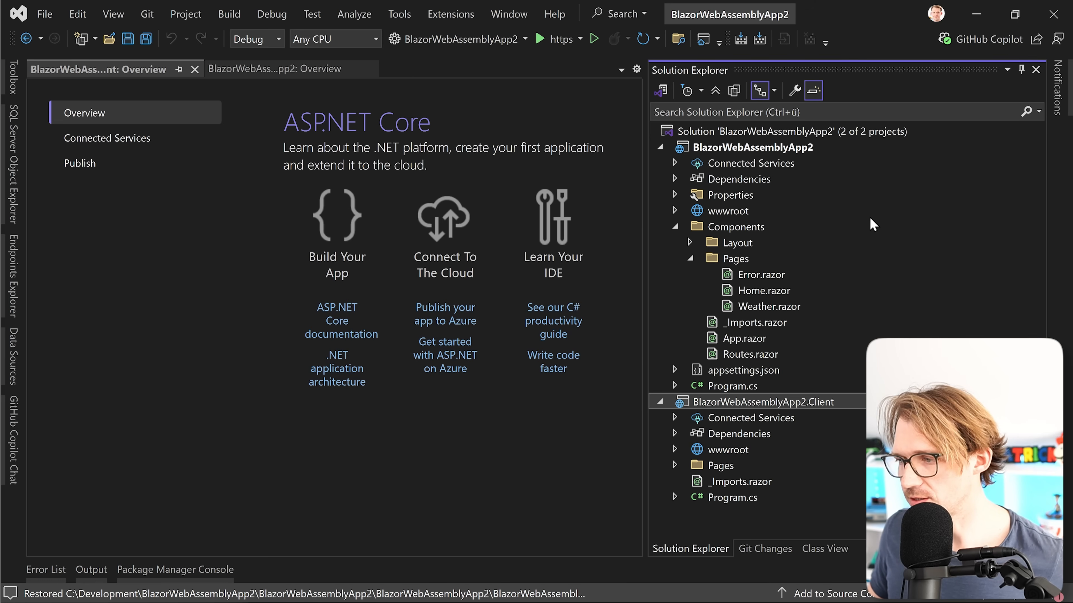
pyautogui.click(674, 465)
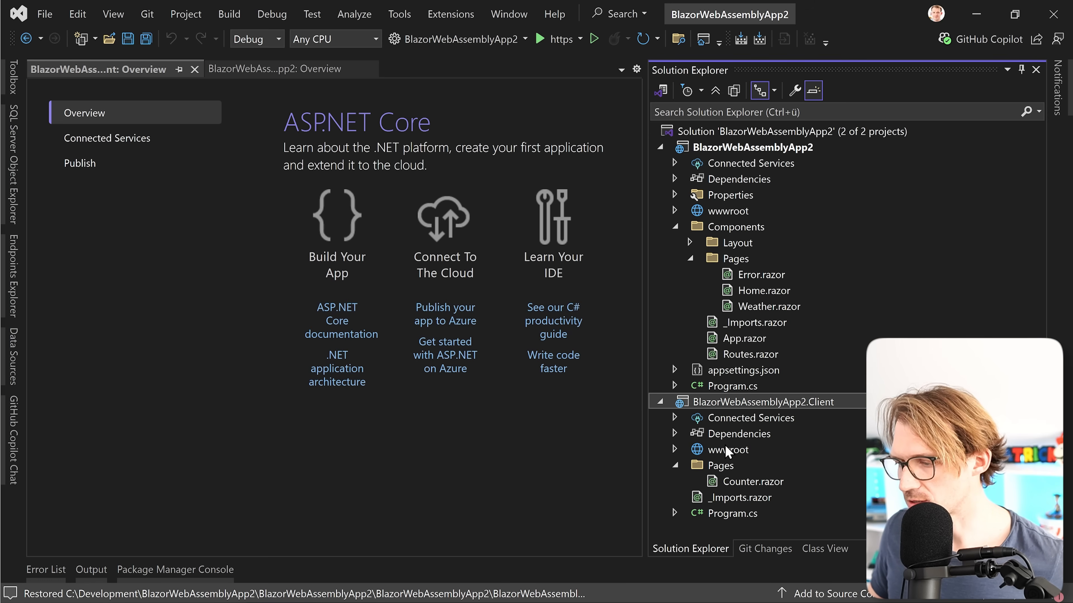
pyautogui.moveTo(708, 479)
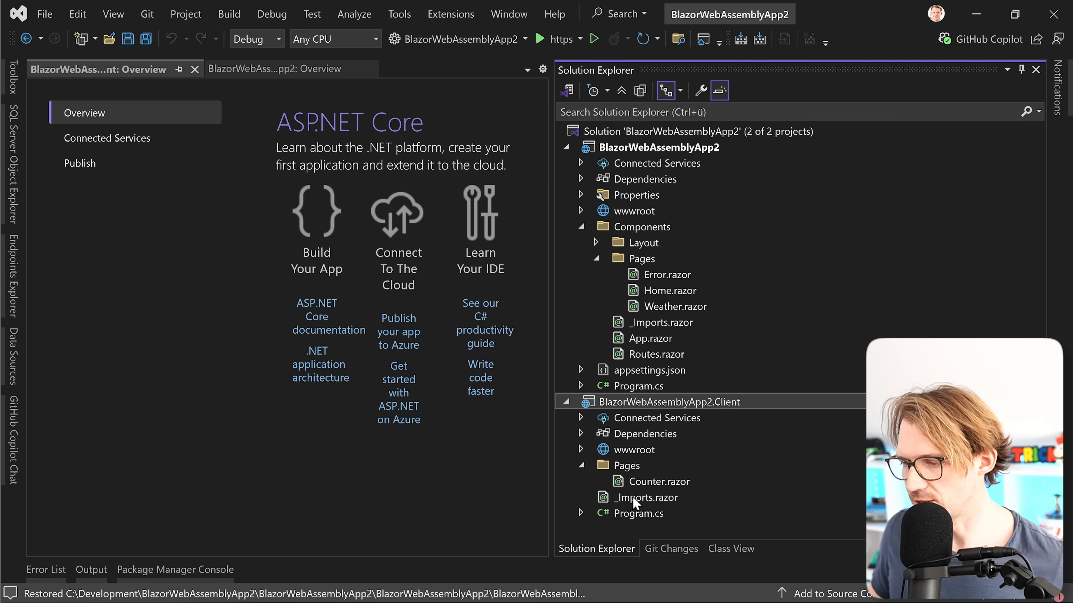
pyautogui.click(659, 481)
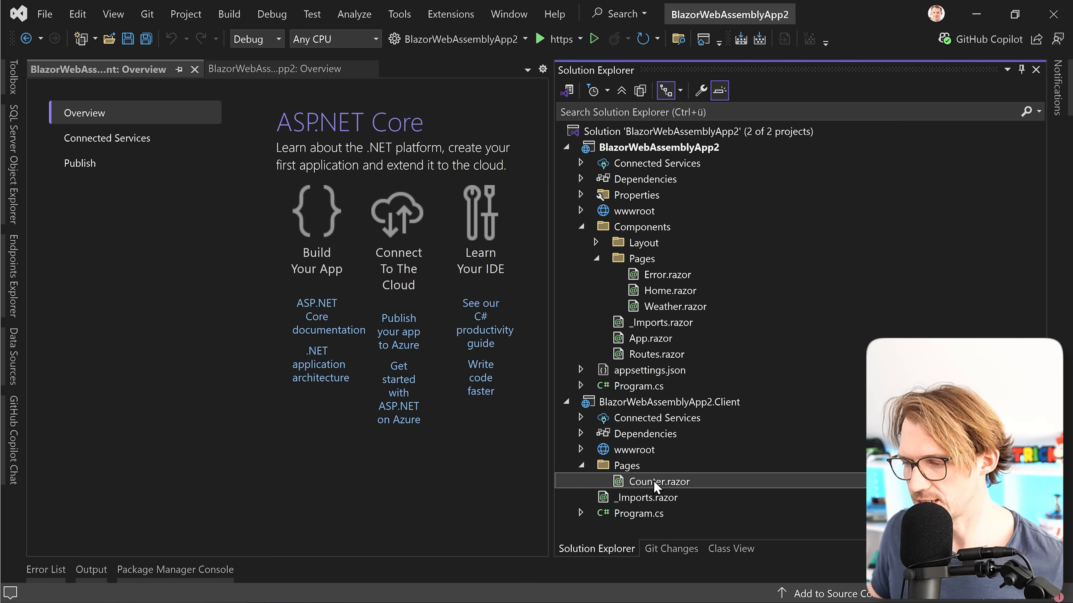
pyautogui.doubleClick(660, 481)
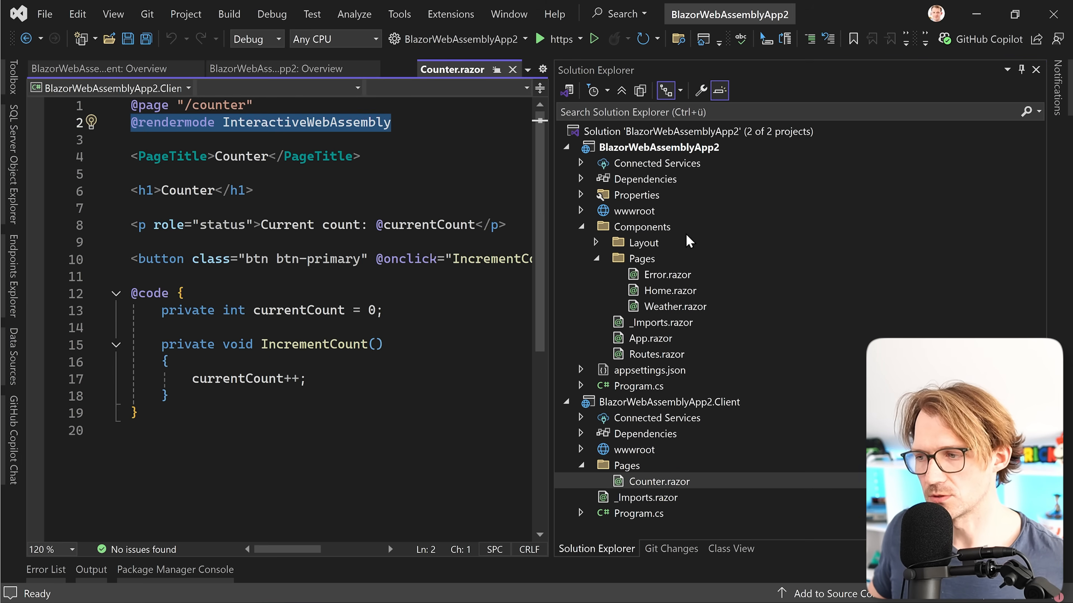
# Step: Review the server Weather.razor, then return to the client Counter.razor declaring InteractiveWebAssembly
pyautogui.doubleClick(674, 305)
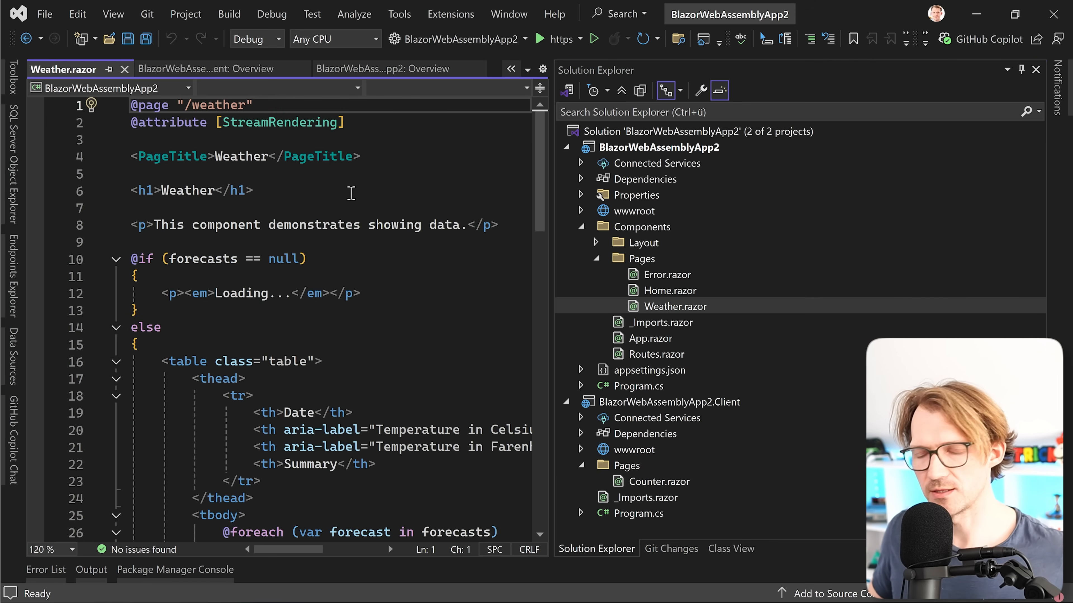
pyautogui.click(659, 481)
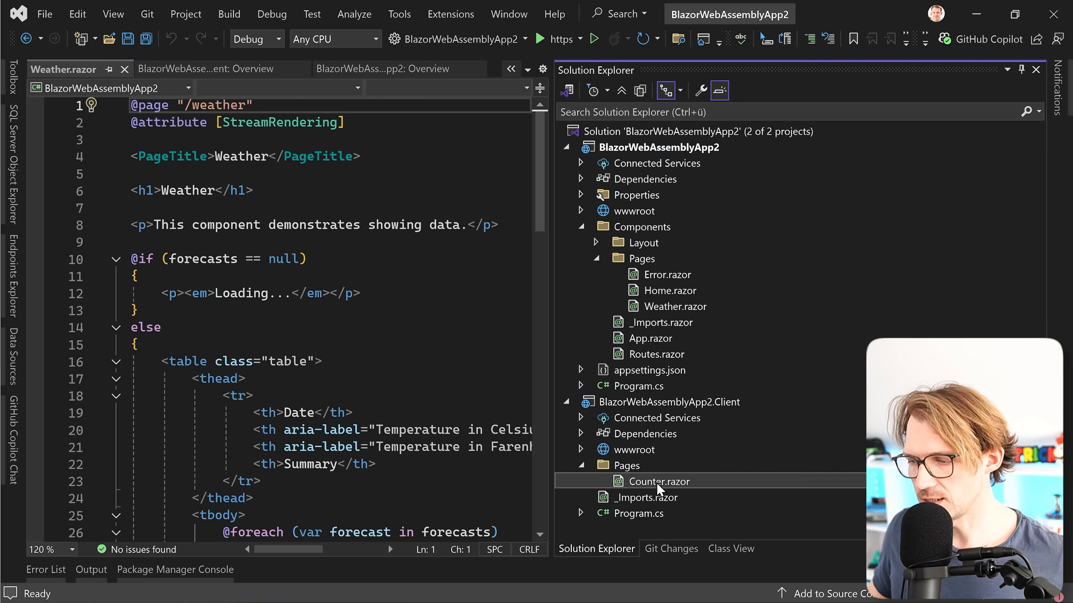
pyautogui.doubleClick(660, 481)
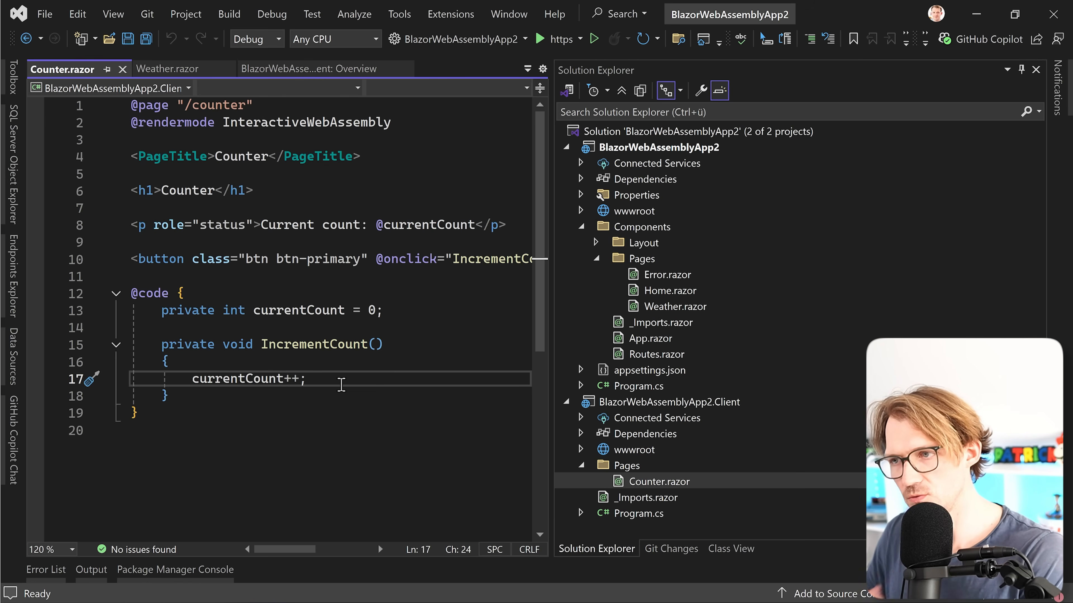
# Step: Run BlazorWebAssemblyApp2 over https, go to Counter and click 'Click me' until the count reaches 18
pyautogui.click(539, 39)
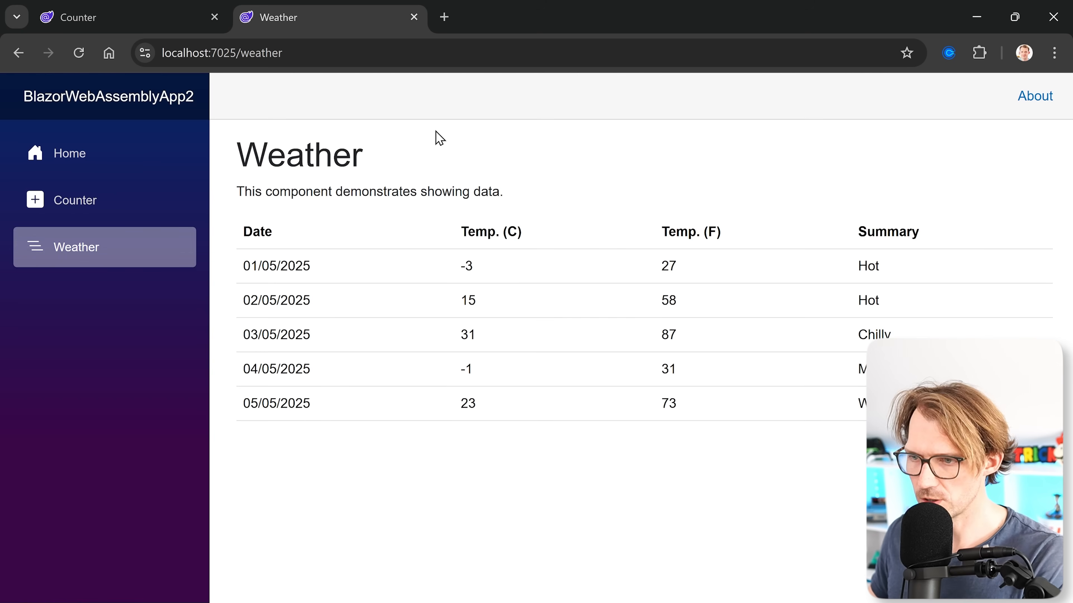
pyautogui.moveTo(113, 208)
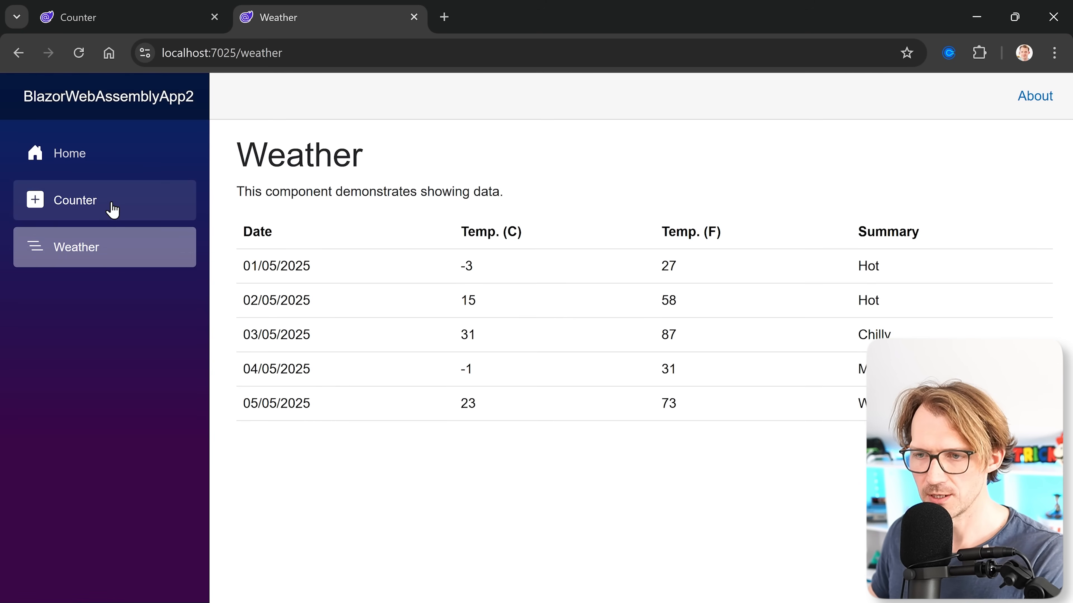
pyautogui.click(74, 200)
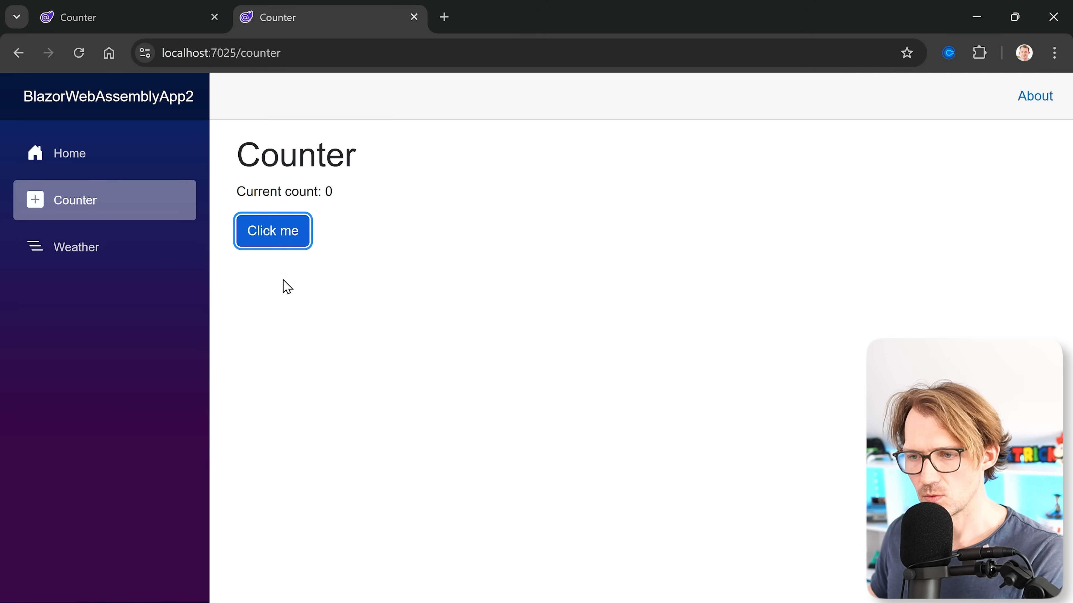
pyautogui.click(272, 231)
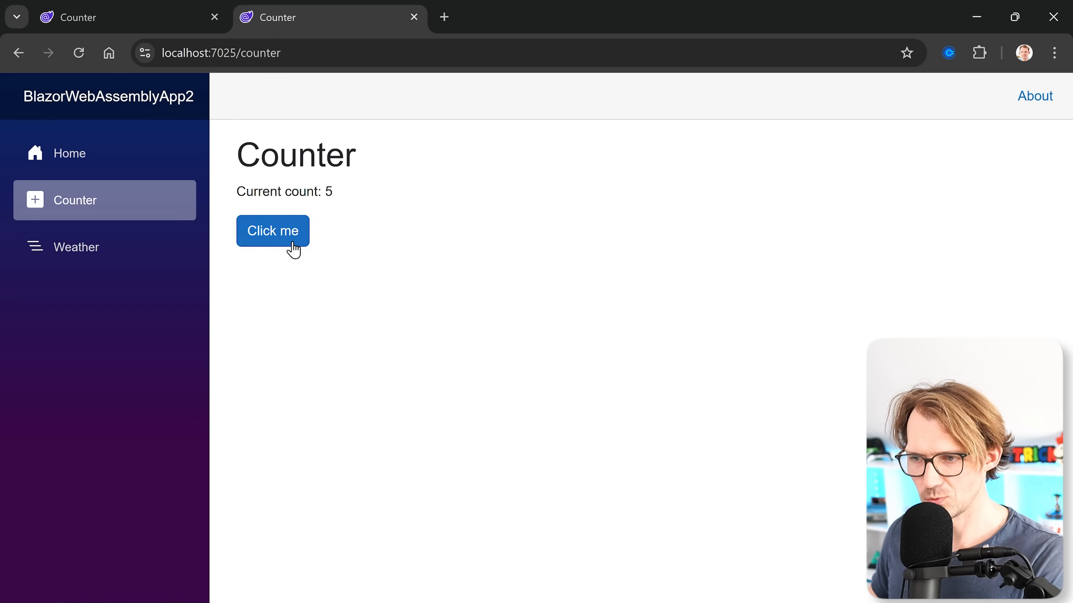
pyautogui.click(272, 231)
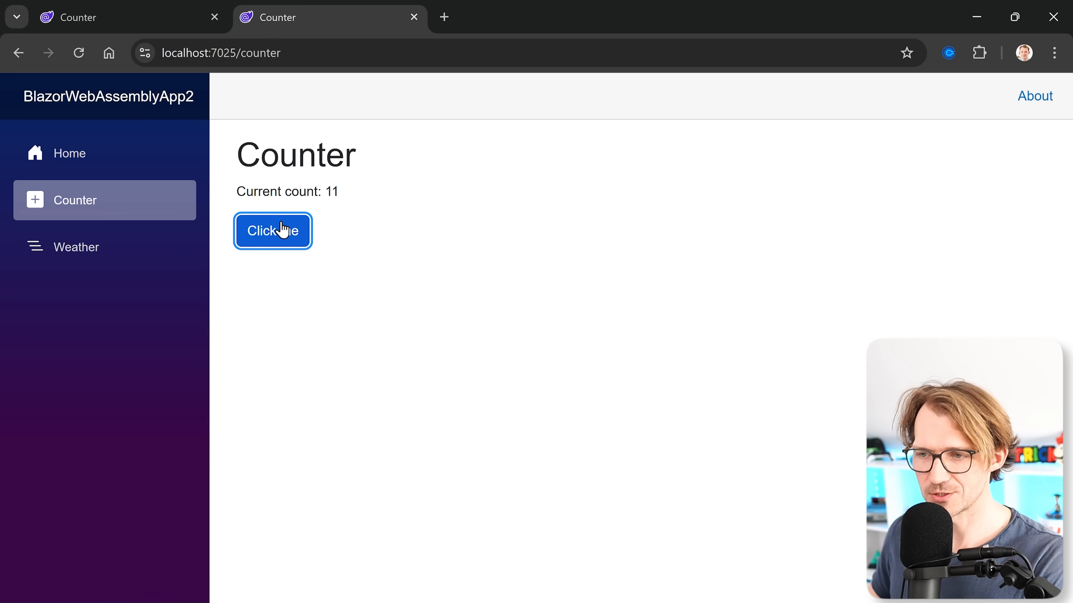
pyautogui.click(272, 231)
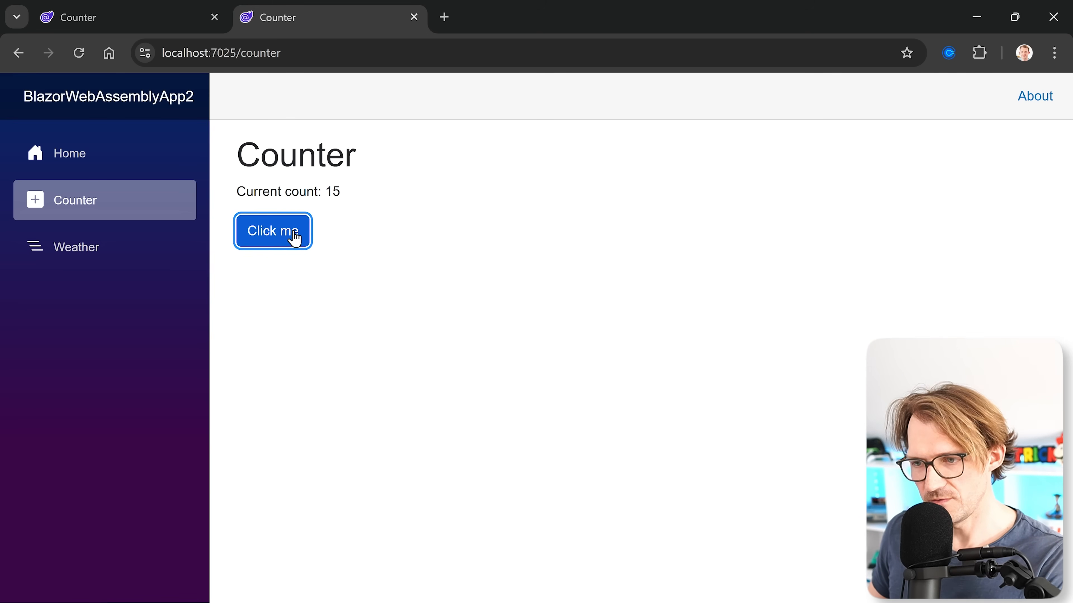
pyautogui.moveTo(284, 280)
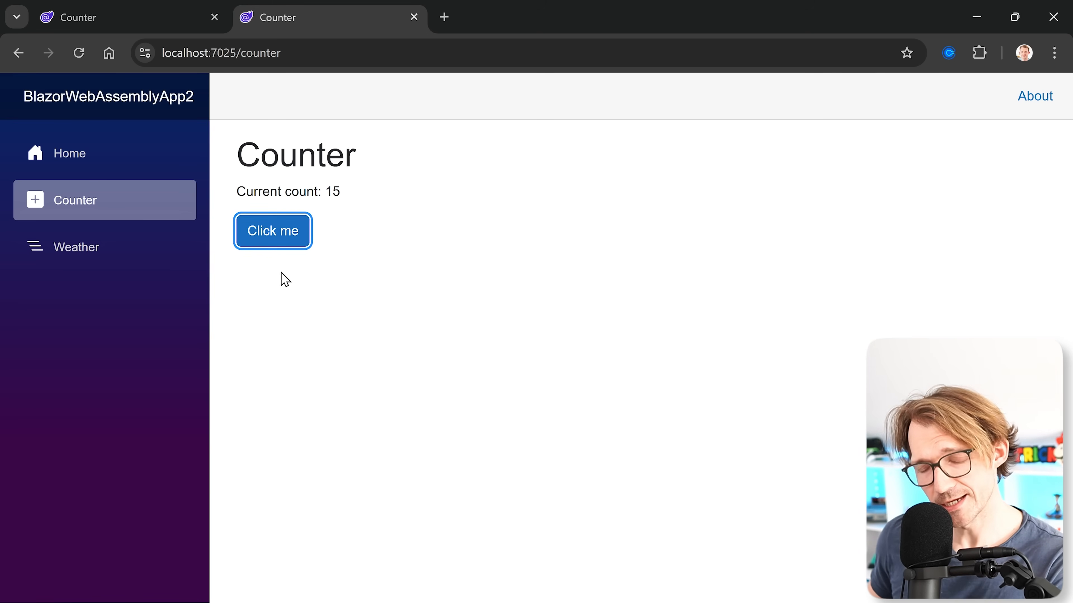
pyautogui.click(272, 231)
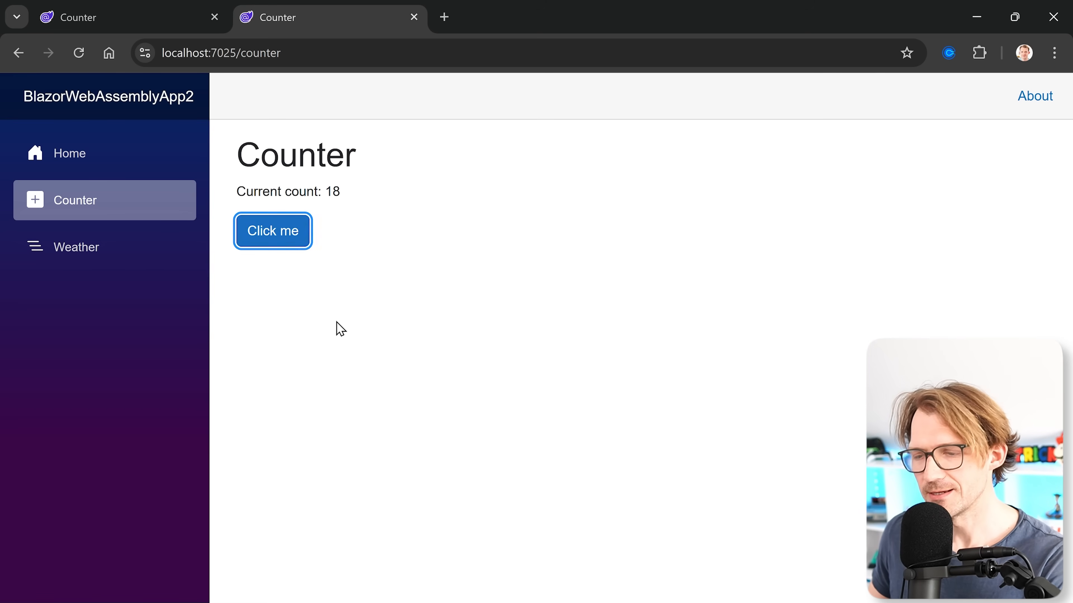
pyautogui.moveTo(335, 314)
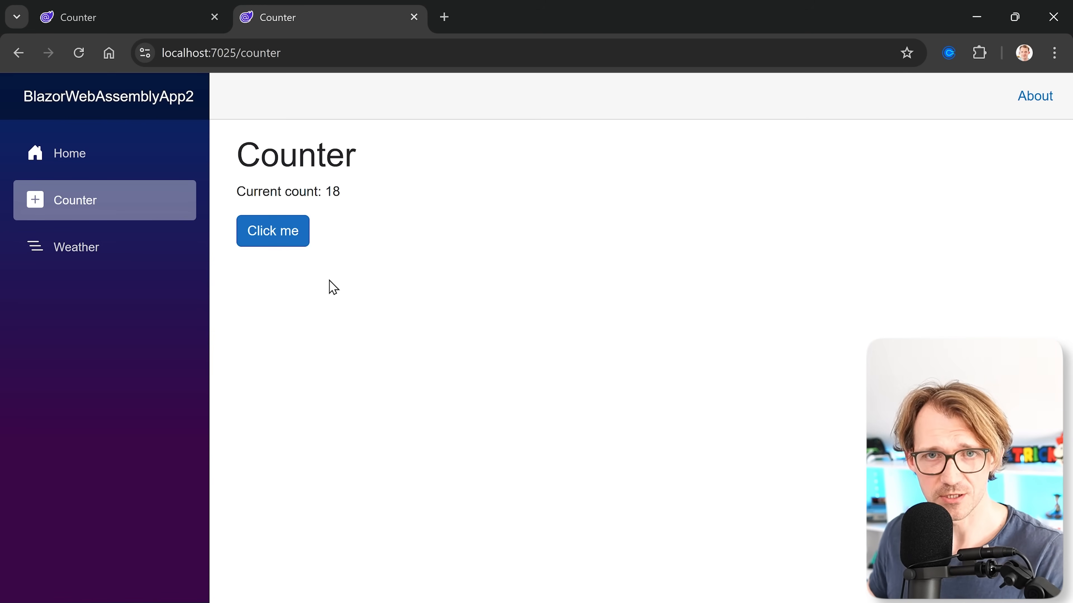
pyautogui.moveTo(349, 273)
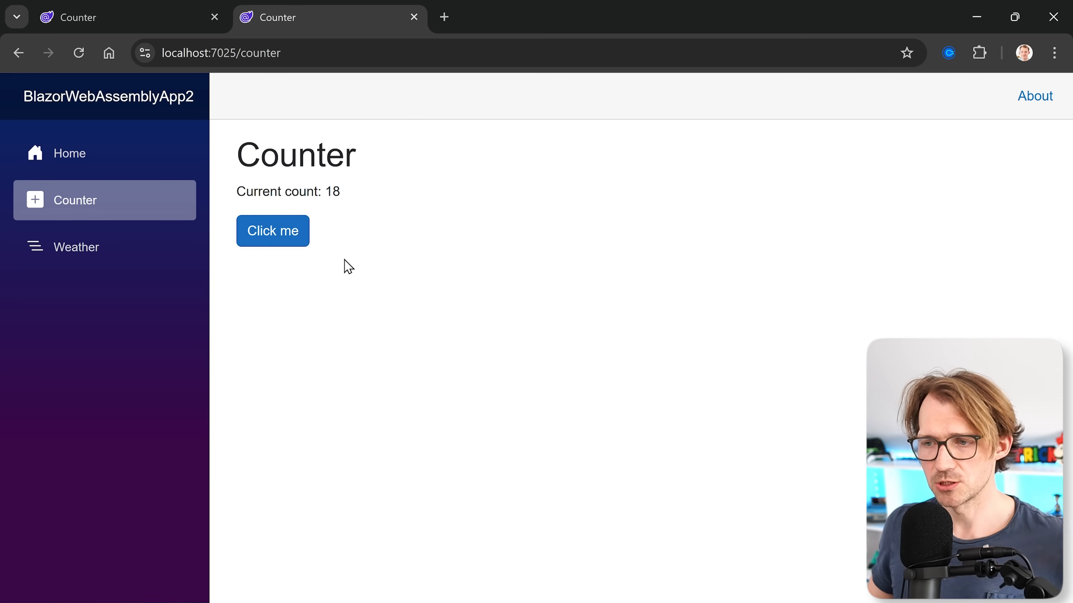
pyautogui.moveTo(393, 260)
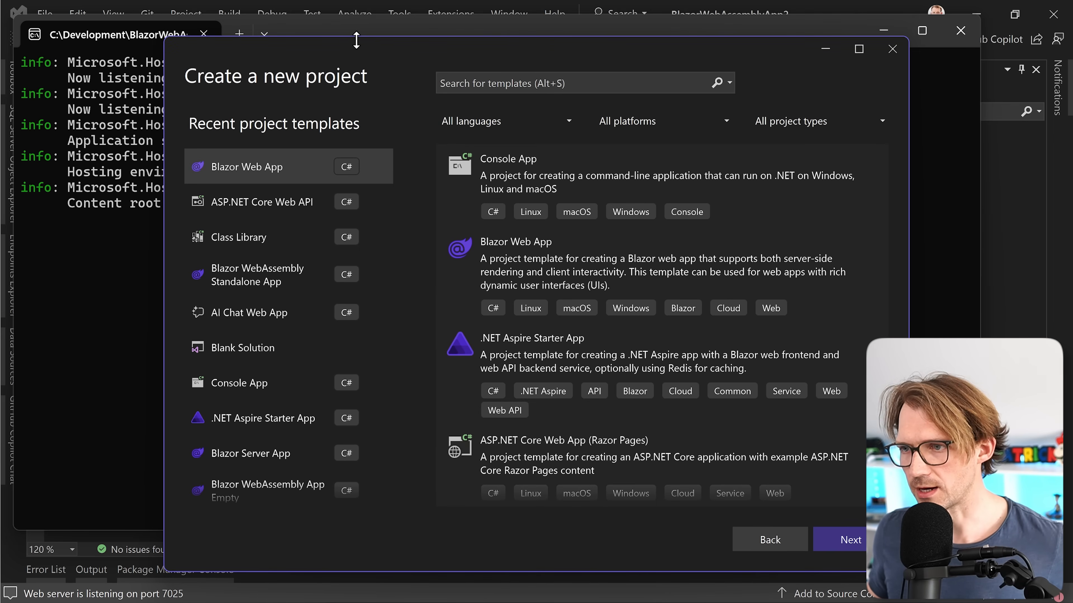
# Step: Proceed to Additional information, choose Auto (Server and WebAssembly) and create BlazorAutoApp
pyautogui.click(850, 539)
pyautogui.write('BlazorAutoApp')
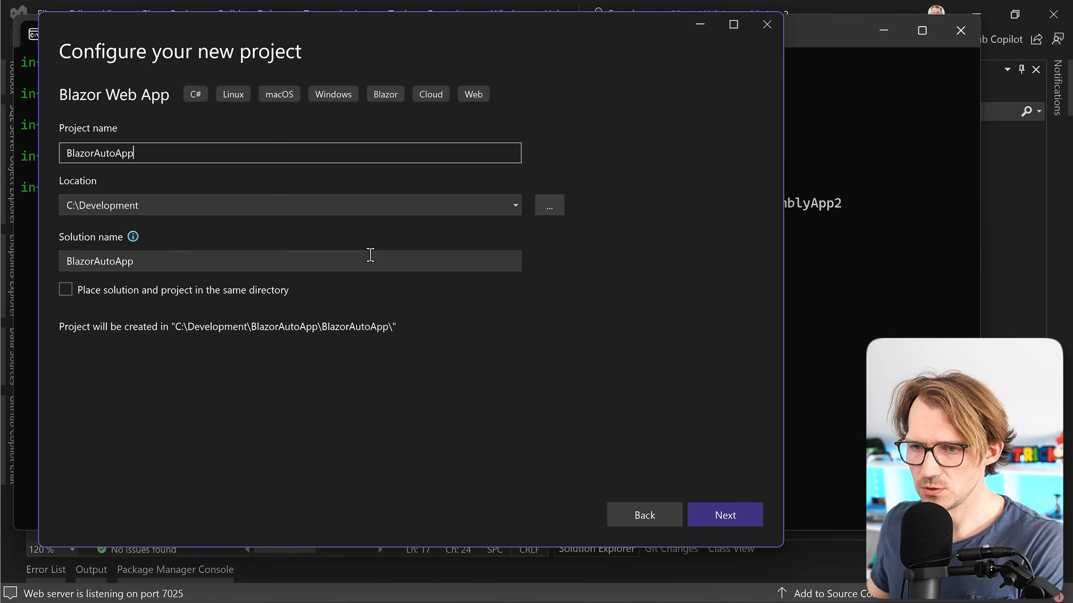
pyautogui.click(724, 515)
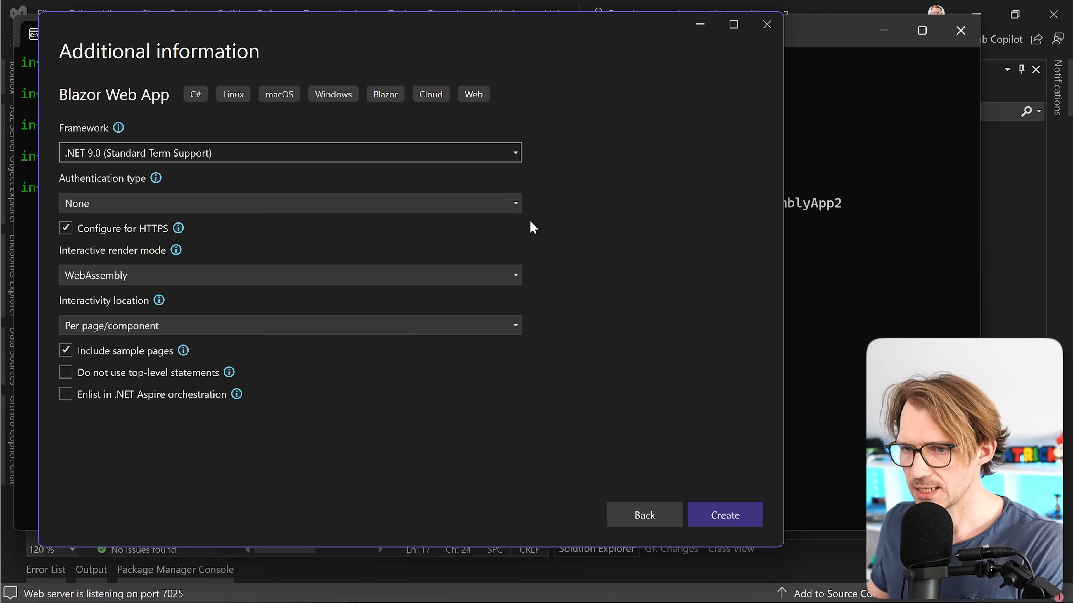
pyautogui.moveTo(656, 292)
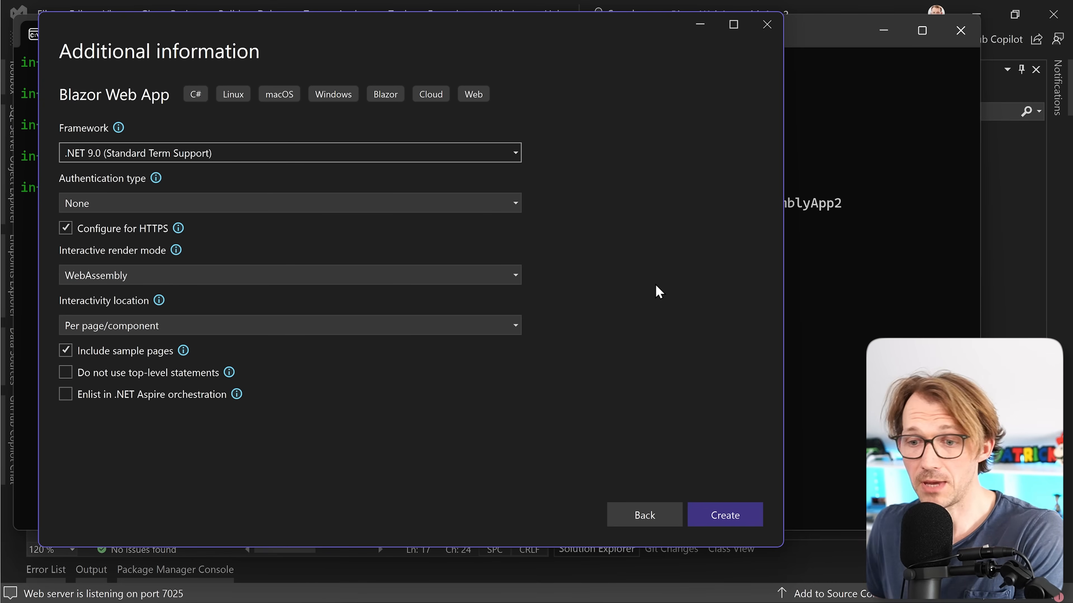
pyautogui.click(290, 275)
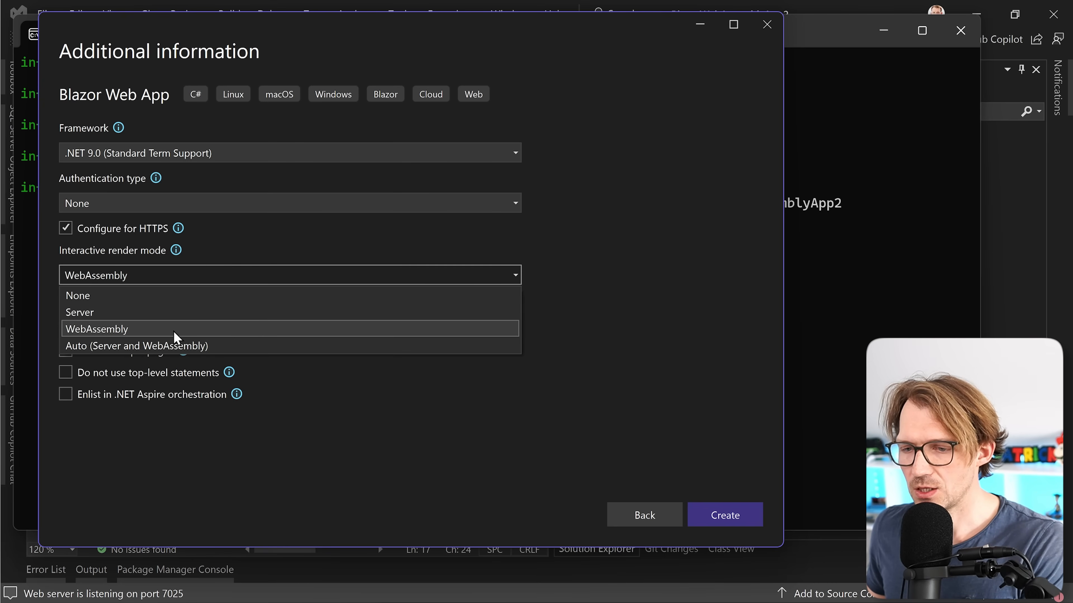
pyautogui.click(137, 346)
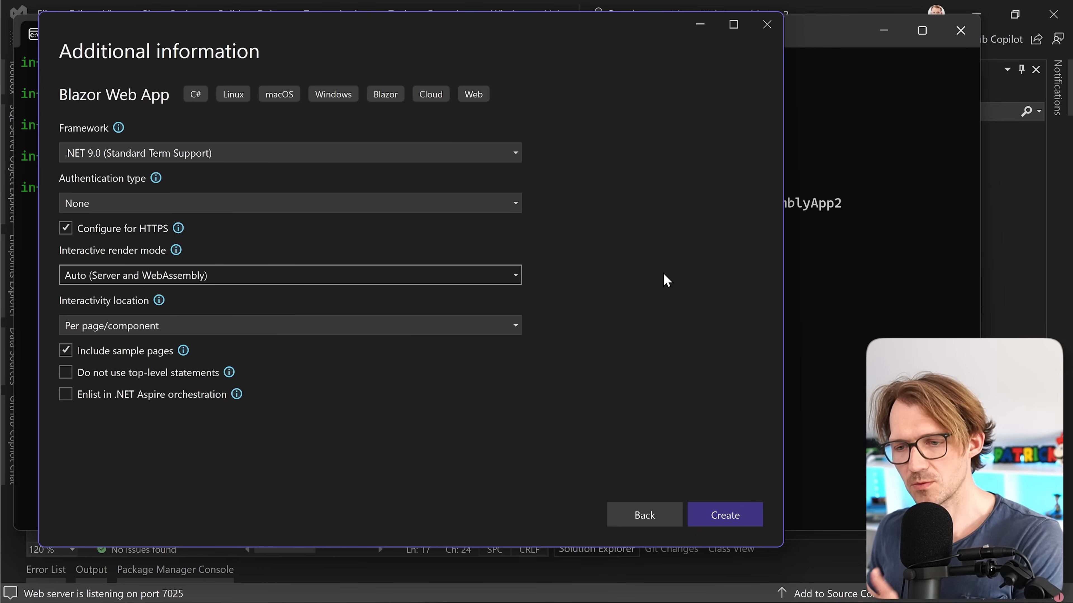
pyautogui.click(724, 514)
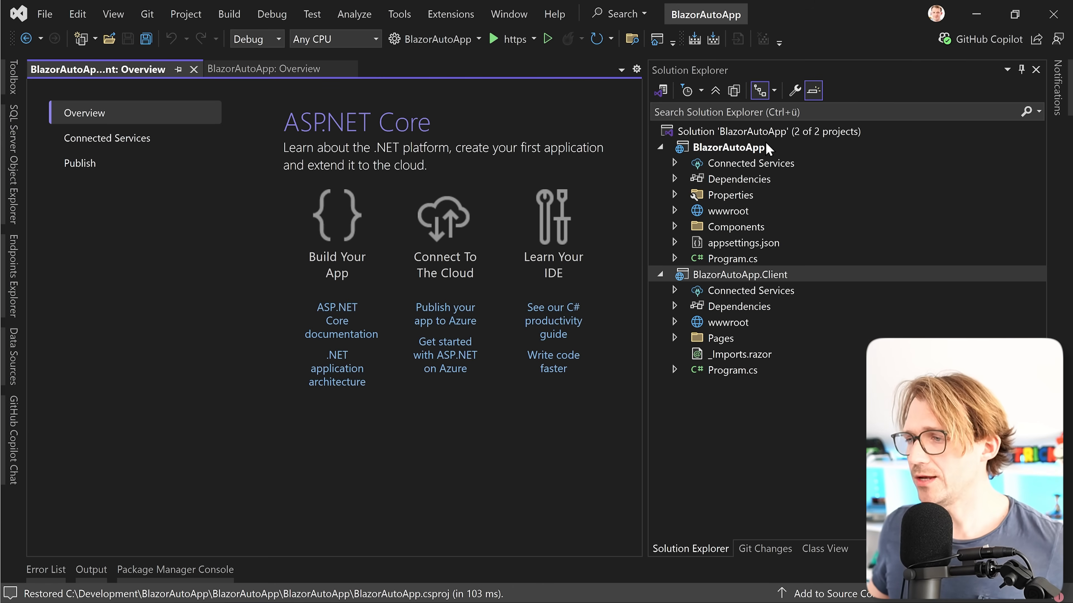
pyautogui.moveTo(696, 355)
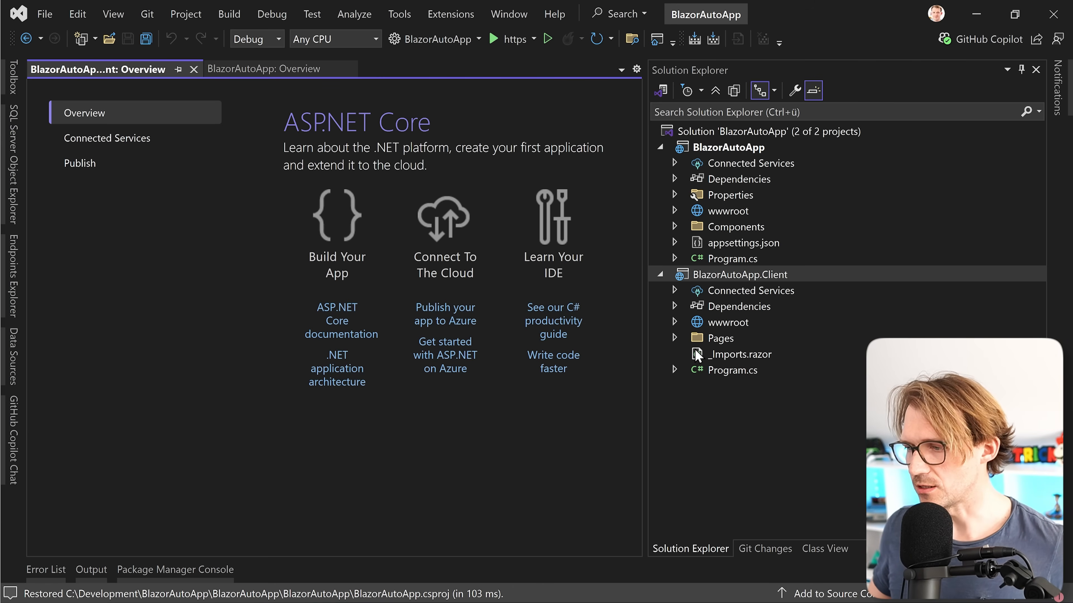
# Step: Open BlazorAutoApp.Client's Counter.razor declaring InteractiveAuto and launch the app over https
pyautogui.click(674, 226)
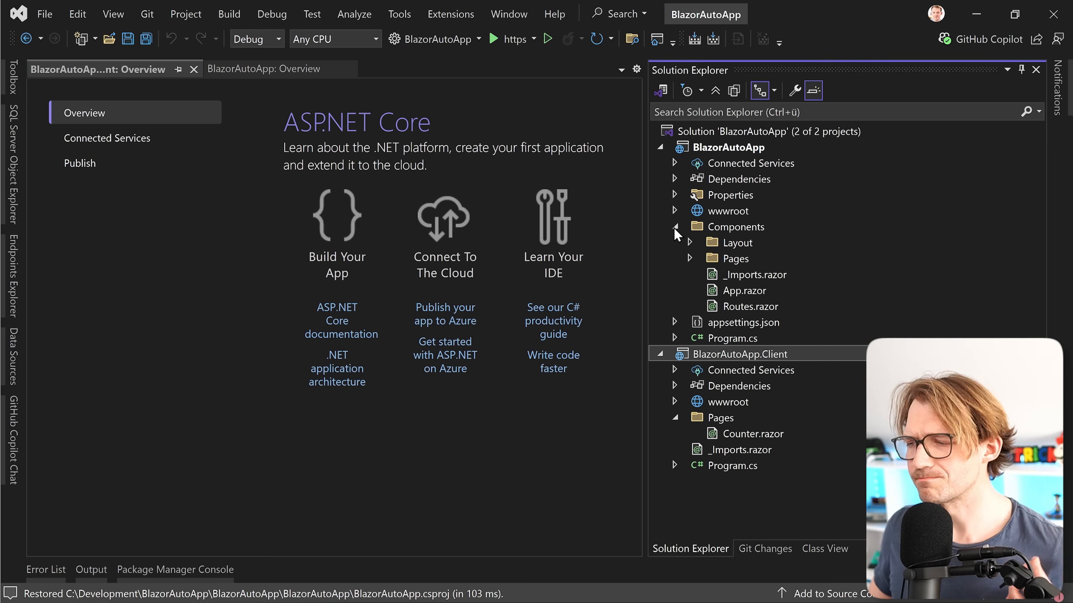
pyautogui.click(755, 433)
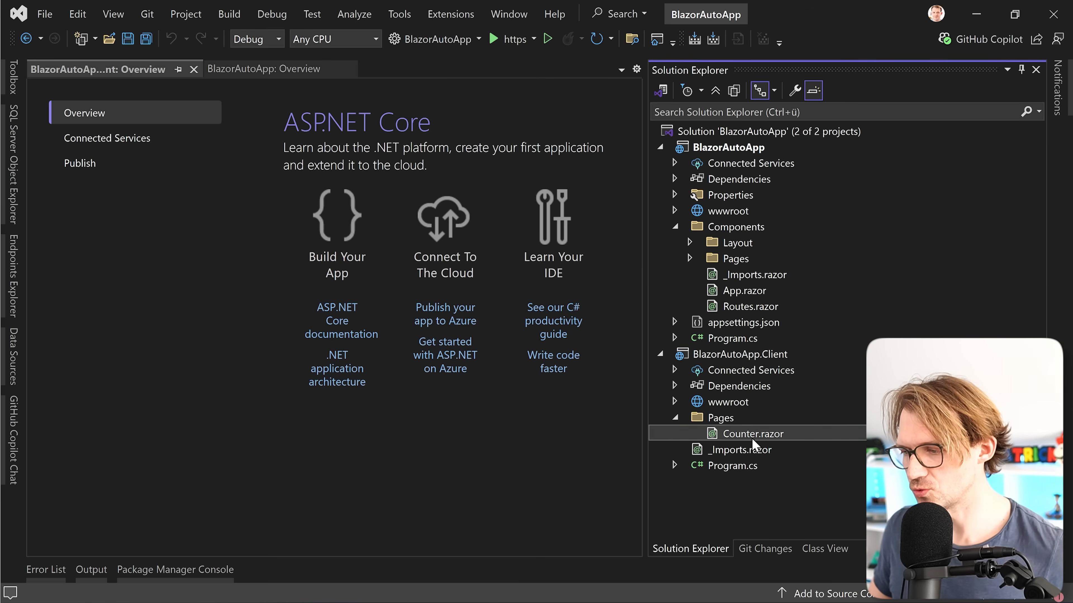
pyautogui.doubleClick(756, 433)
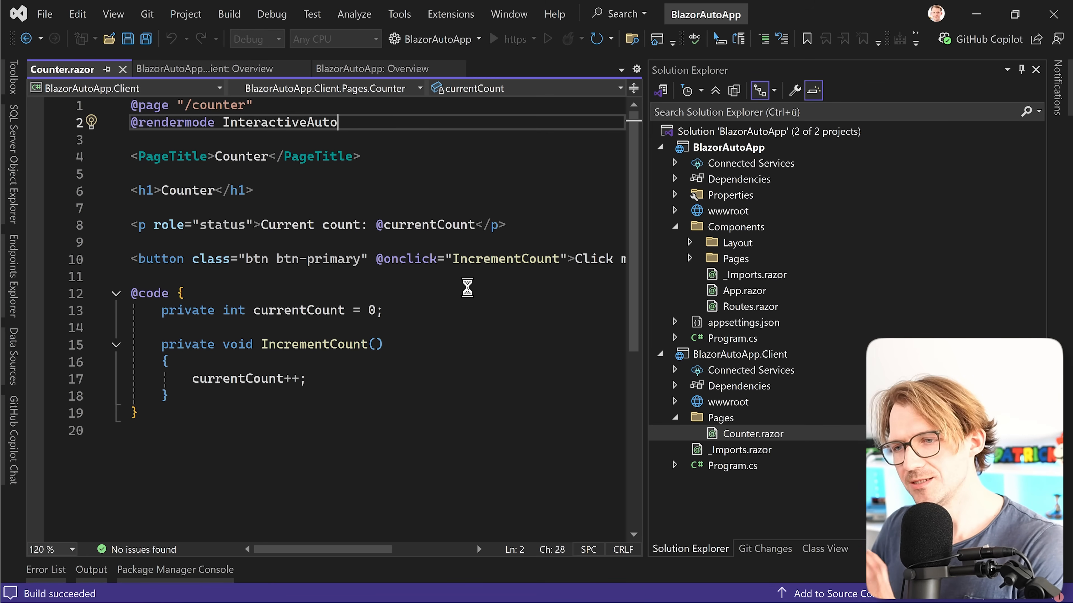
pyautogui.click(545, 39)
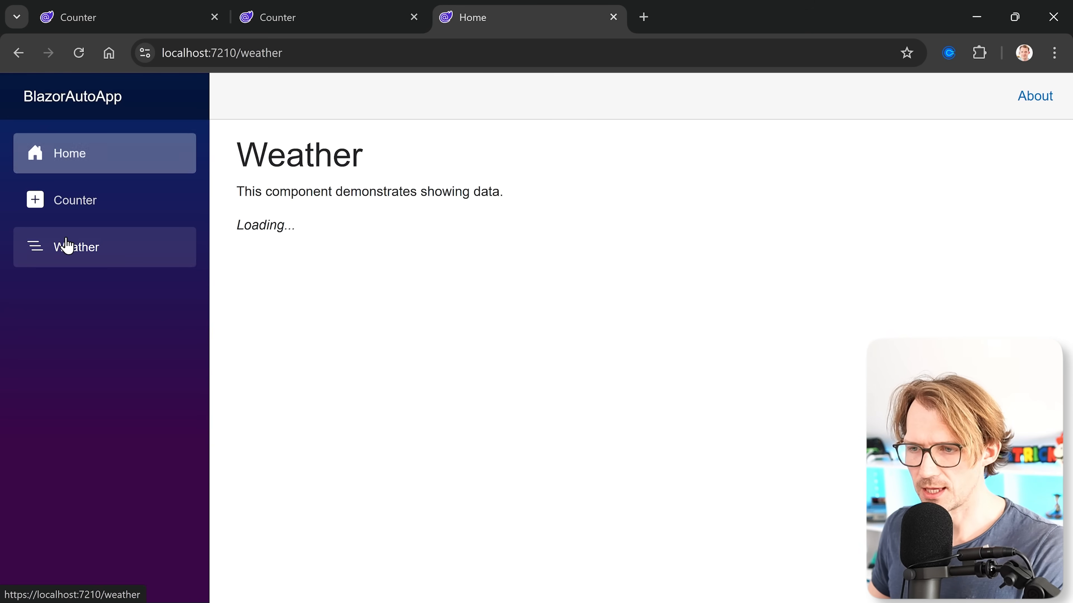
# Step: Increment the Counter, reload it, increment again to 7, then show the browser developer tools with F12
pyautogui.click(76, 200)
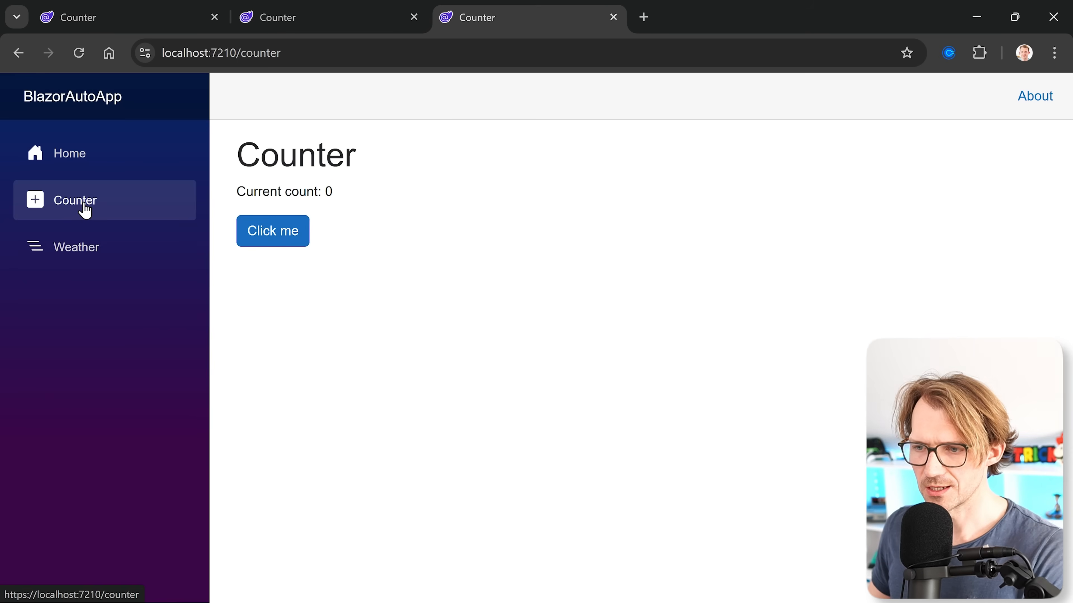
pyautogui.click(272, 231)
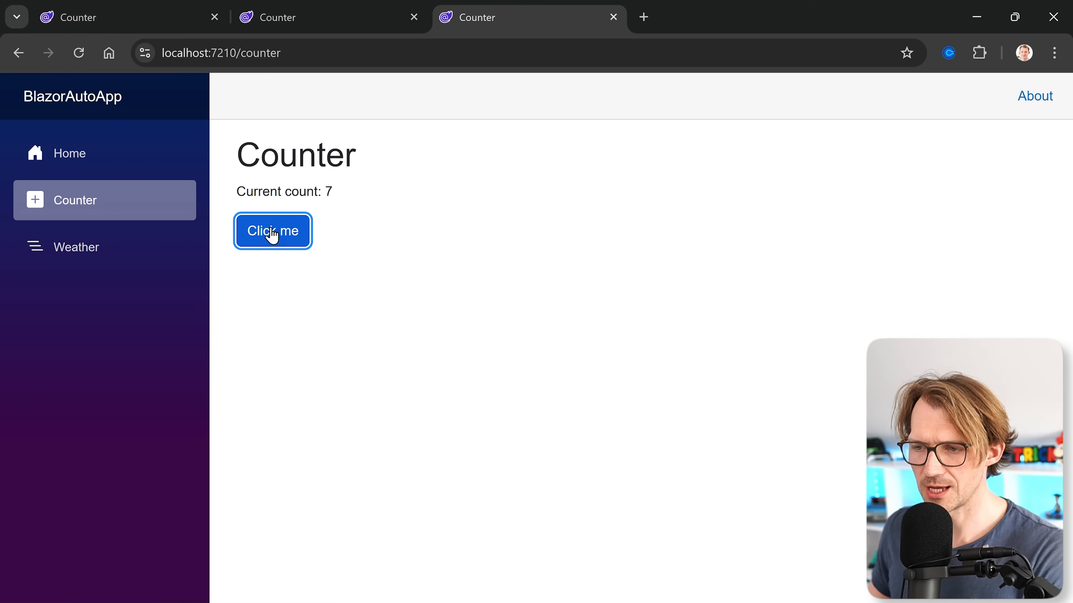
pyautogui.click(79, 53)
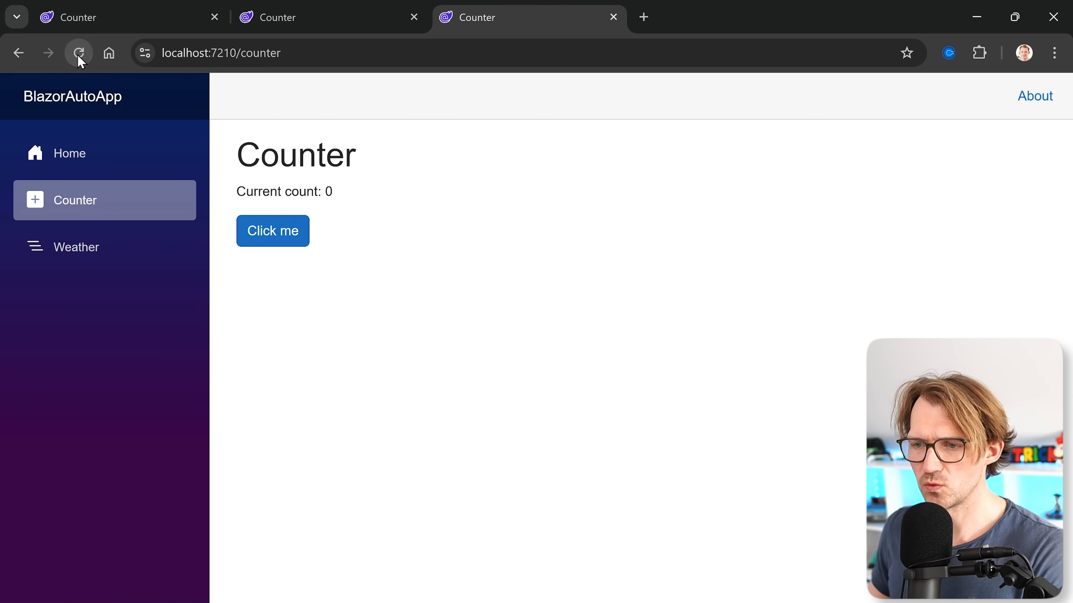
pyautogui.click(272, 231)
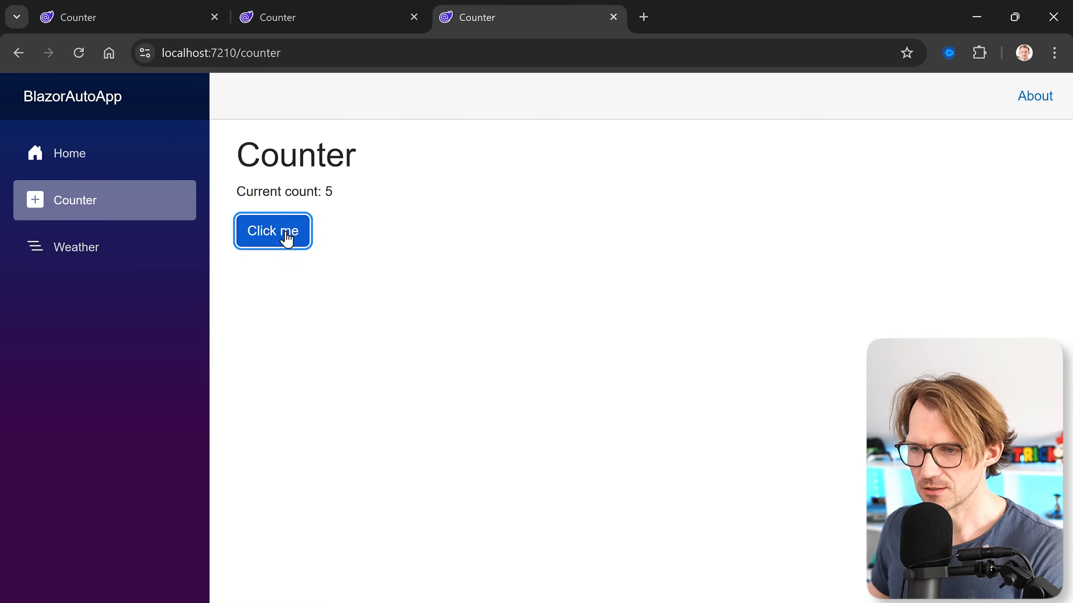
pyautogui.click(273, 231)
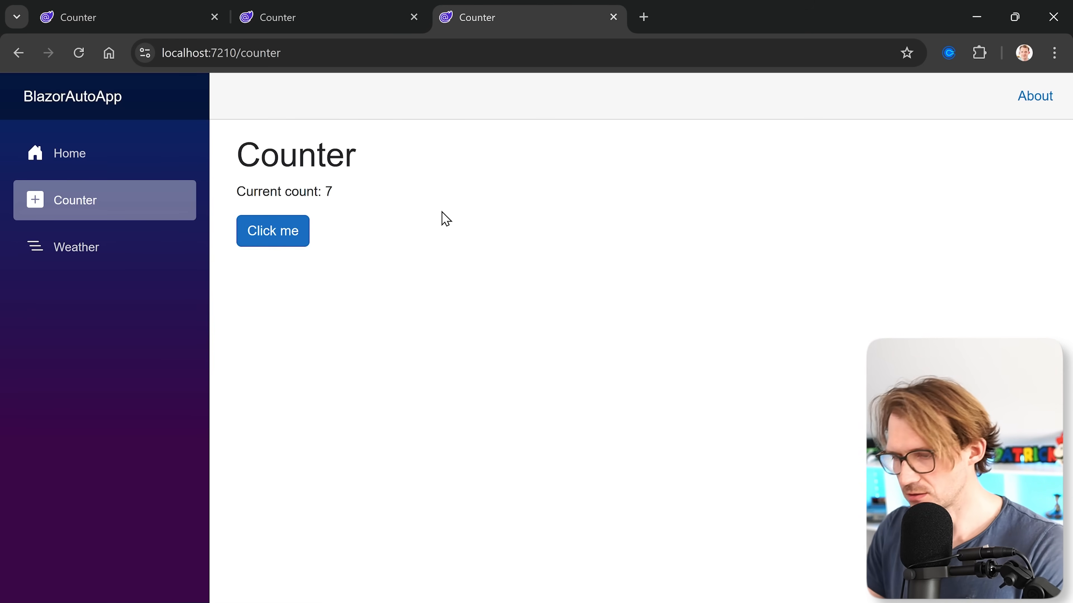
pyautogui.press('F12')
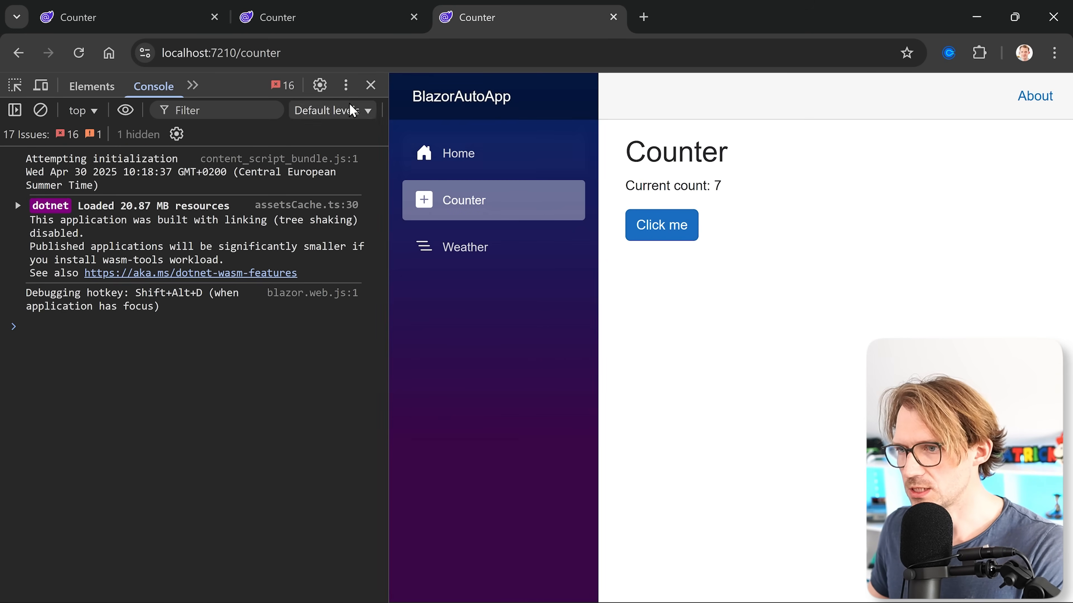
# Step: Reload Counter with the Console showing the WebSocket connection log, then keep incrementing the count
pyautogui.click(162, 86)
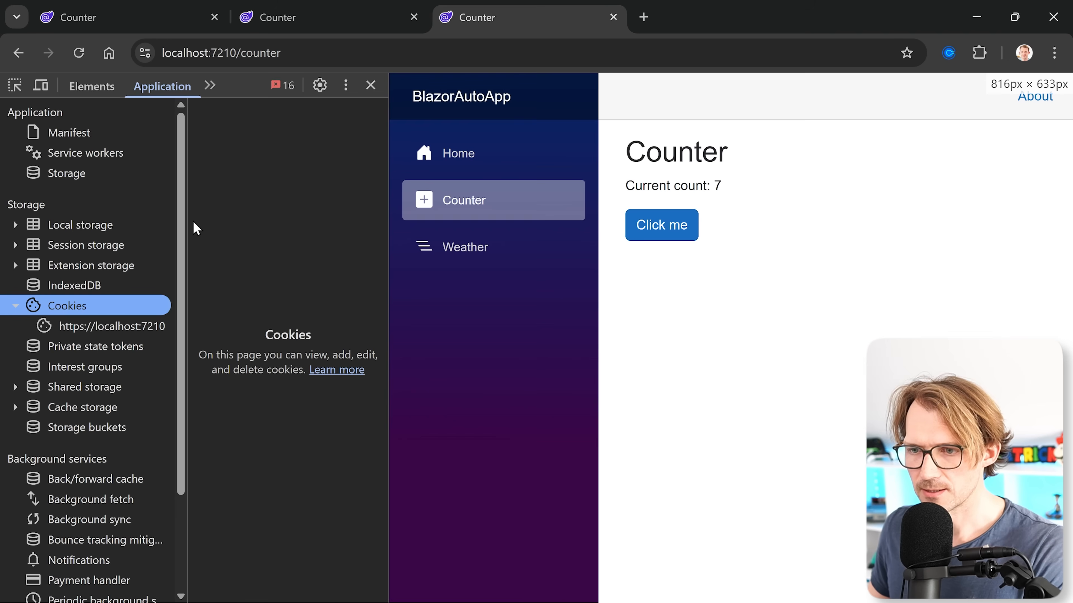
pyautogui.click(67, 173)
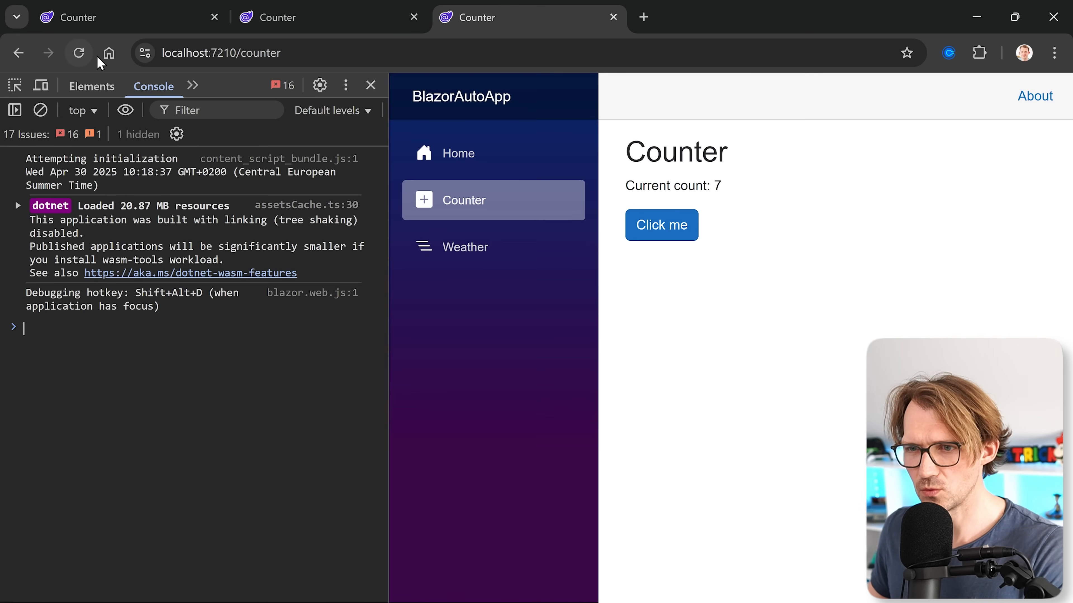
pyautogui.click(78, 53)
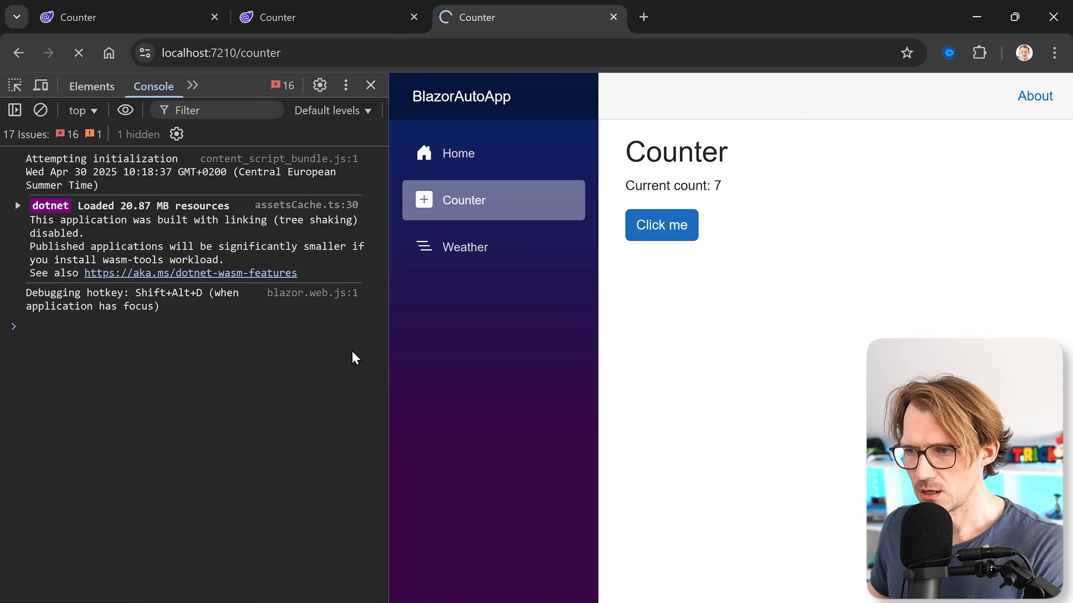
pyautogui.click(78, 52)
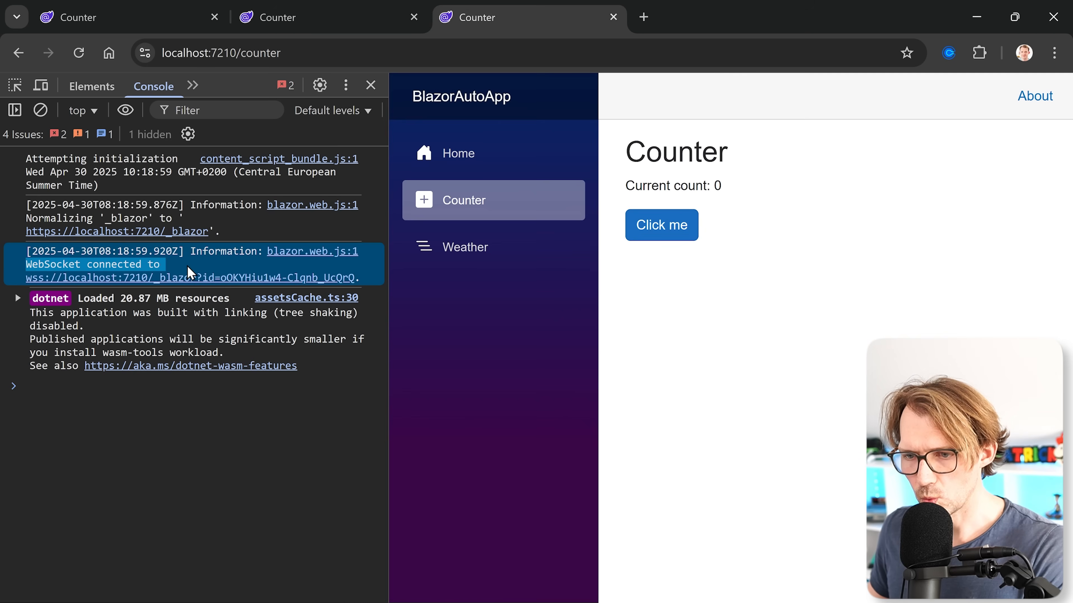
pyautogui.moveTo(661, 225)
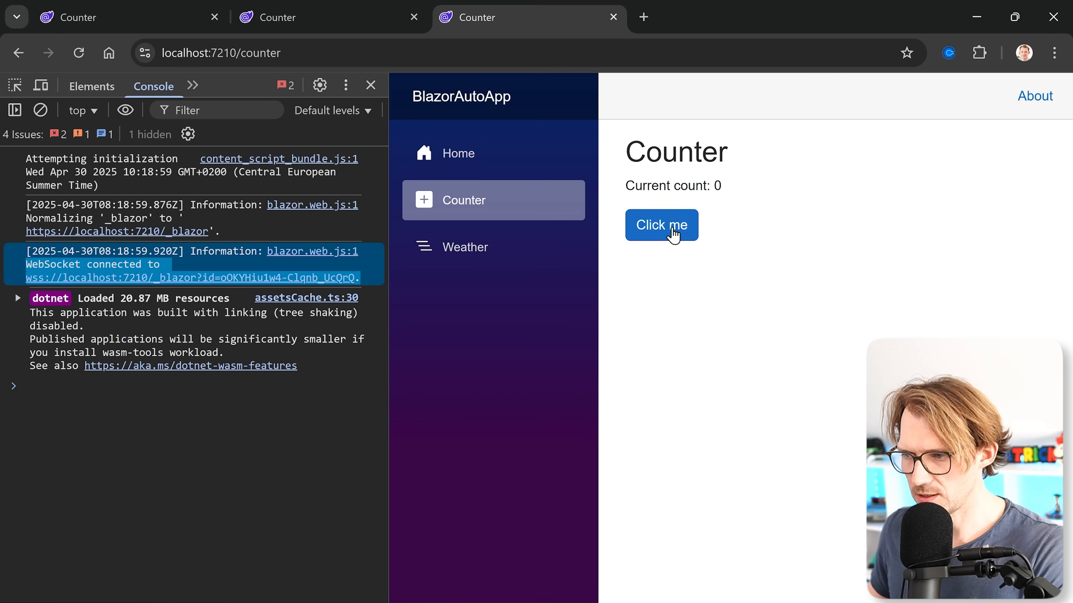
pyautogui.click(661, 225)
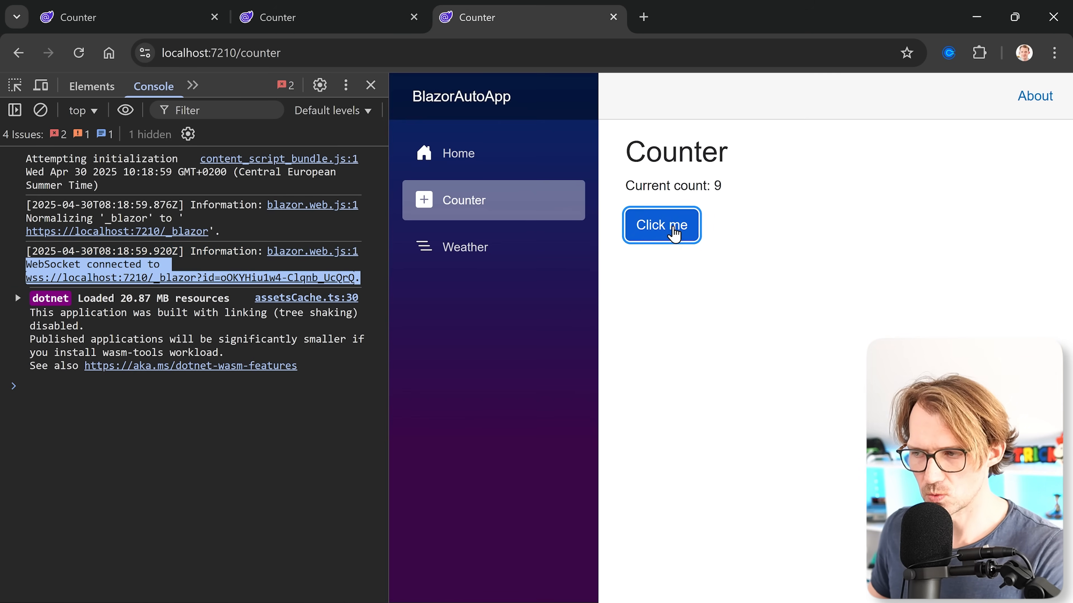
pyautogui.moveTo(685, 279)
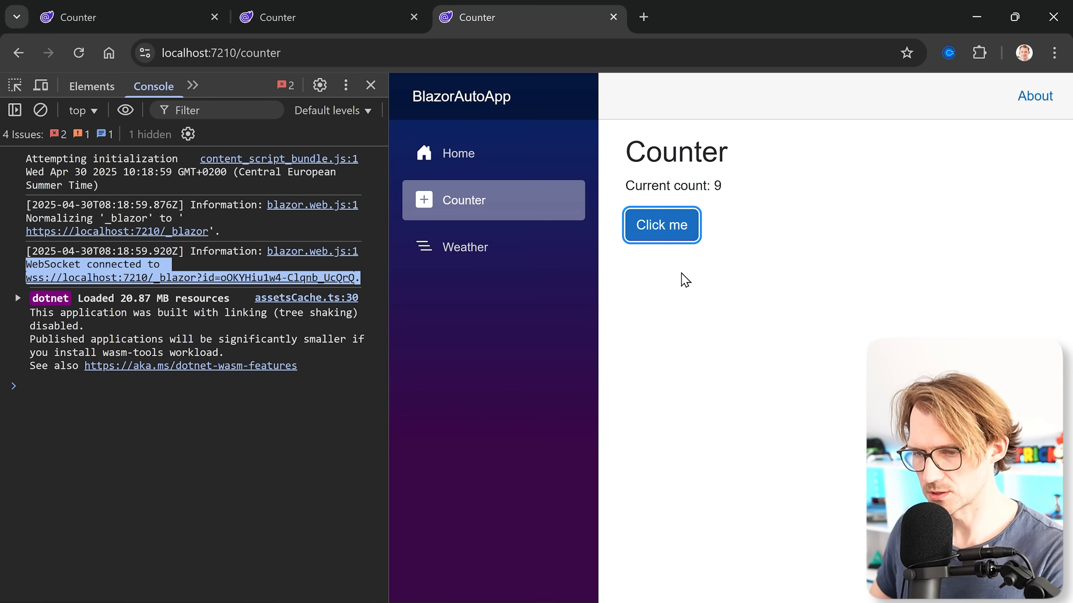
pyautogui.click(660, 225)
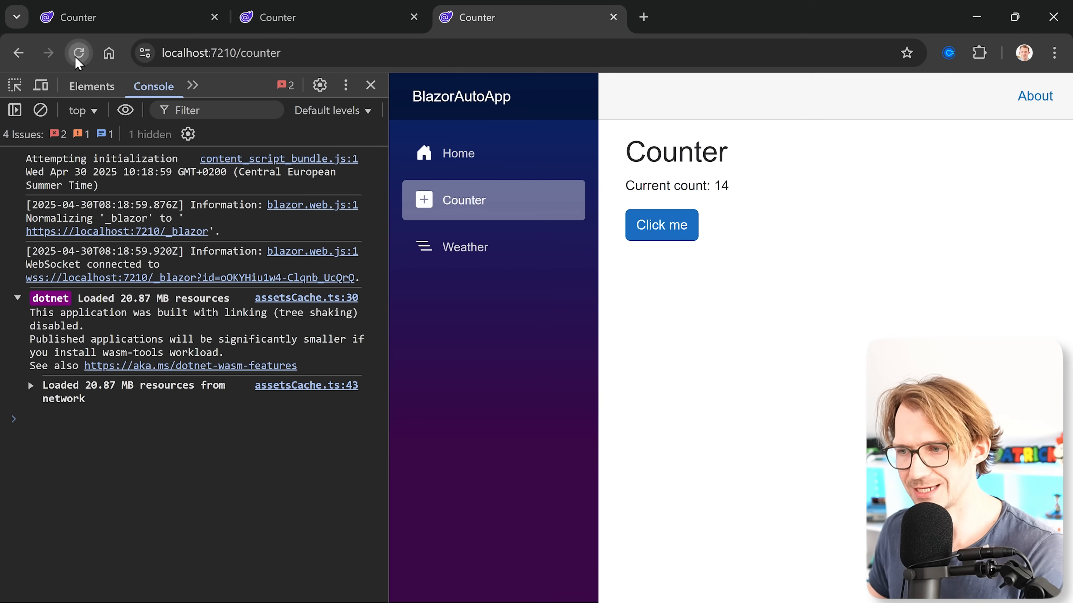
# Step: Reload Counter once more and increment the count with no WebSocket connection logged
pyautogui.click(78, 53)
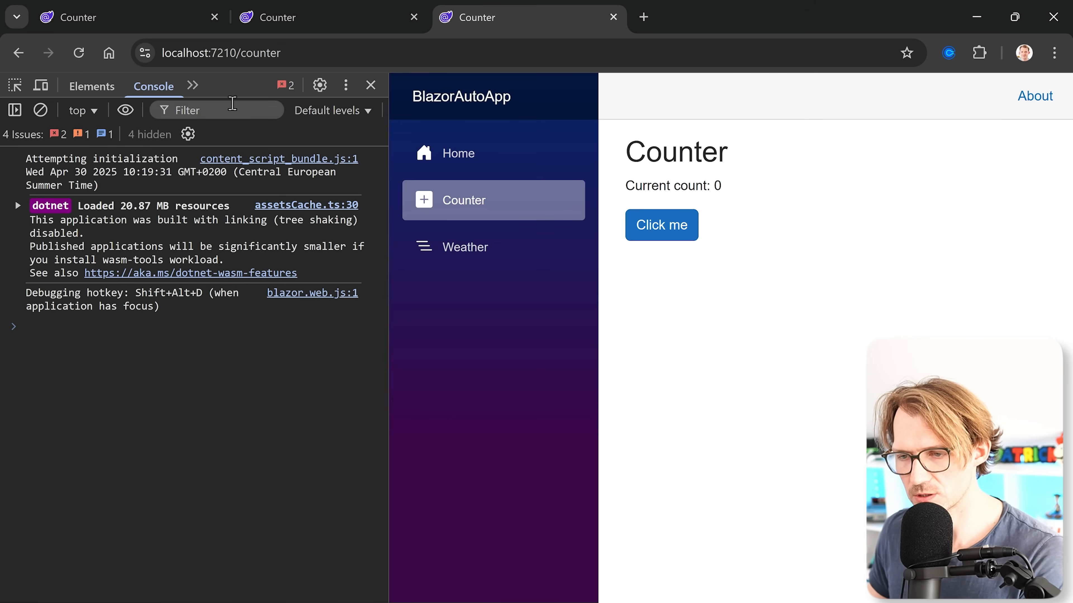
pyautogui.click(660, 225)
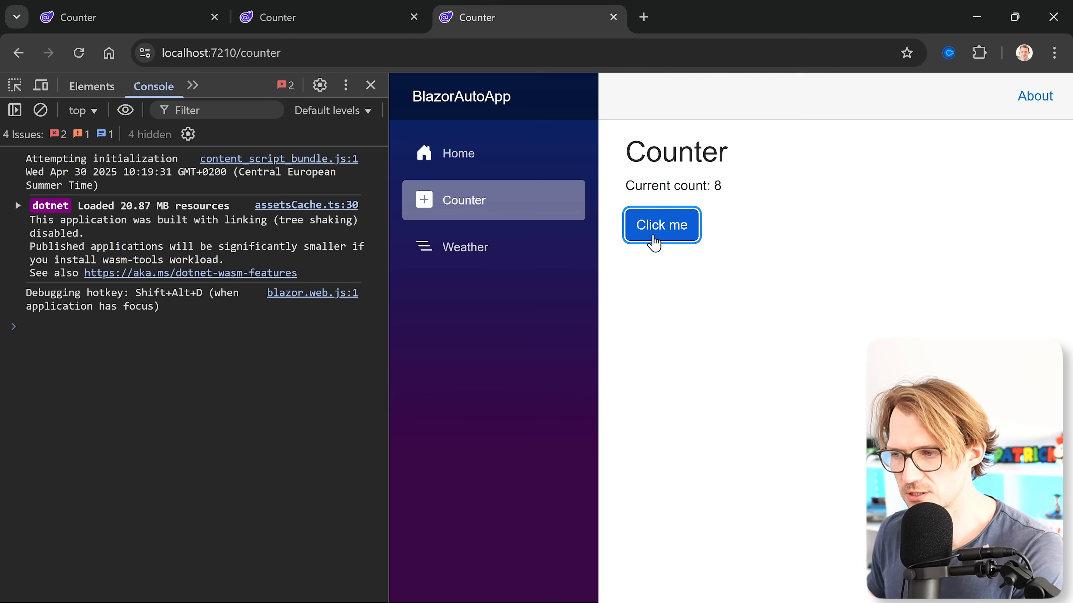